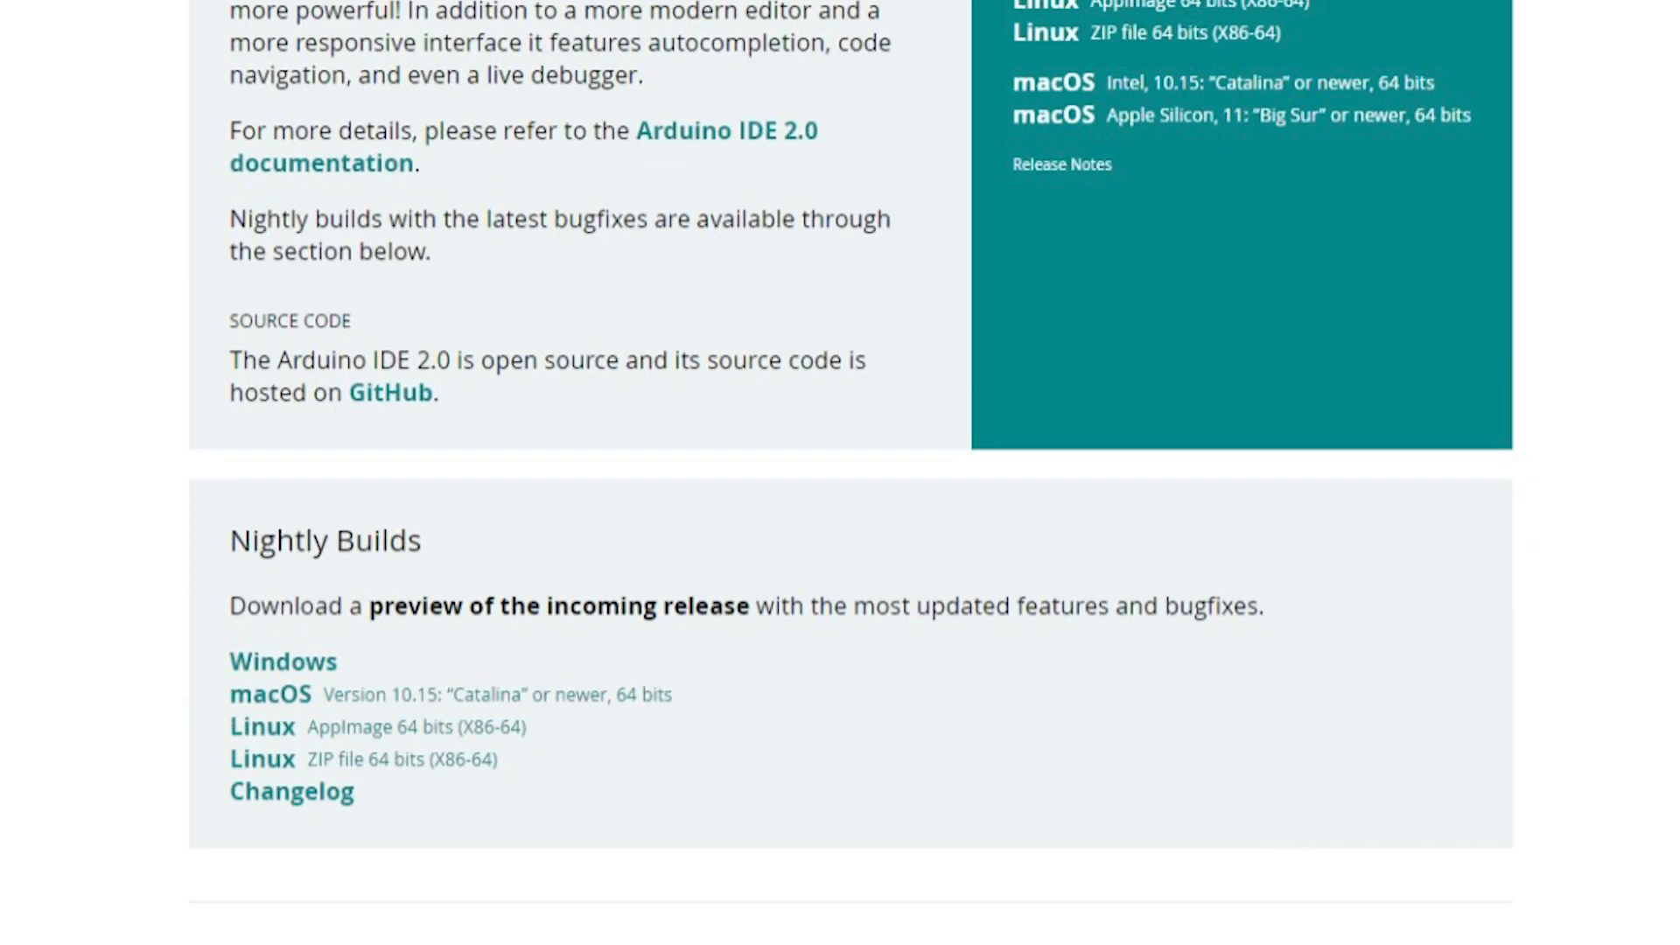
- Refresh the package lists with 'sudo apt update'
scroll("down", 3)
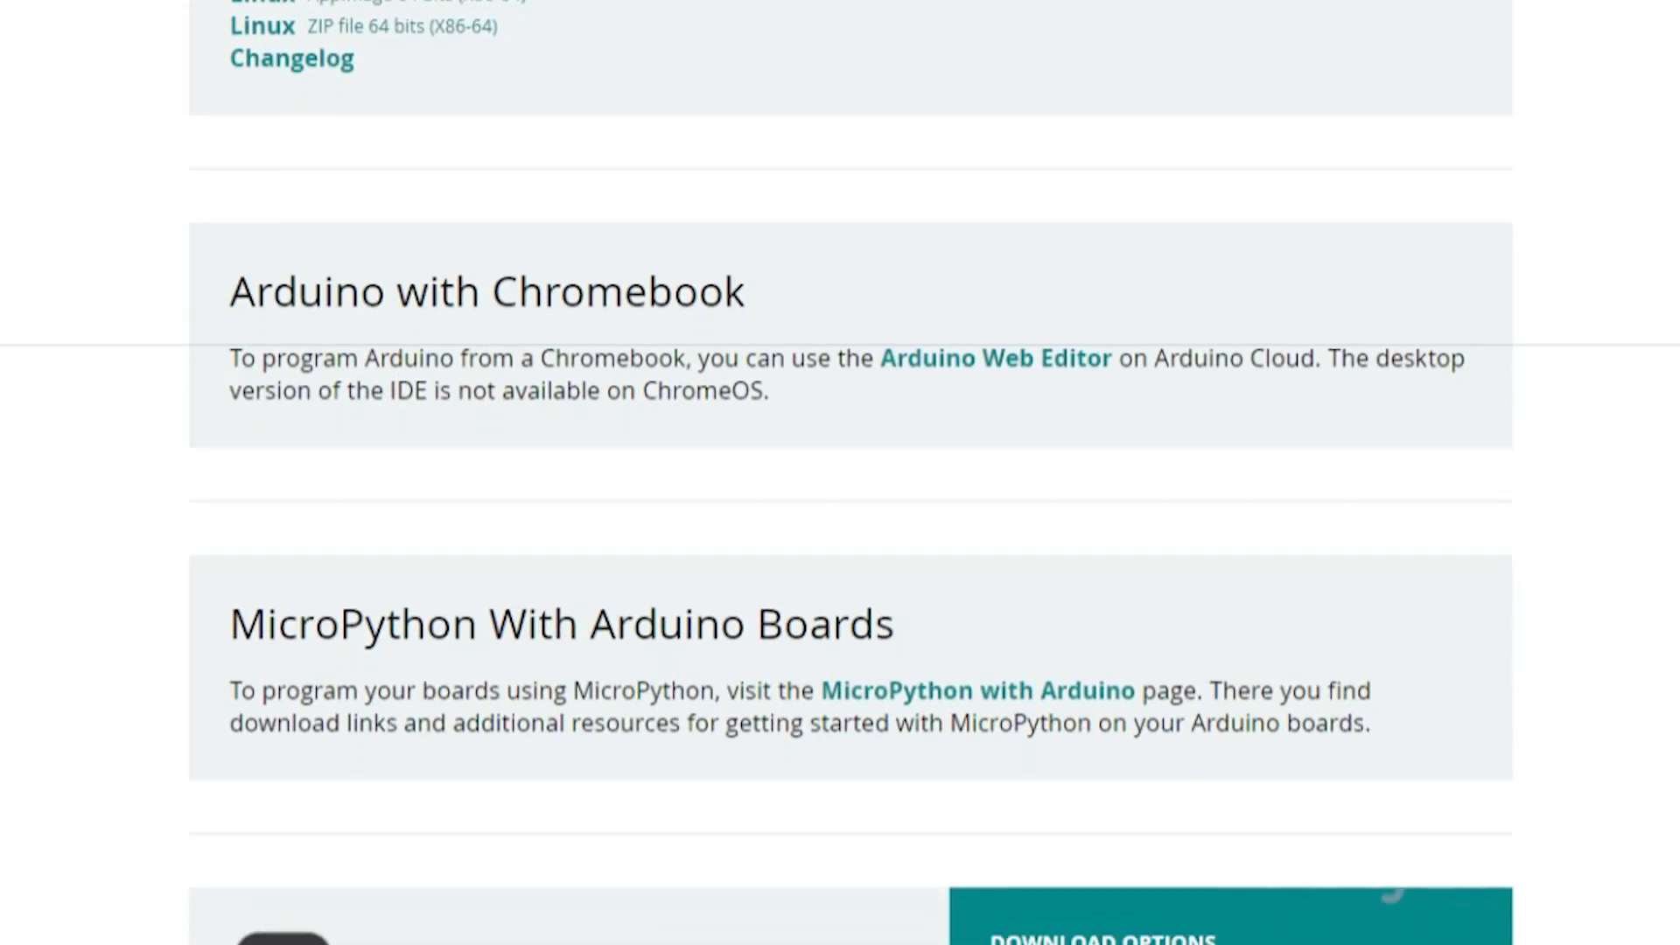
scroll("down", 3)
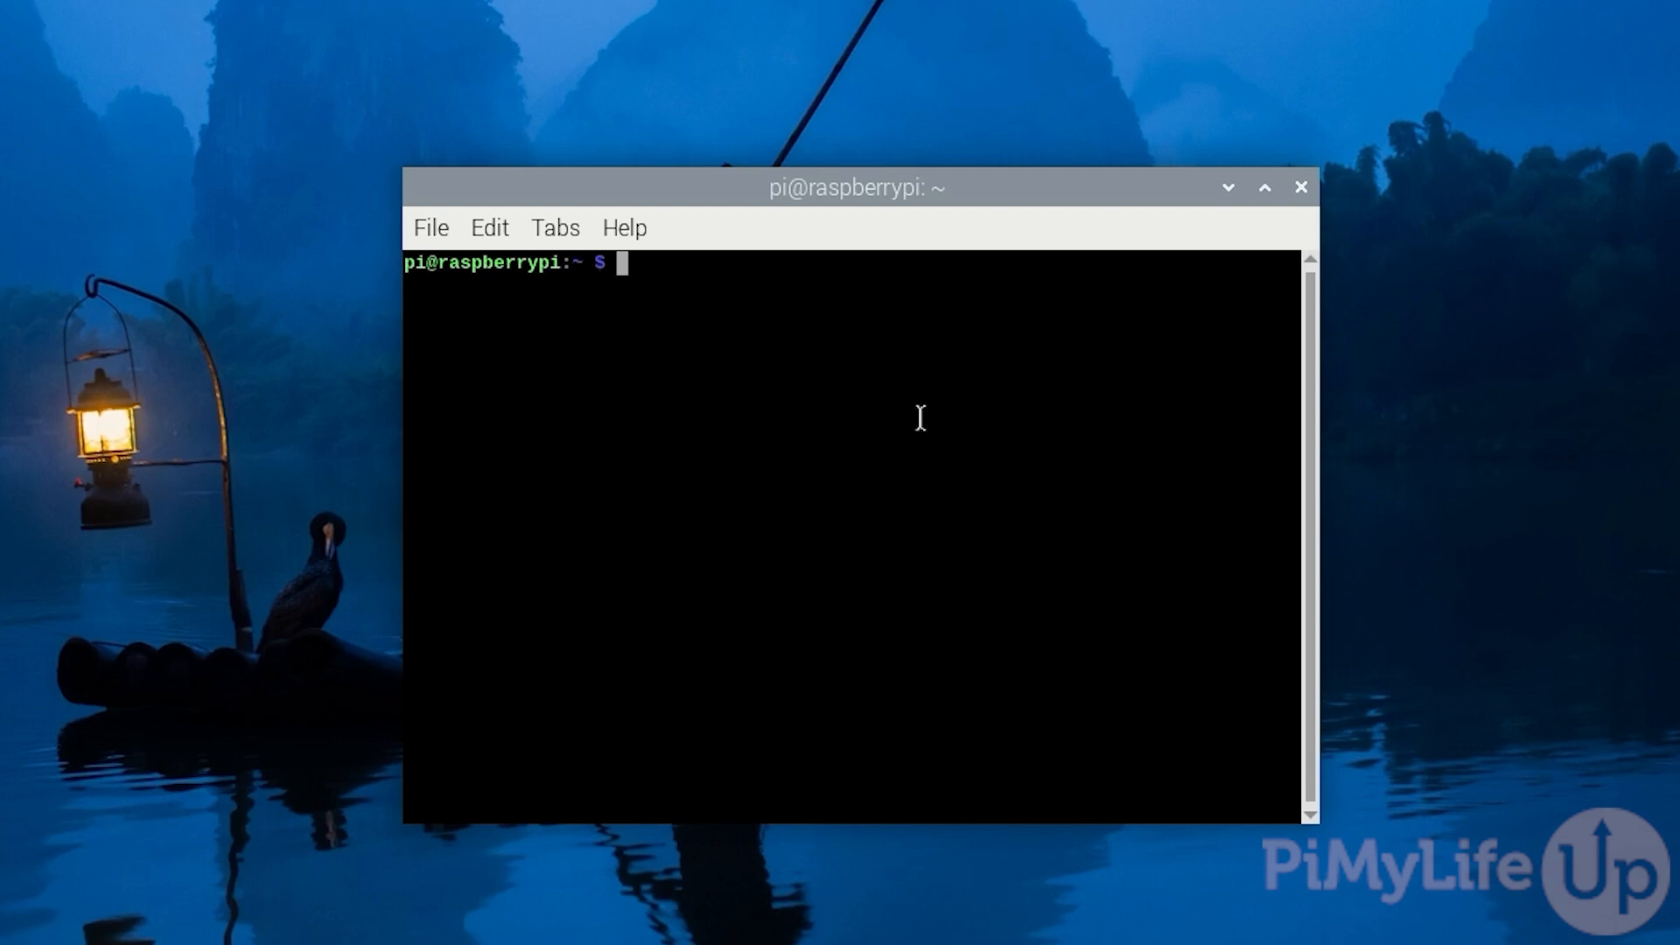
type("s")
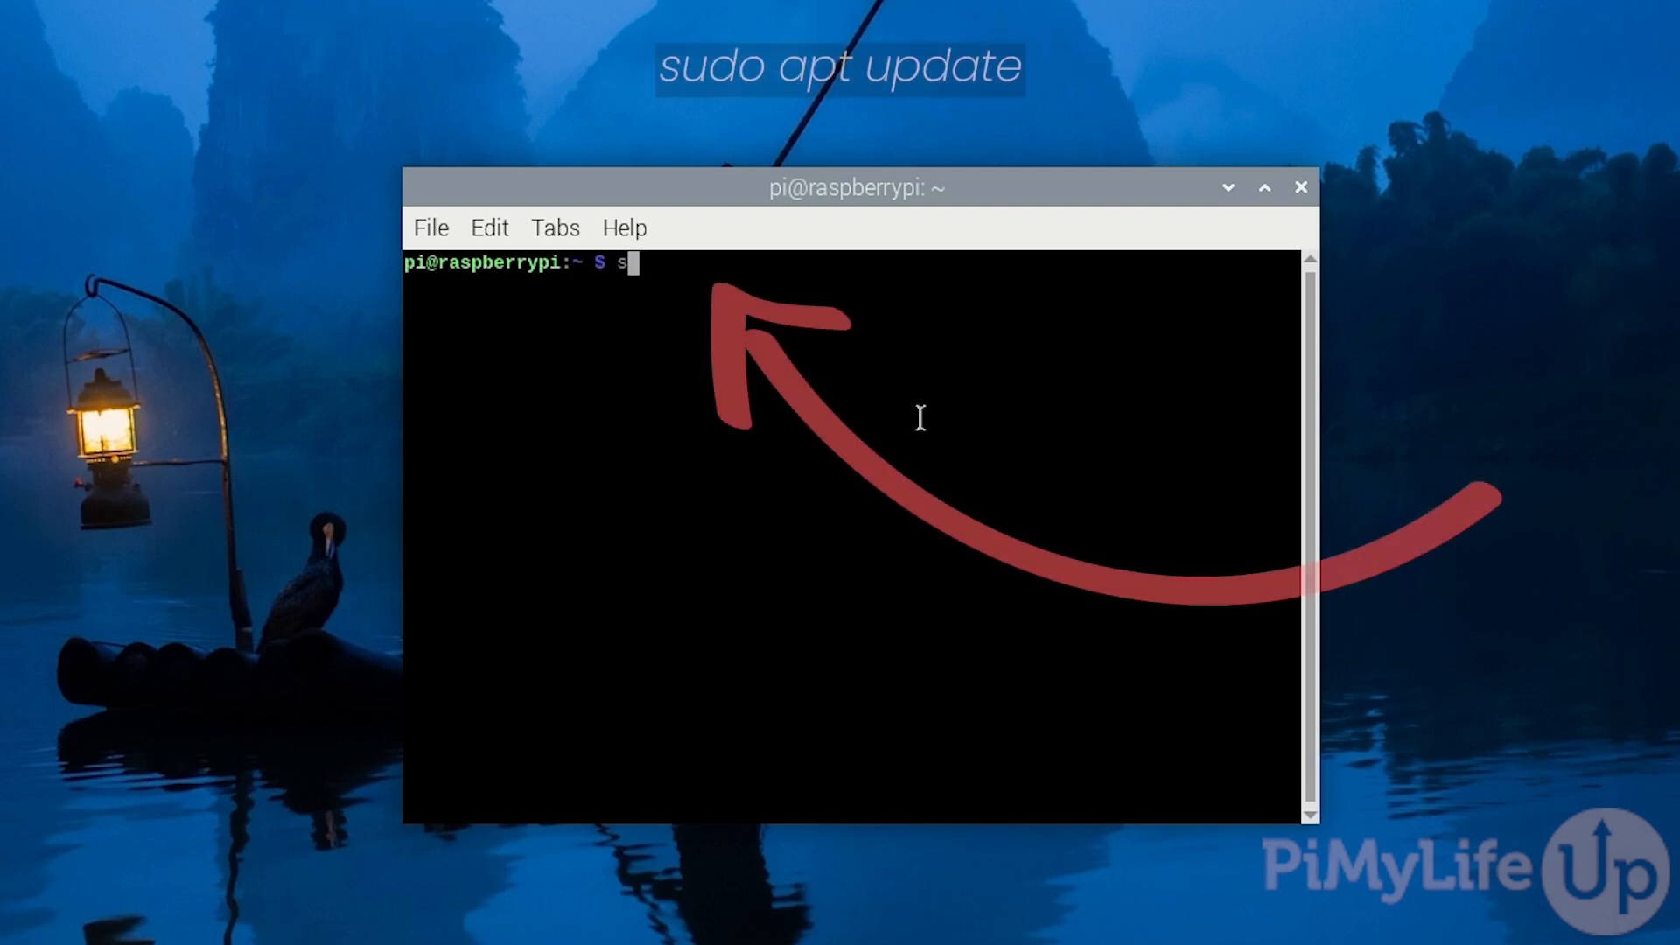
type("udo apt")
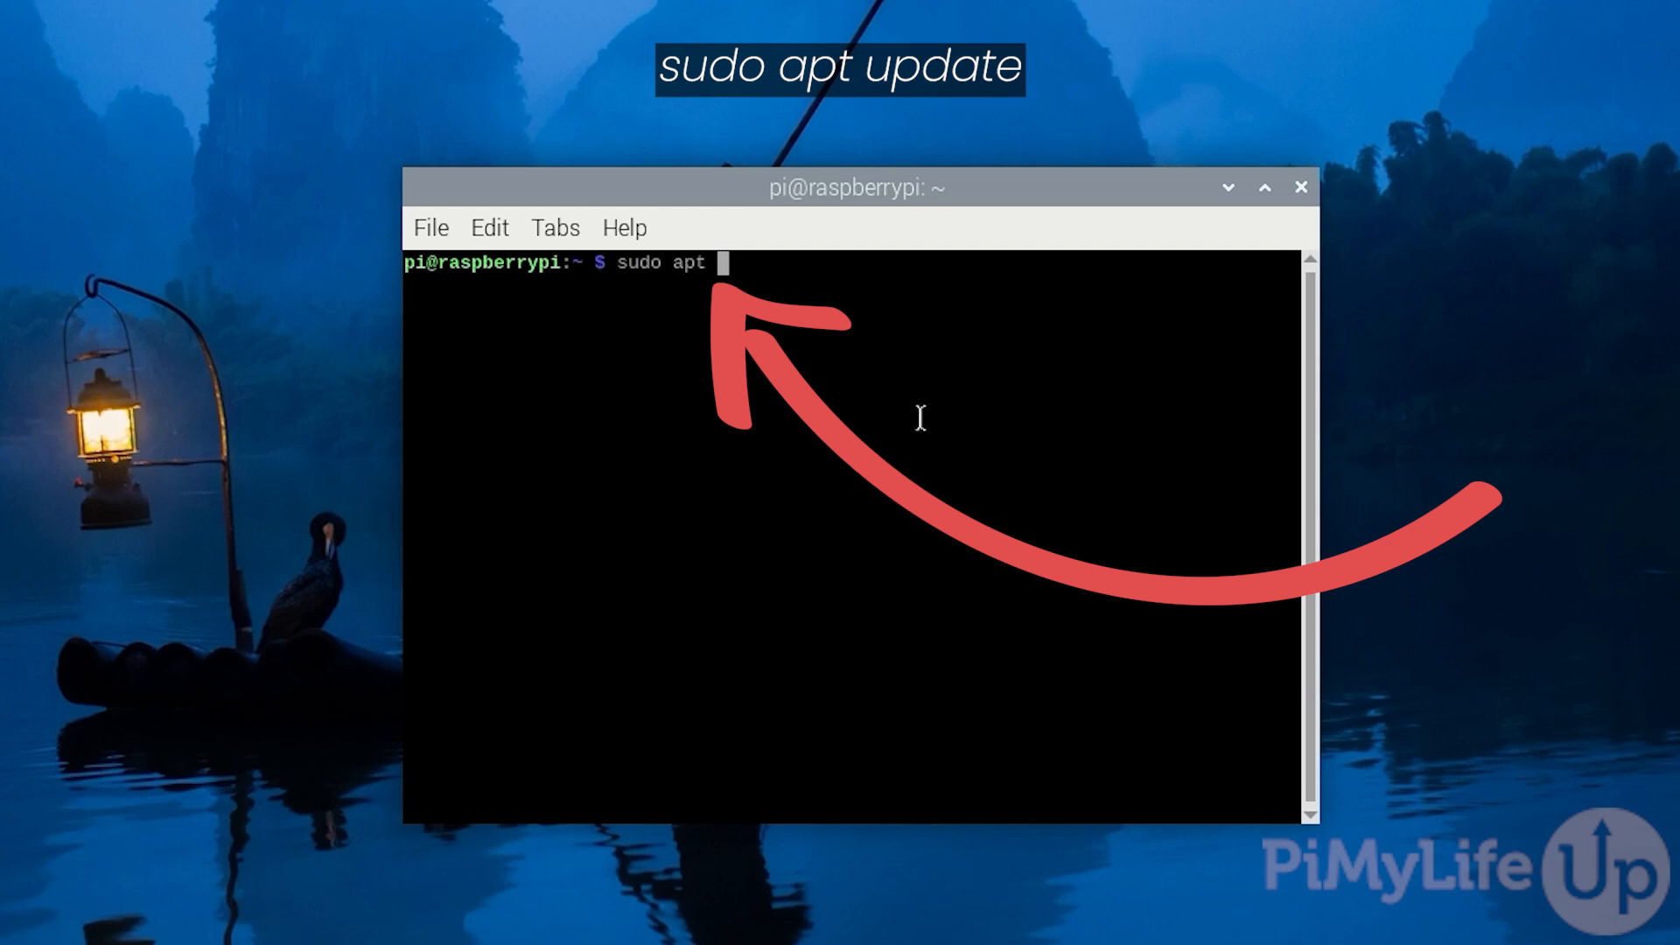
type("update")
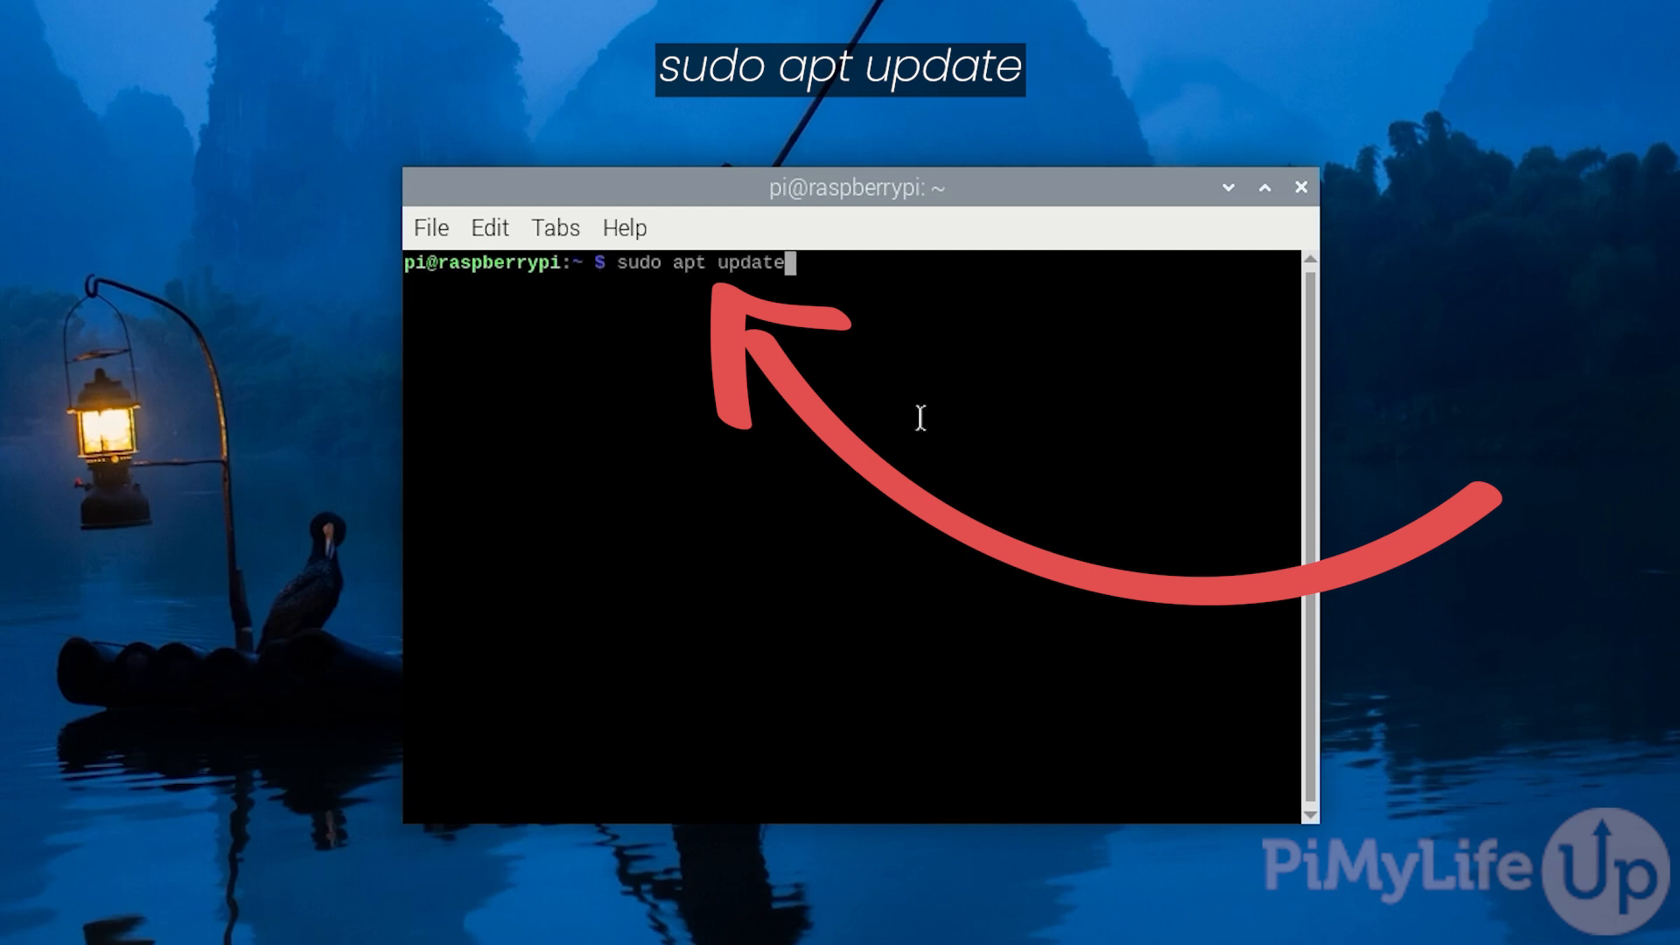
key("Return")
type("sudo")
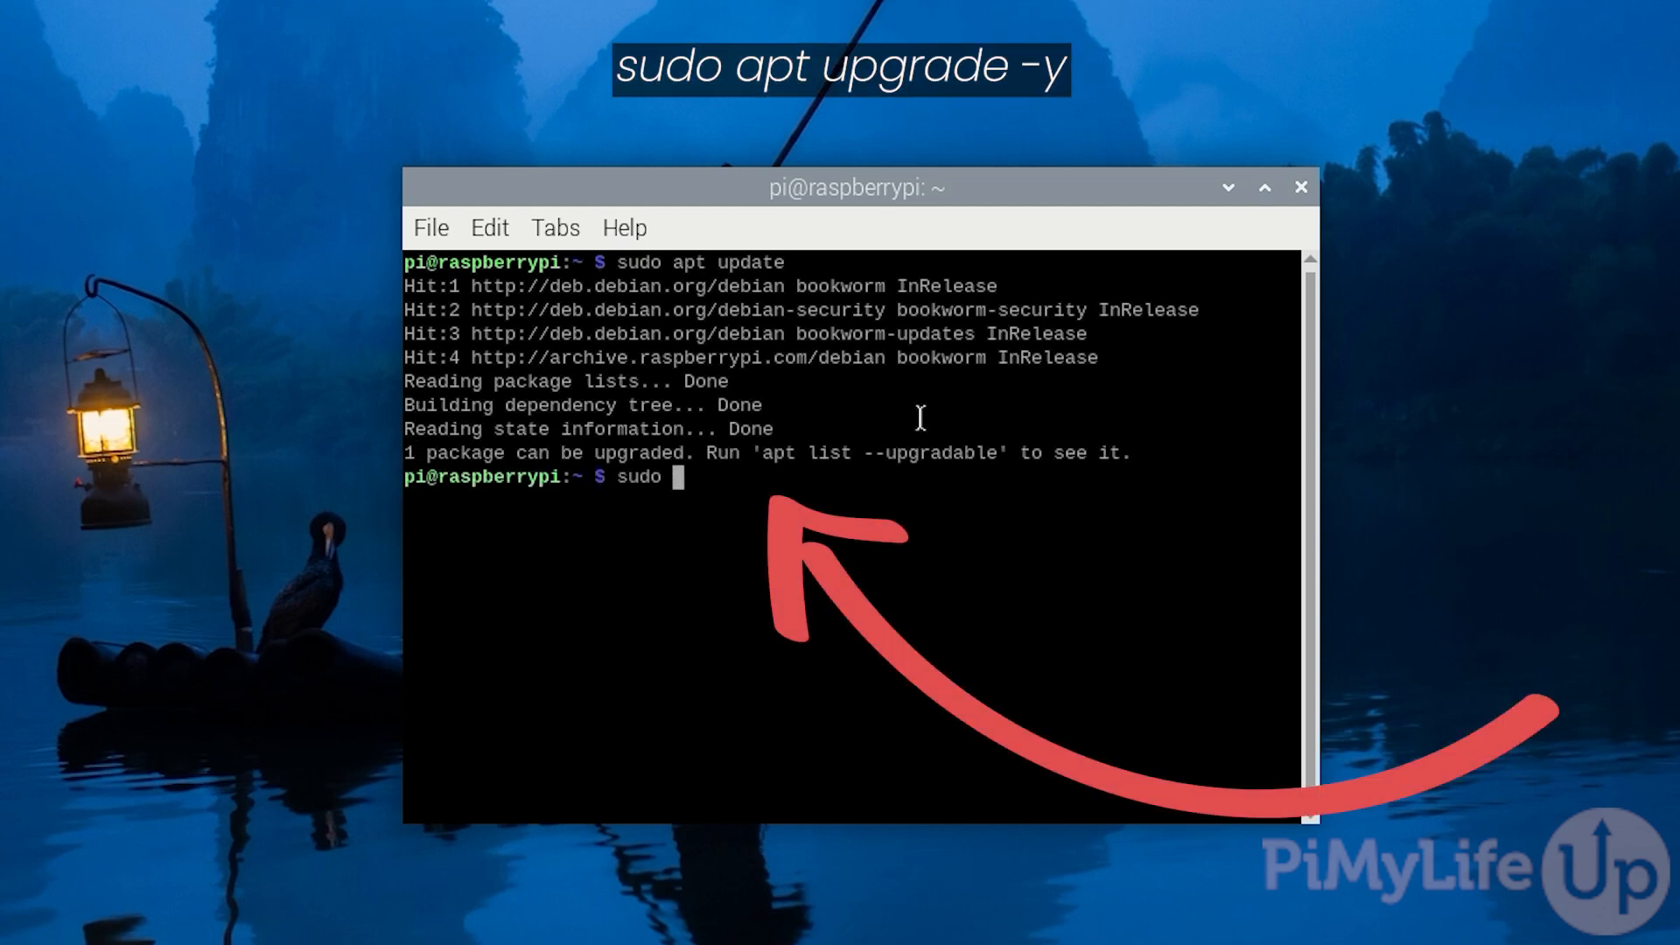
- Start a full system upgrade with 'sudo apt upgrade -y'
type("apt upgrade -y")
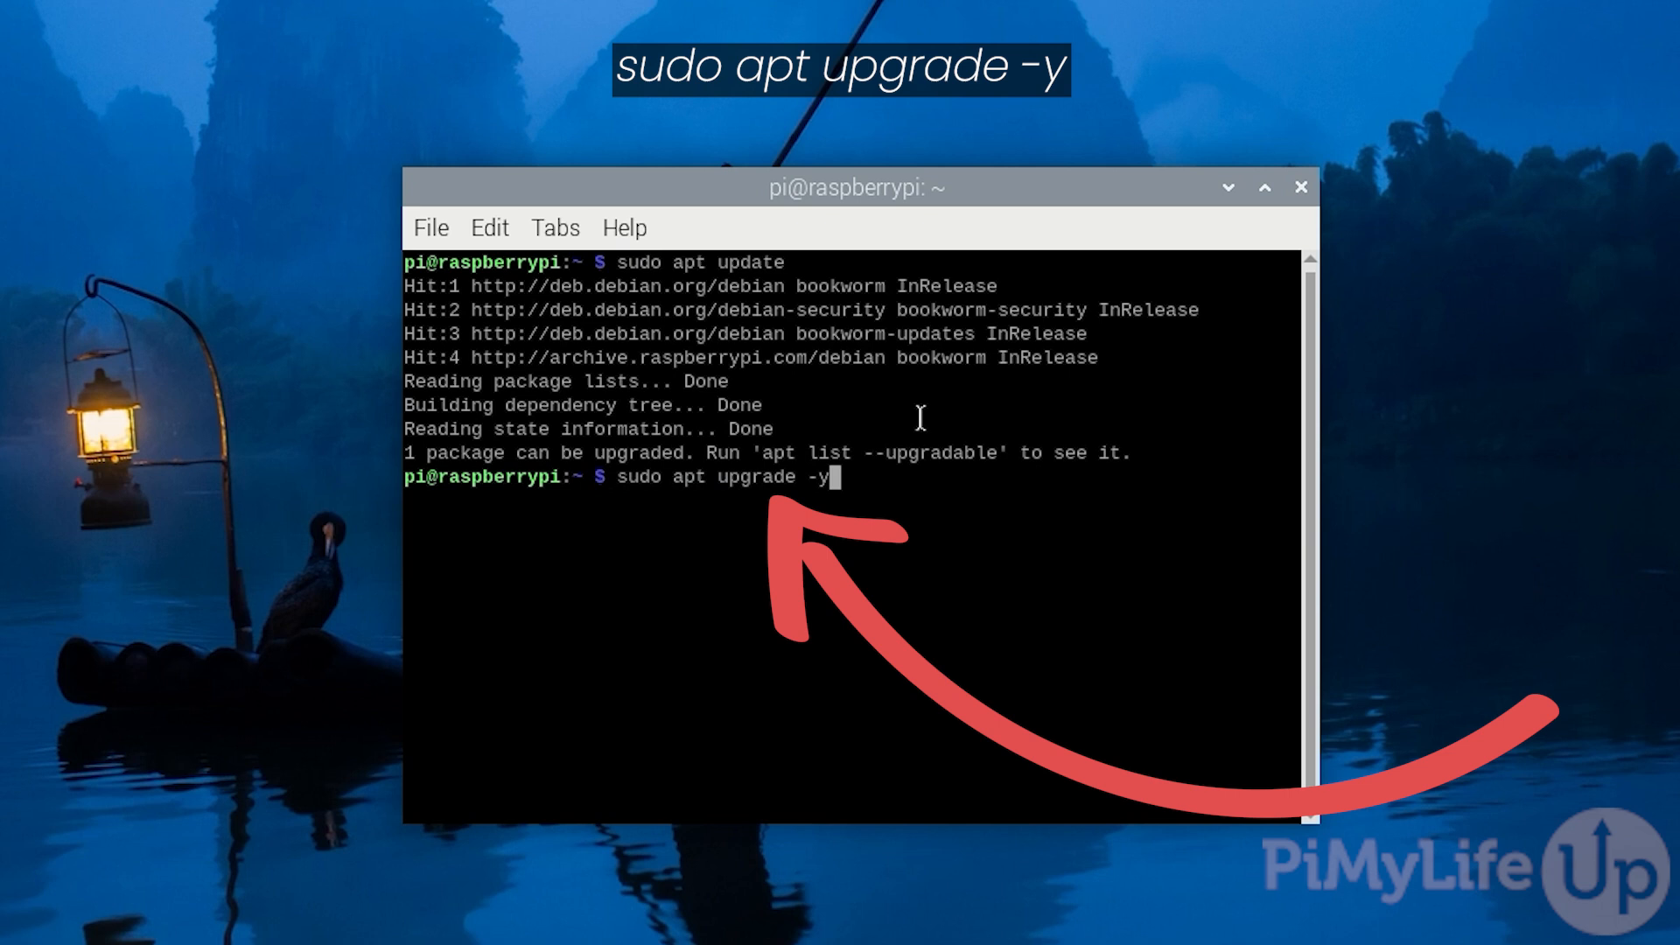
key("Return")
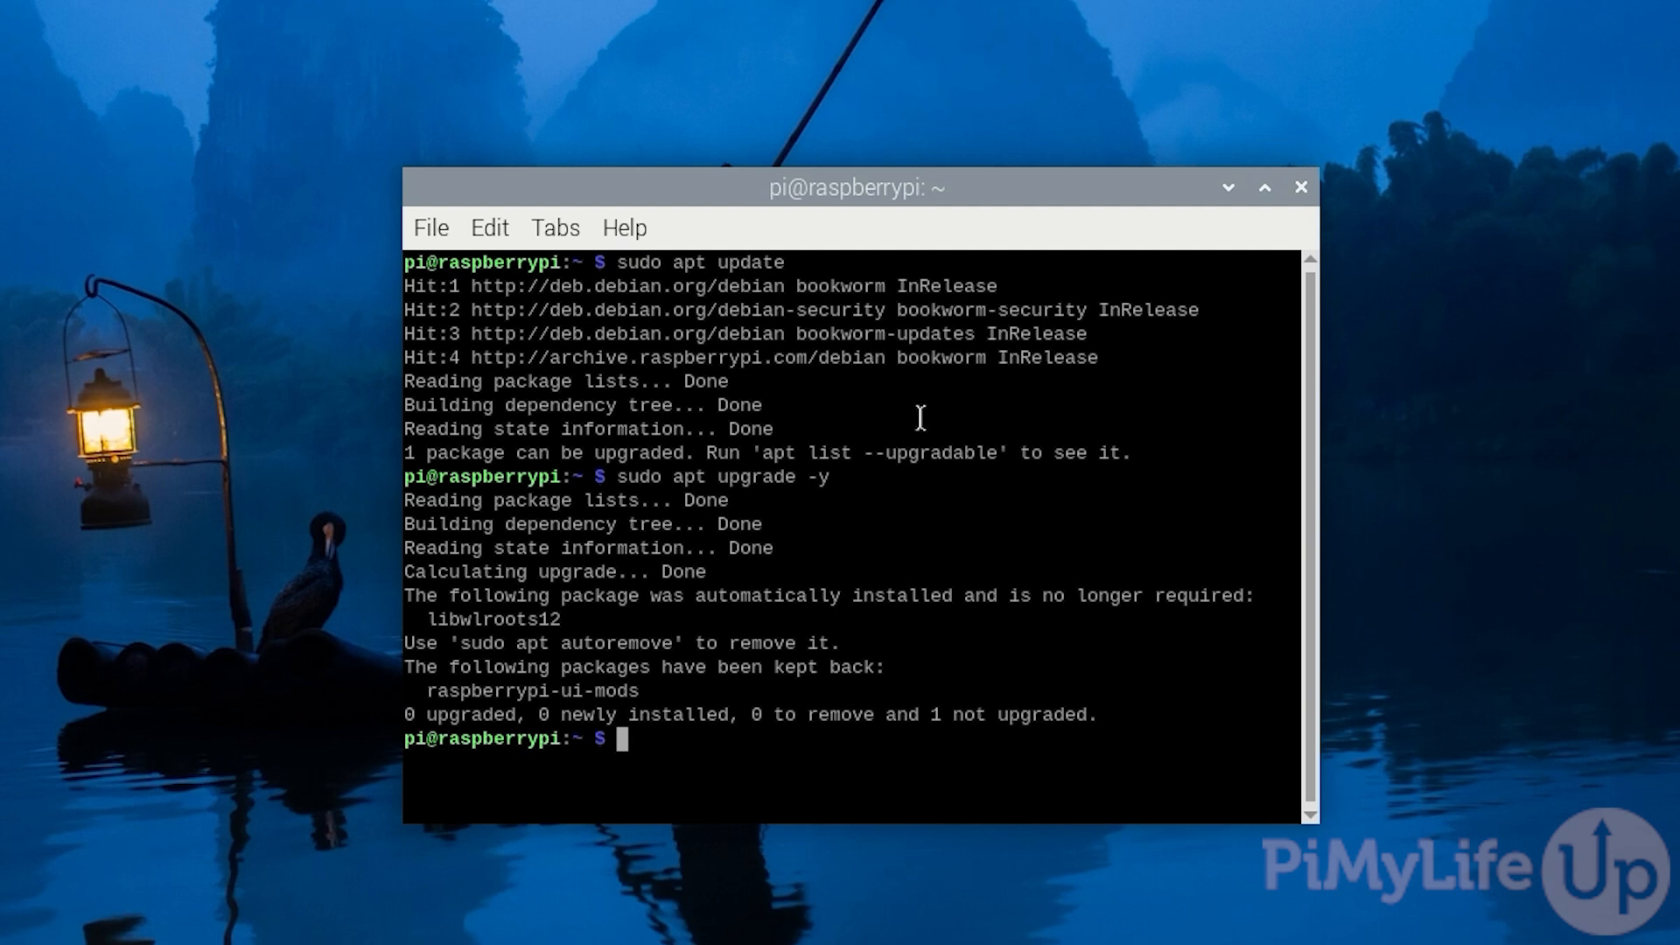
- Install the arduino package with 'sudo apt install arduino -y'
type("sudo apt install a")
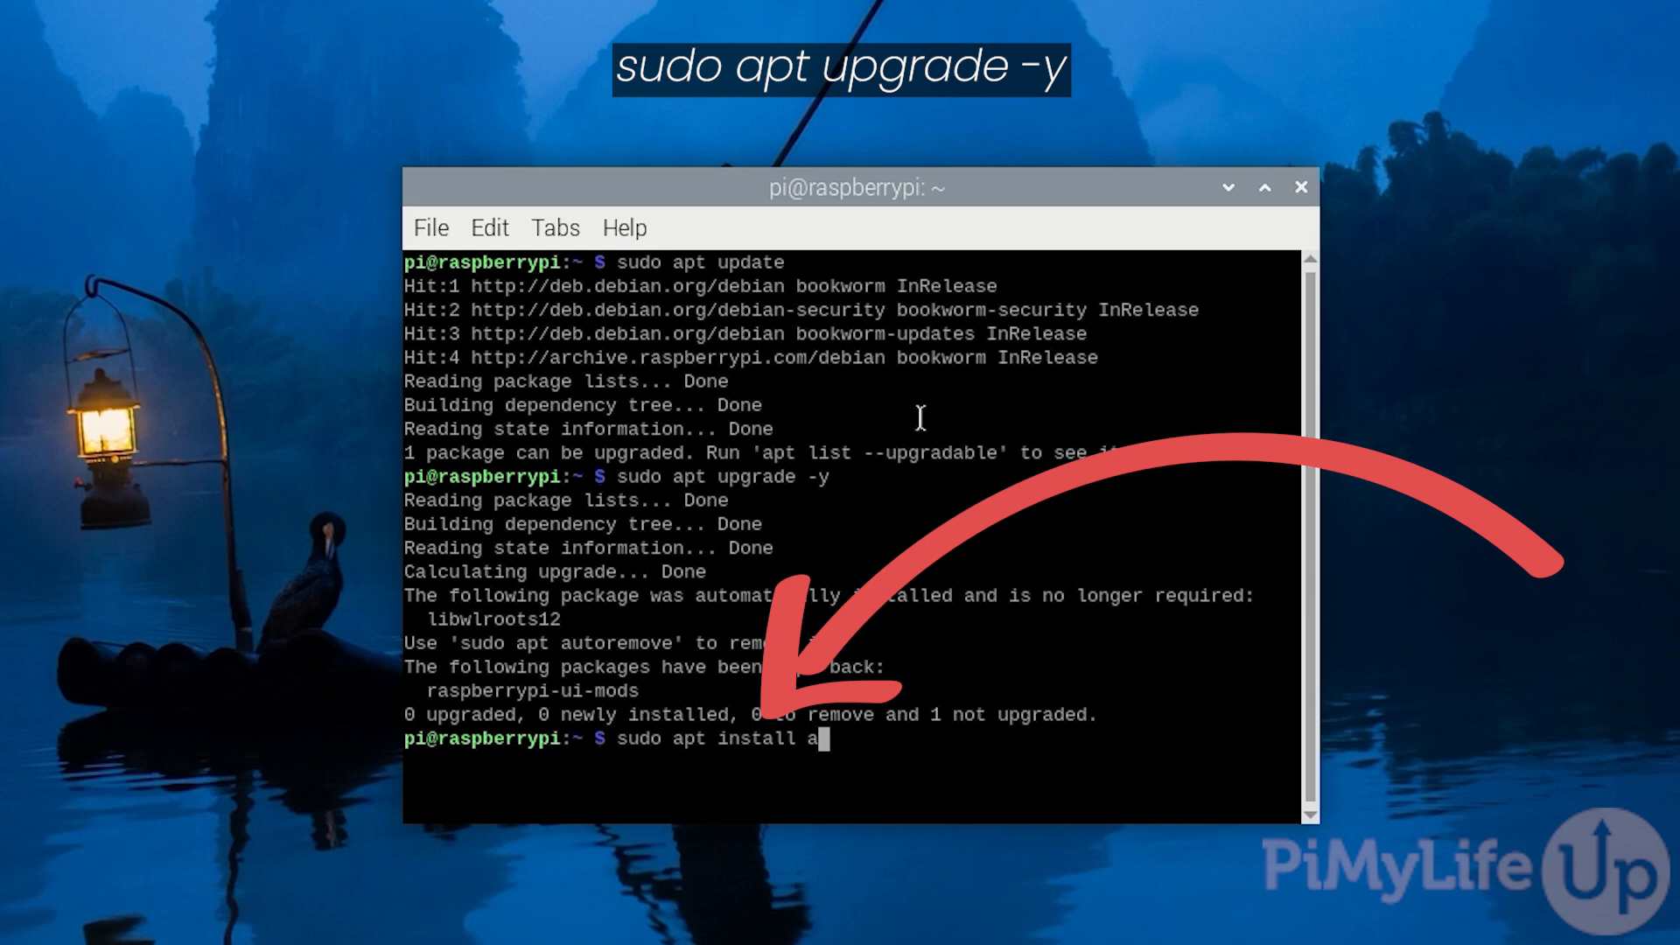
type("rduino -y")
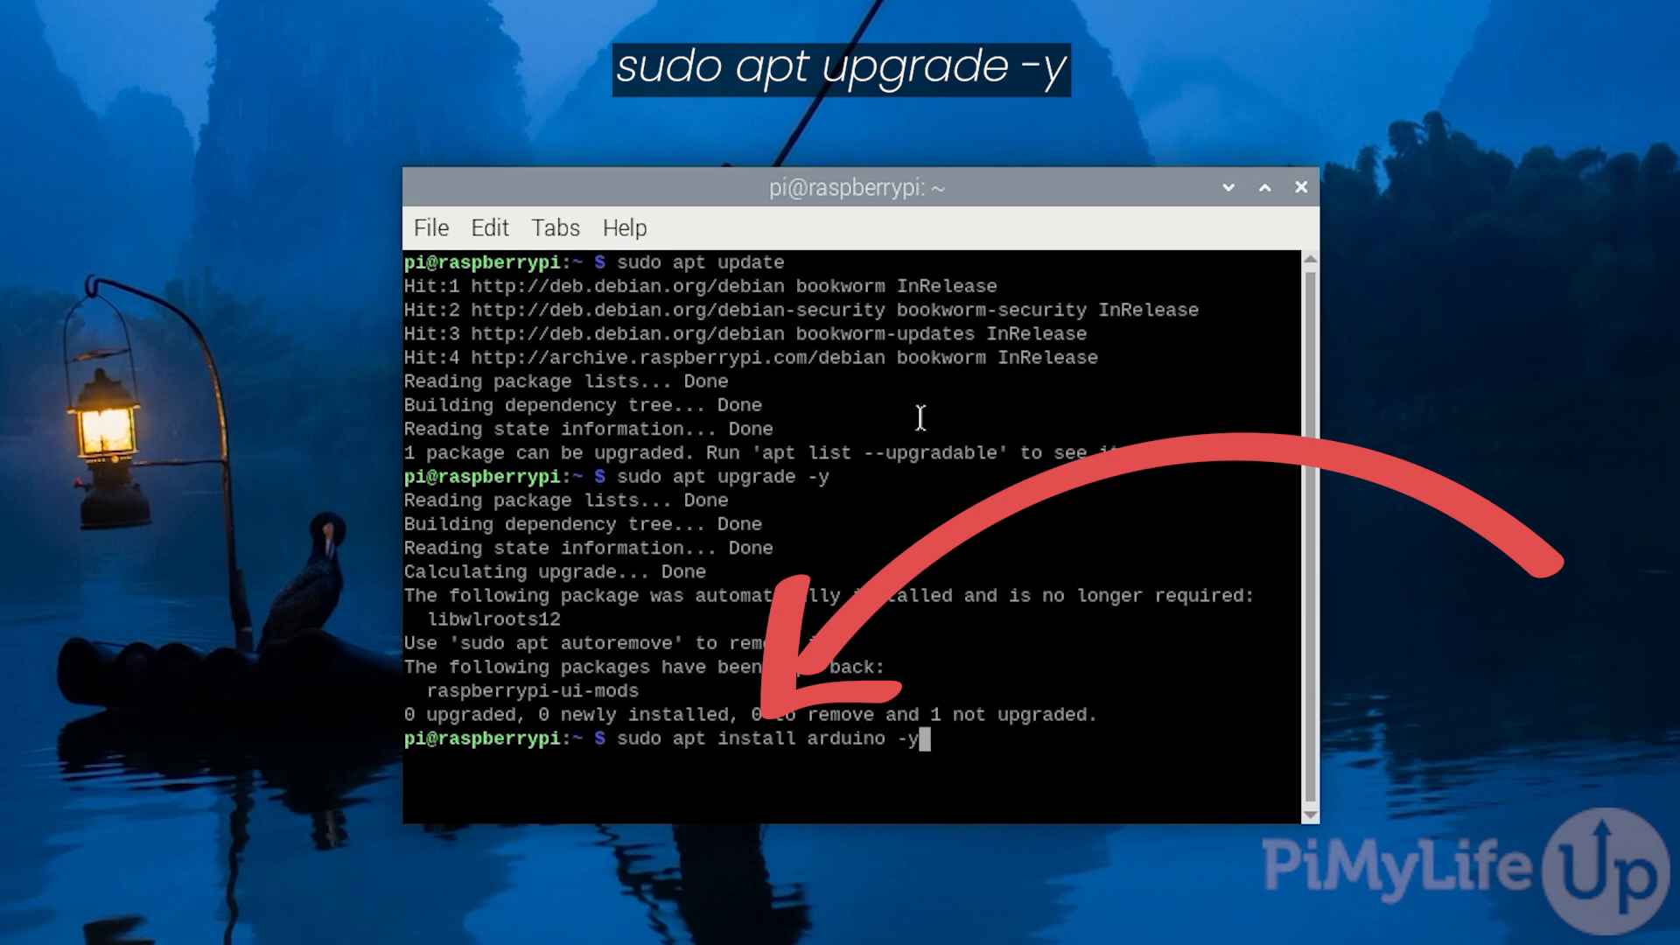
key("Return")
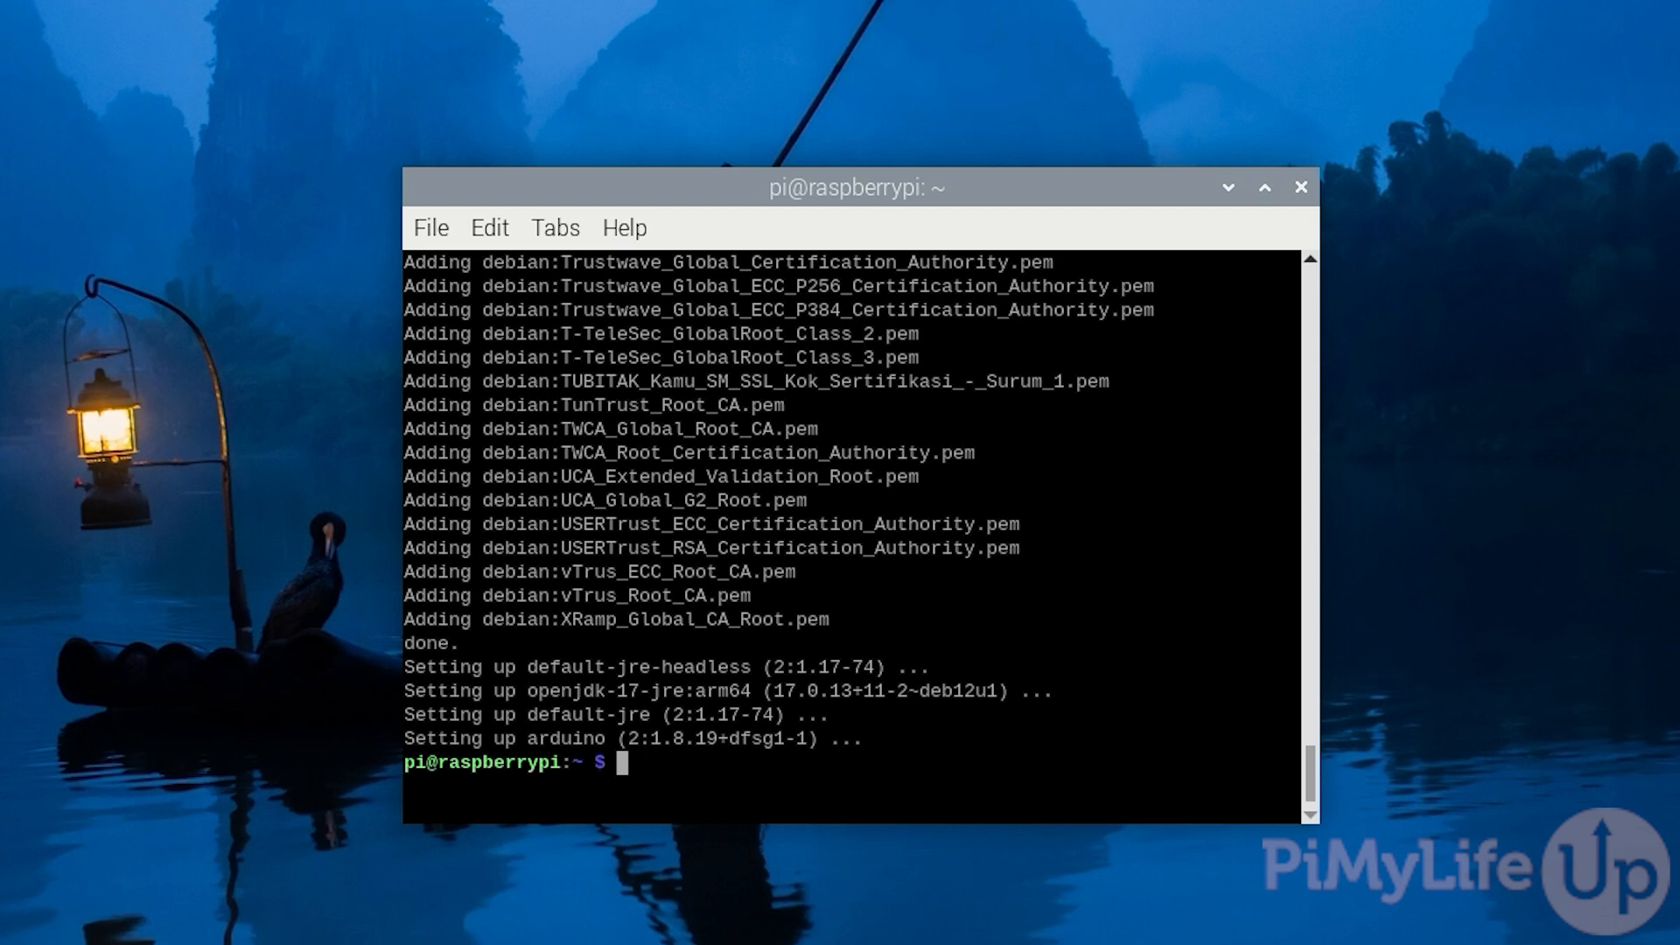
- Add the current user to the dialout group with 'sudo usermod -aG dialout $USER'
type("sudo")
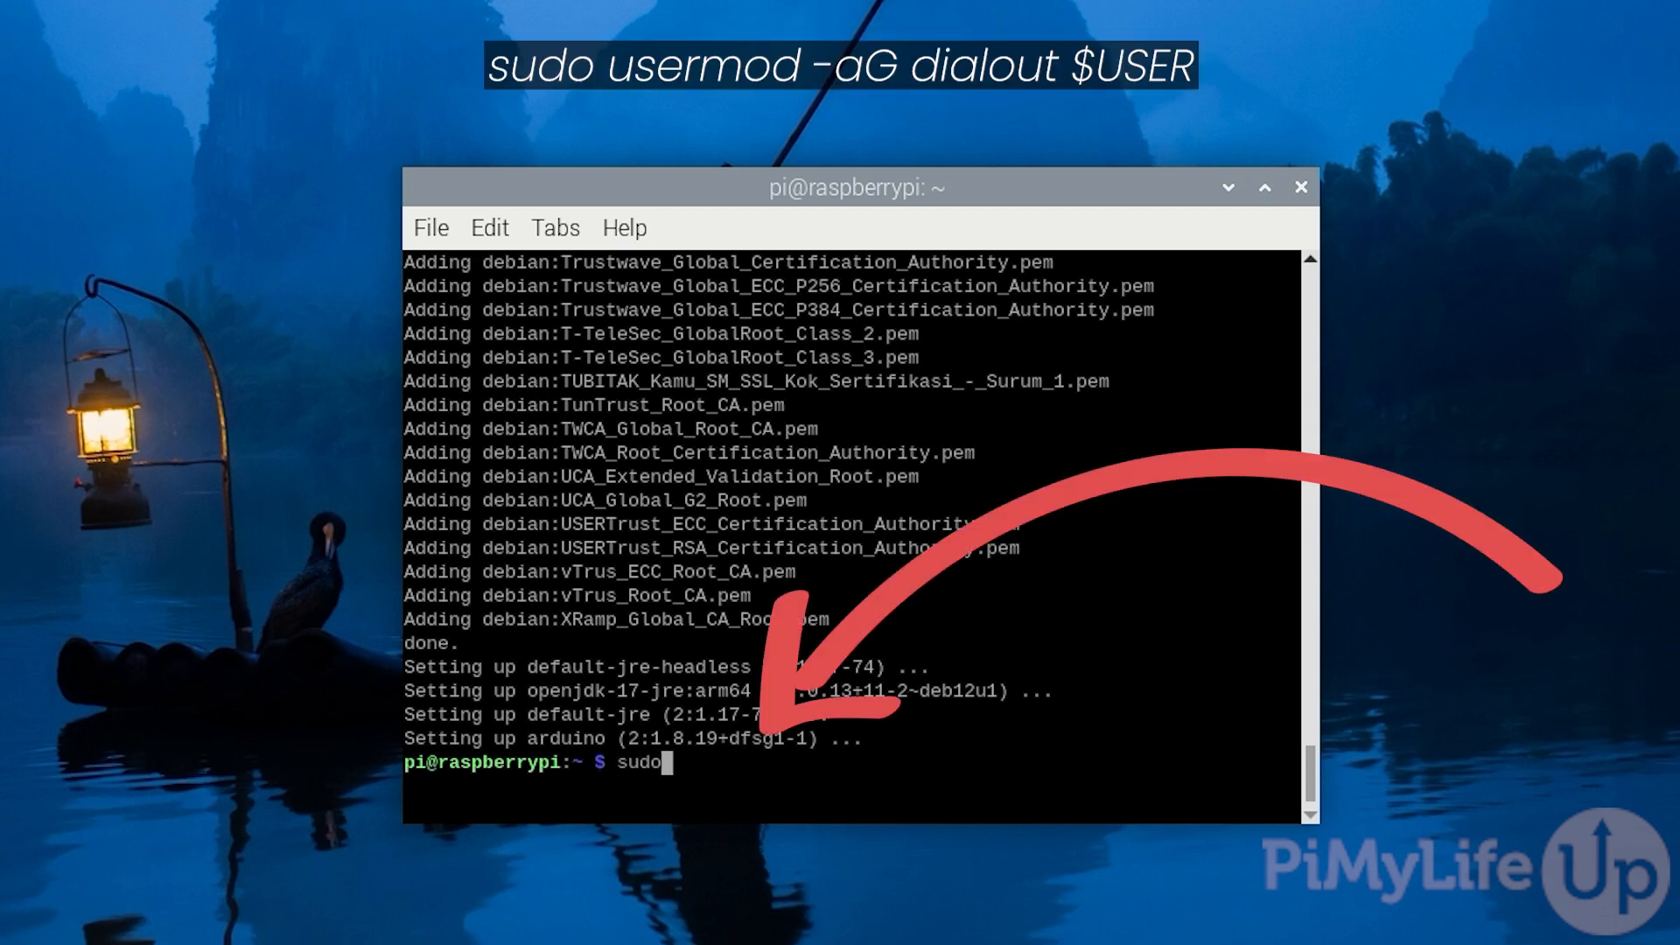
type("usermod -")
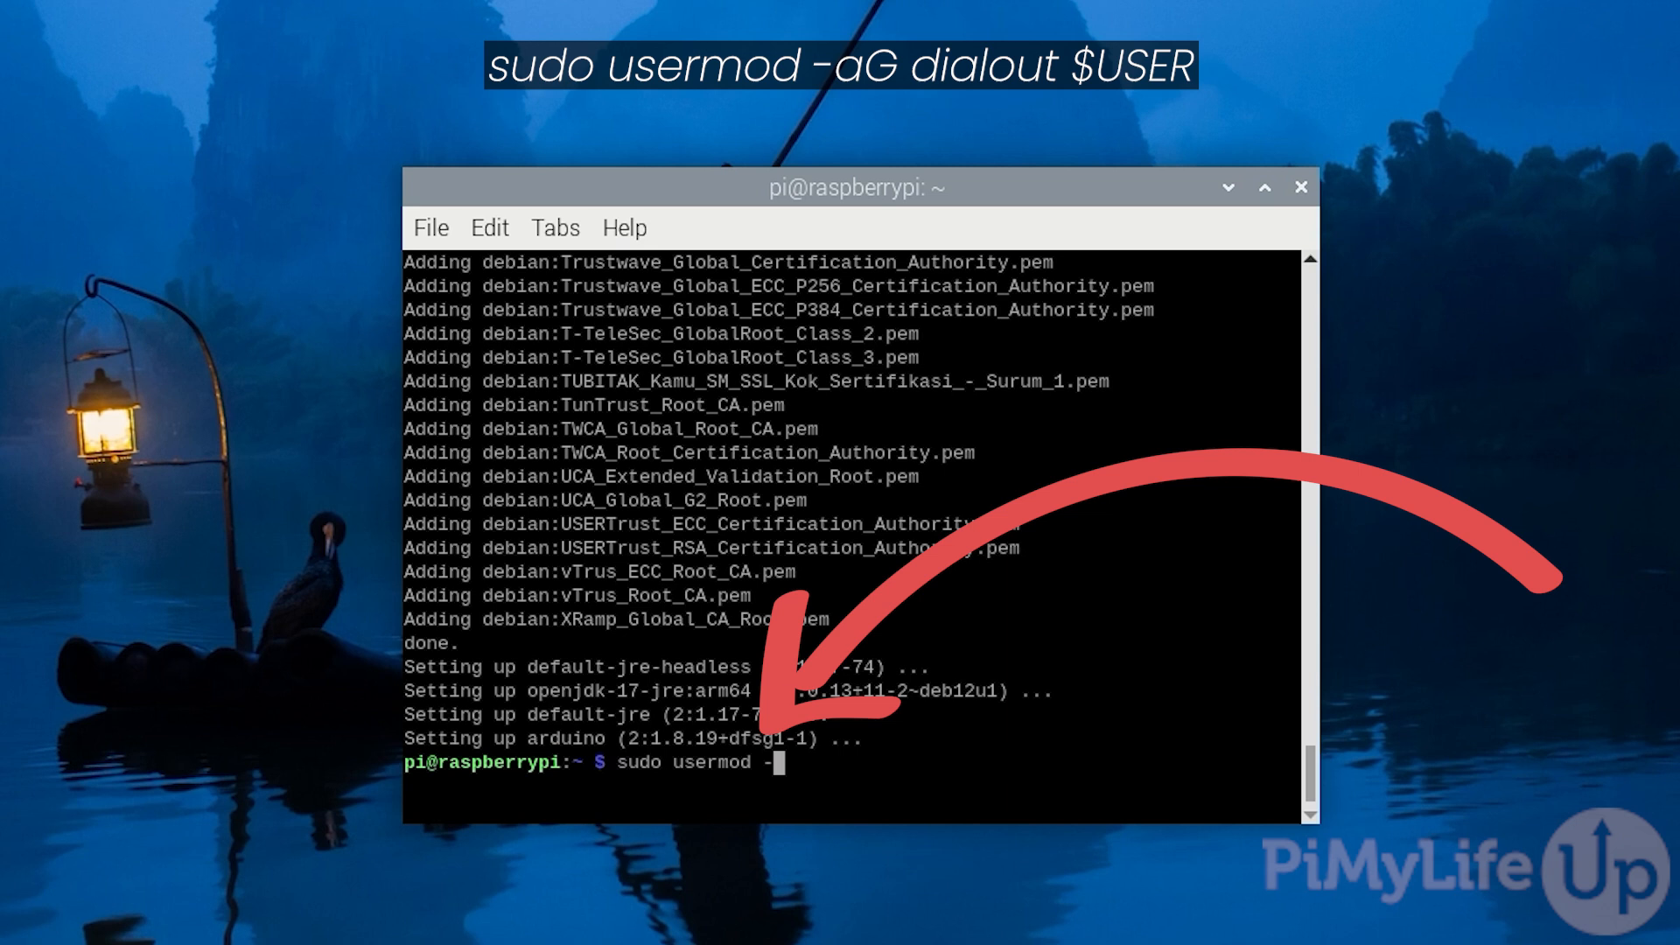
type("aG di")
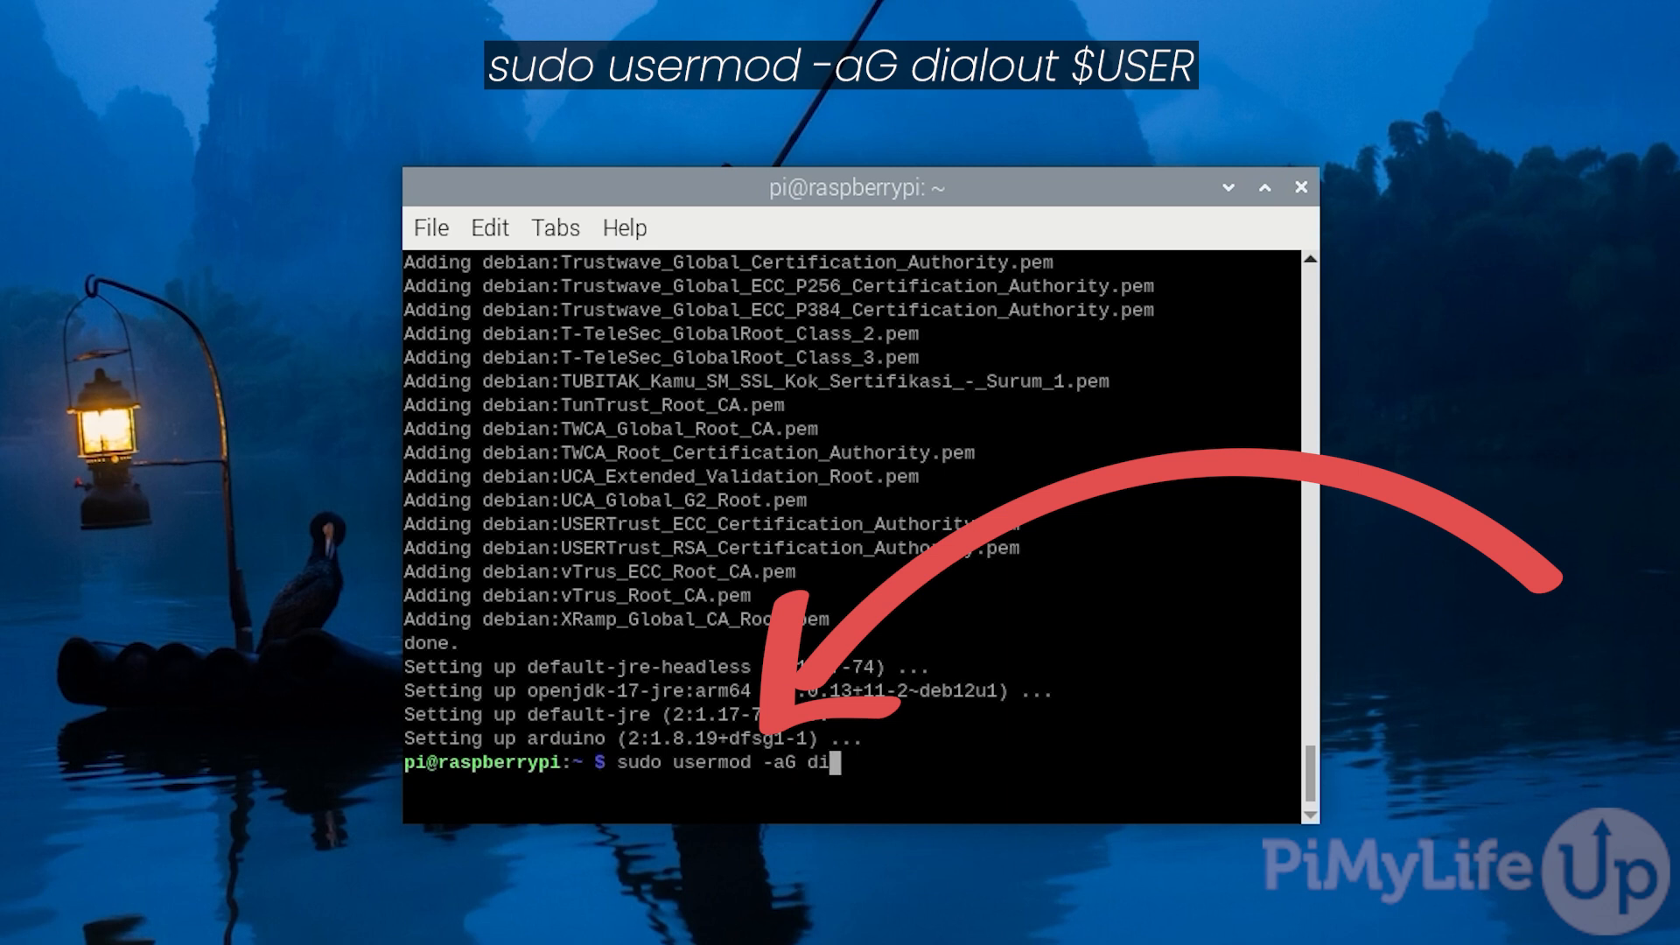
type("alout $")
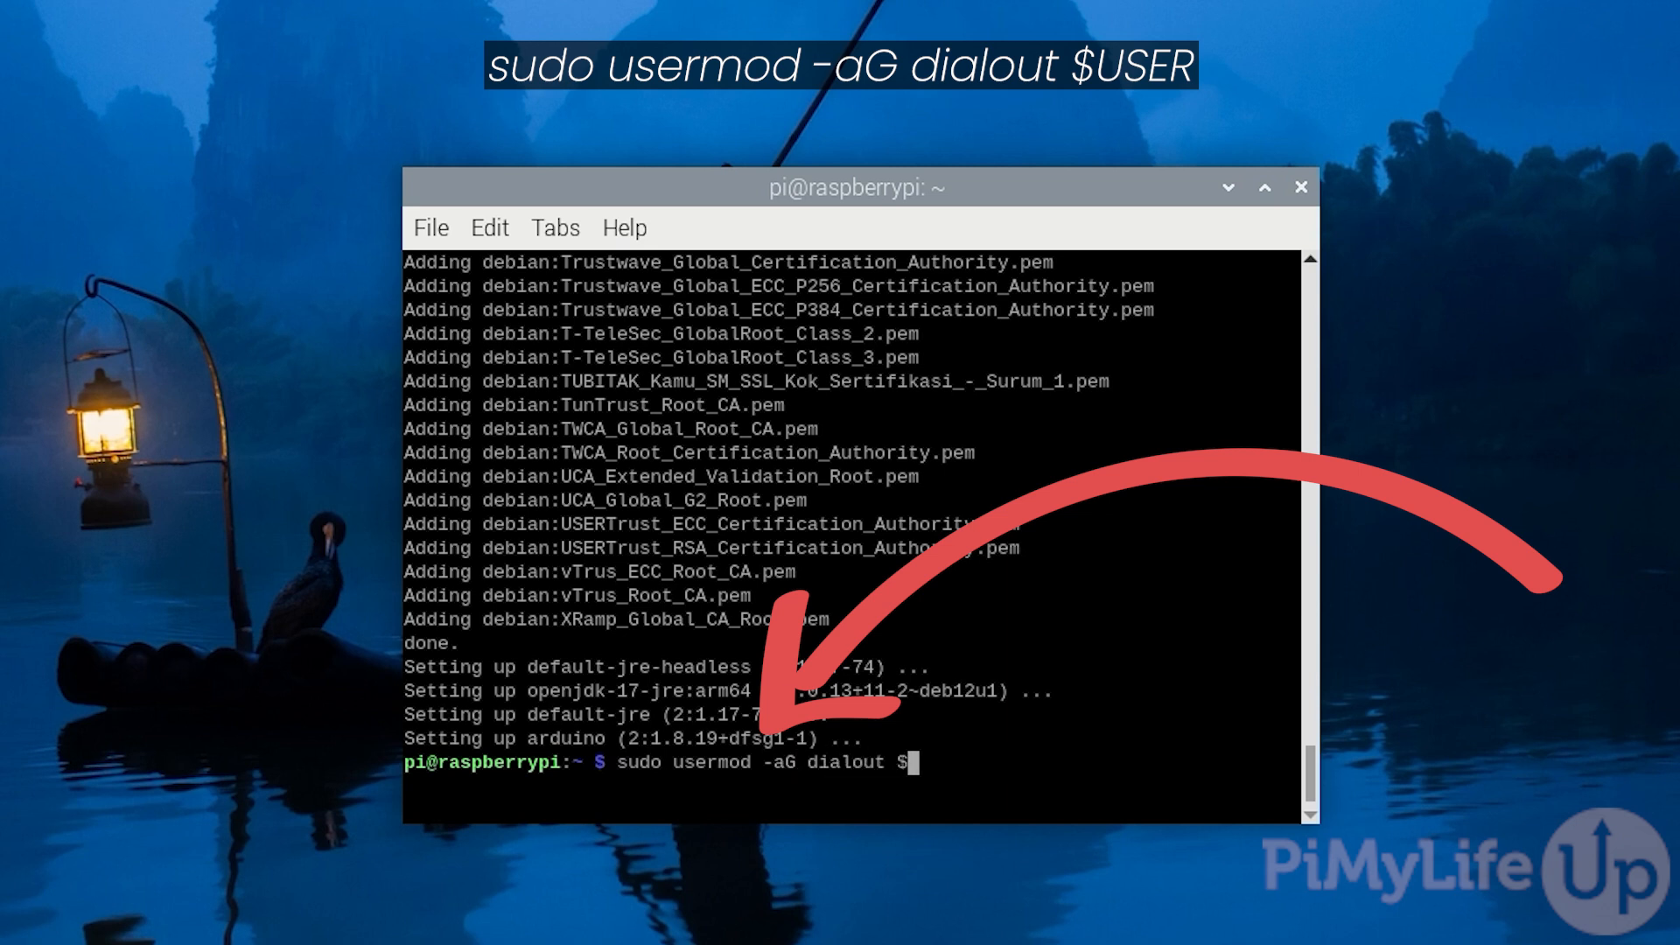
type("USER")
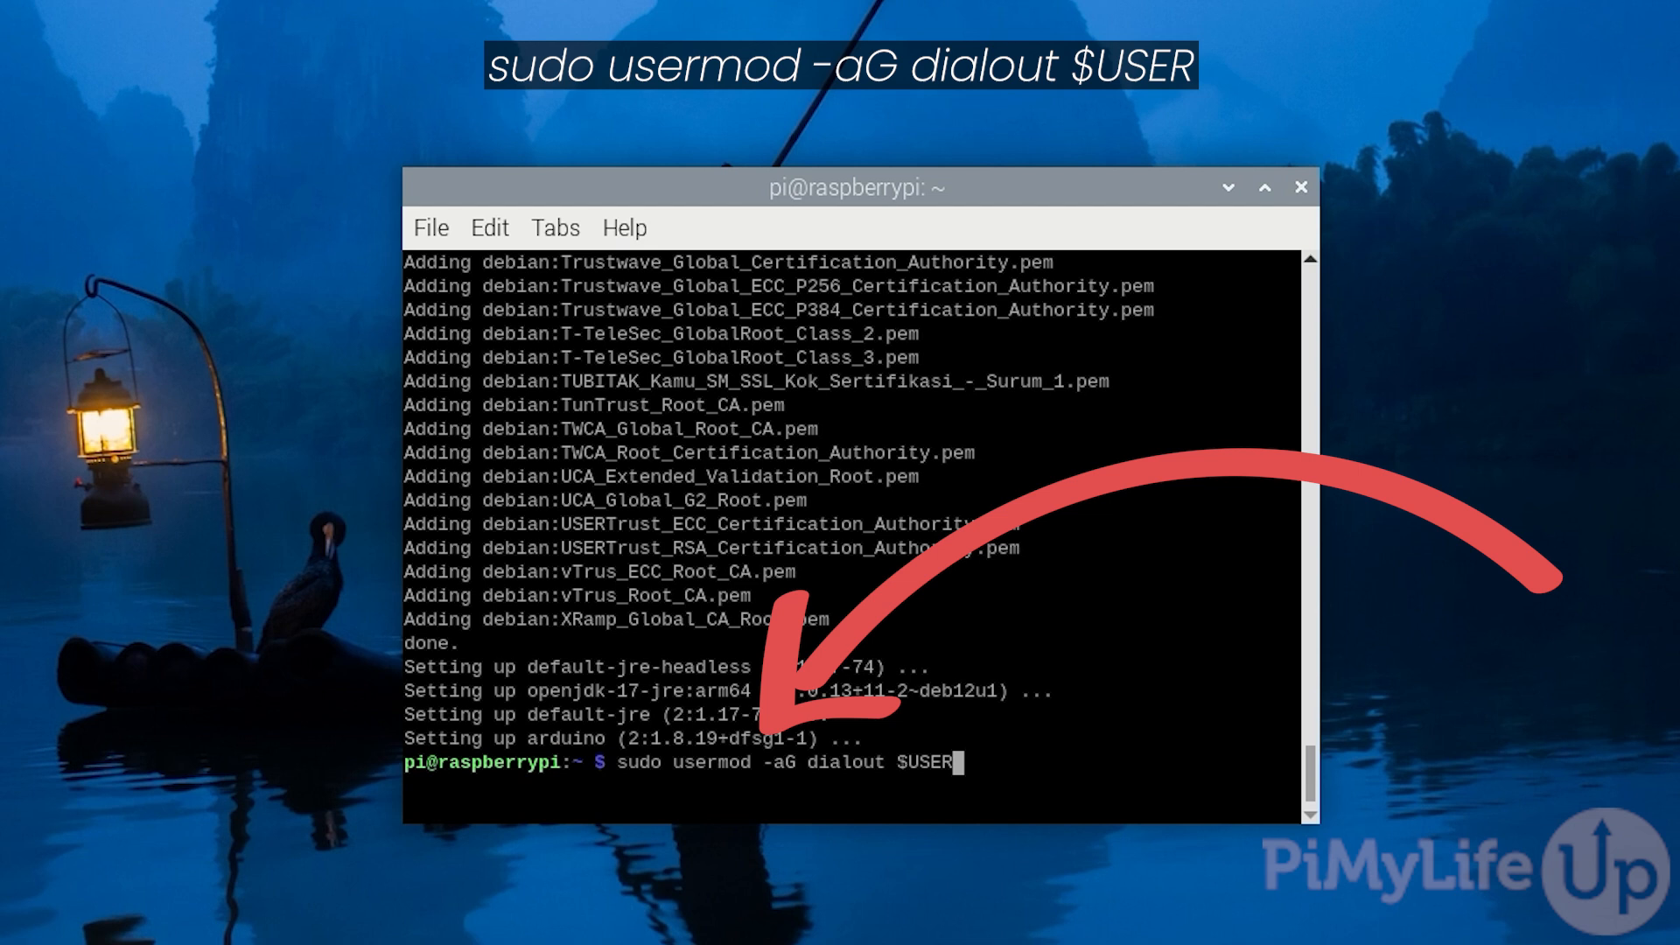
key("Return")
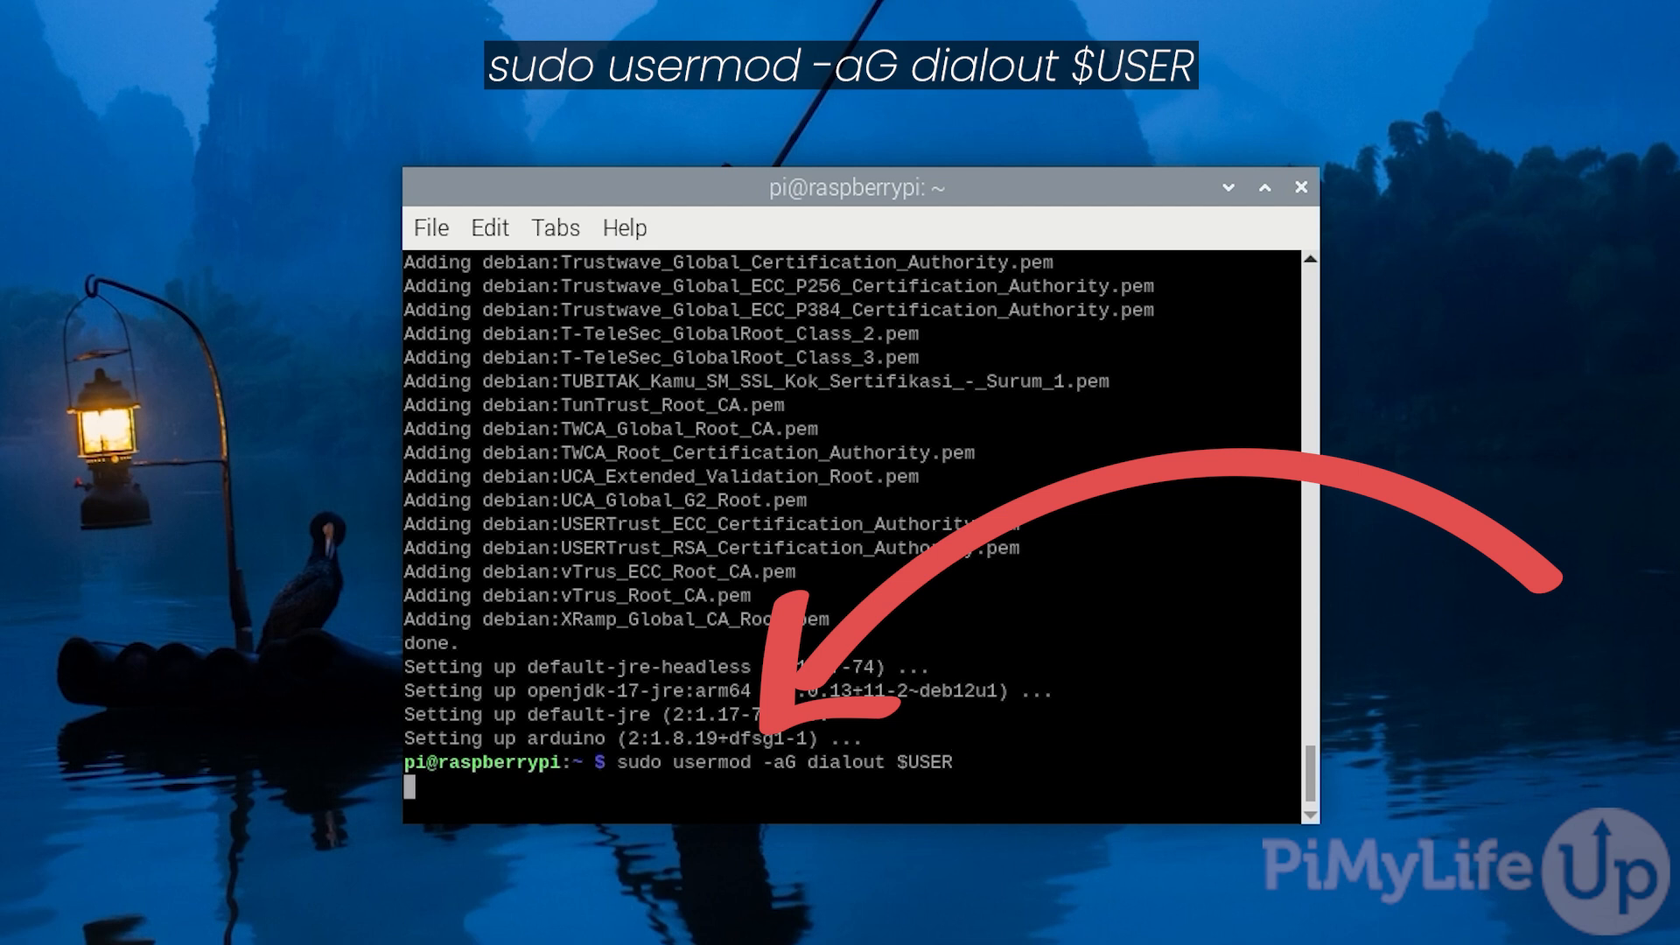
key("Return")
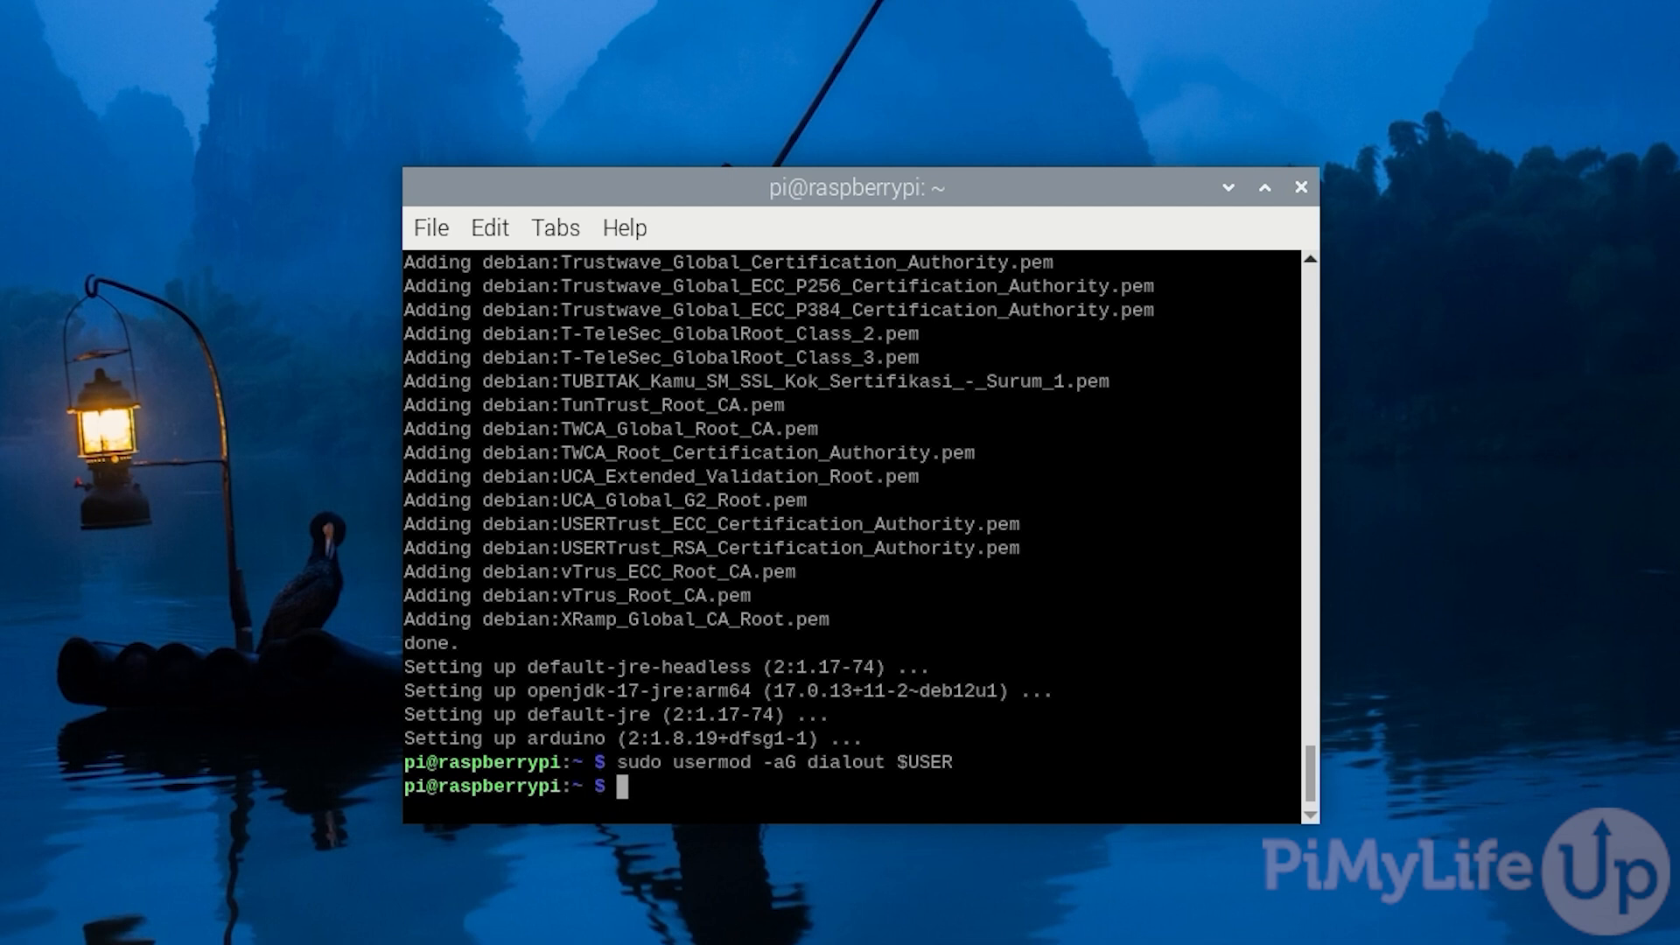
- Restart the Raspberry Pi with 'sudo reboot'
type("sudo reboot")
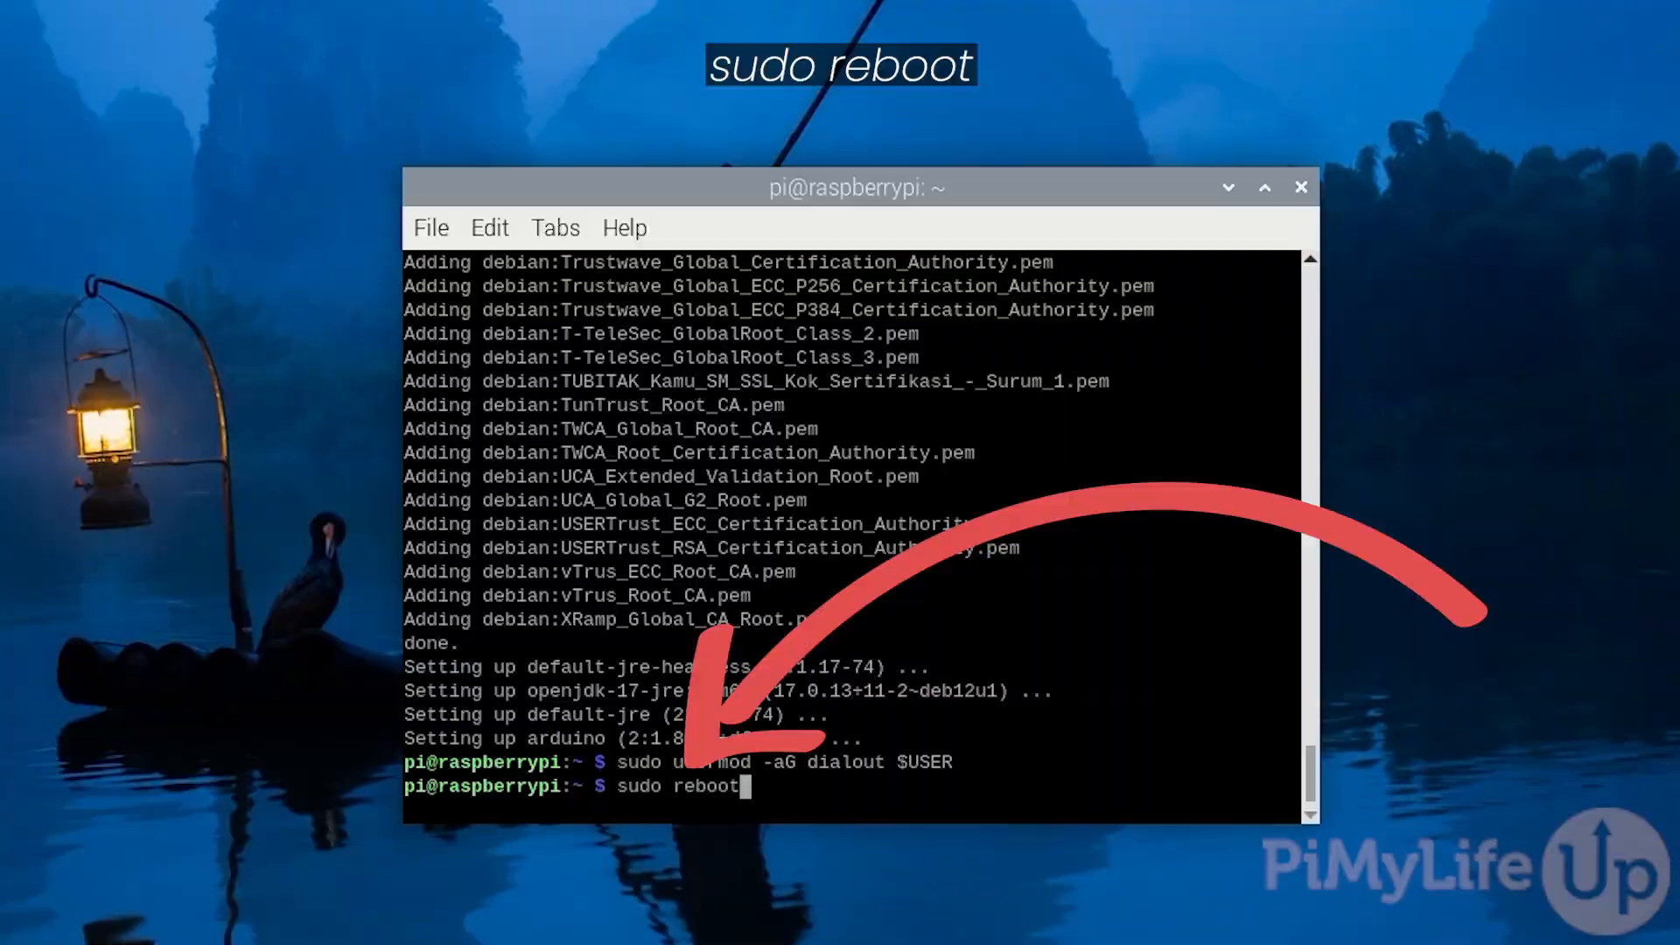
key("Return")
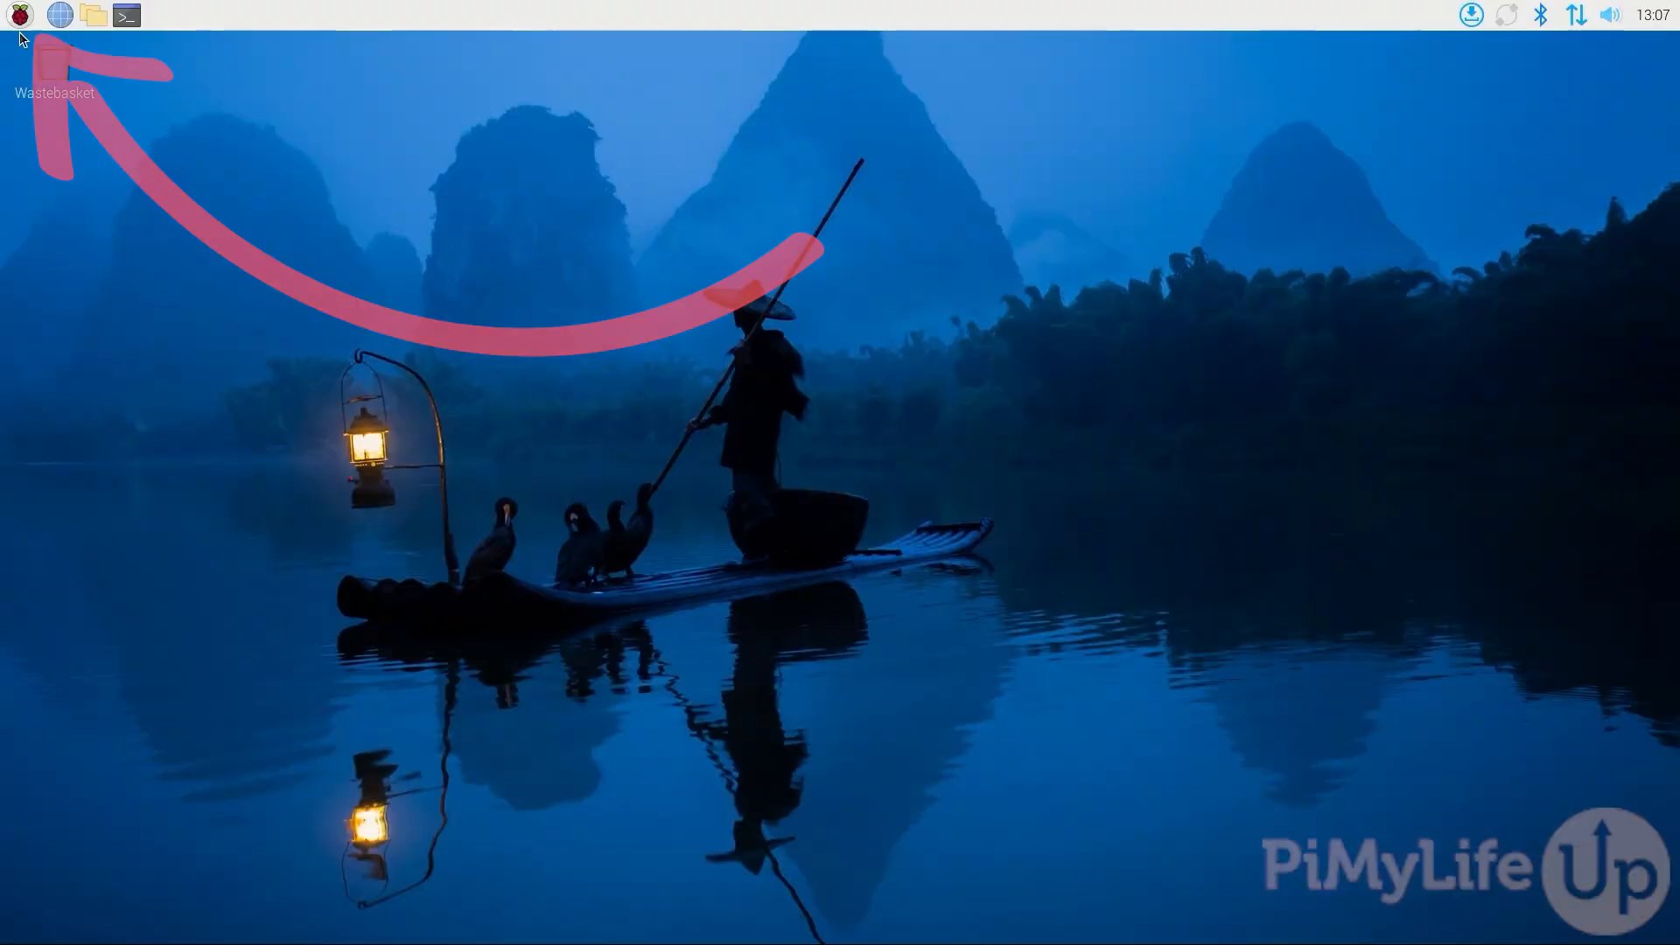
- Launch Arduino IDE from the Raspberry Pi Programming menu
left_click(19, 16)
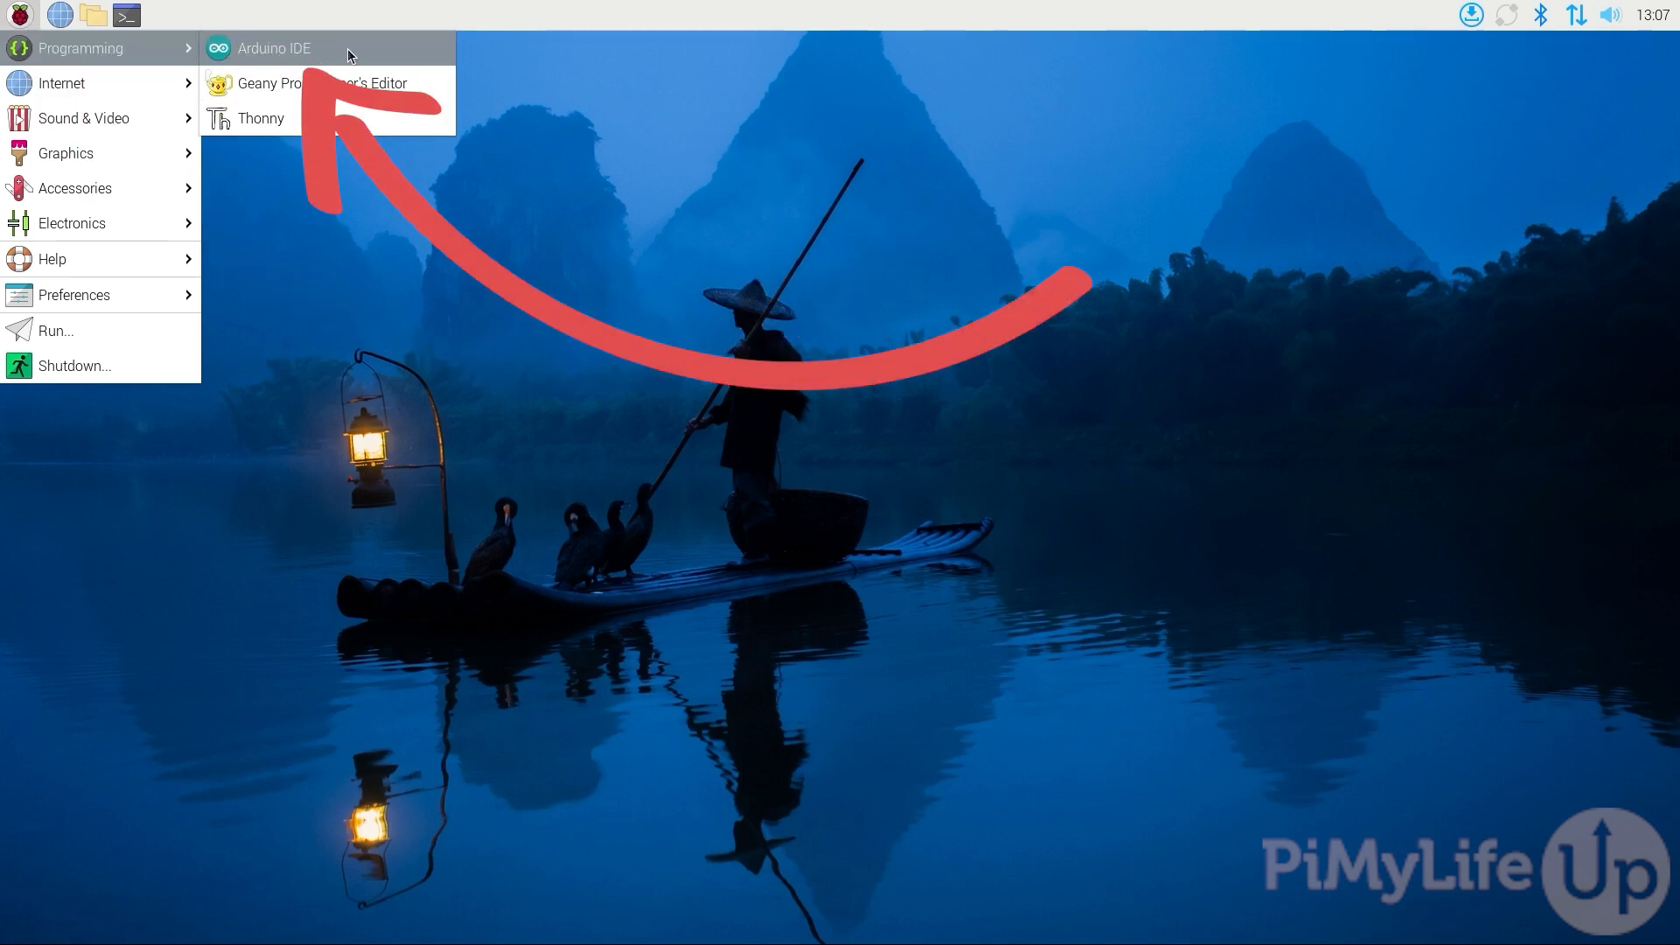
left_click(275, 48)
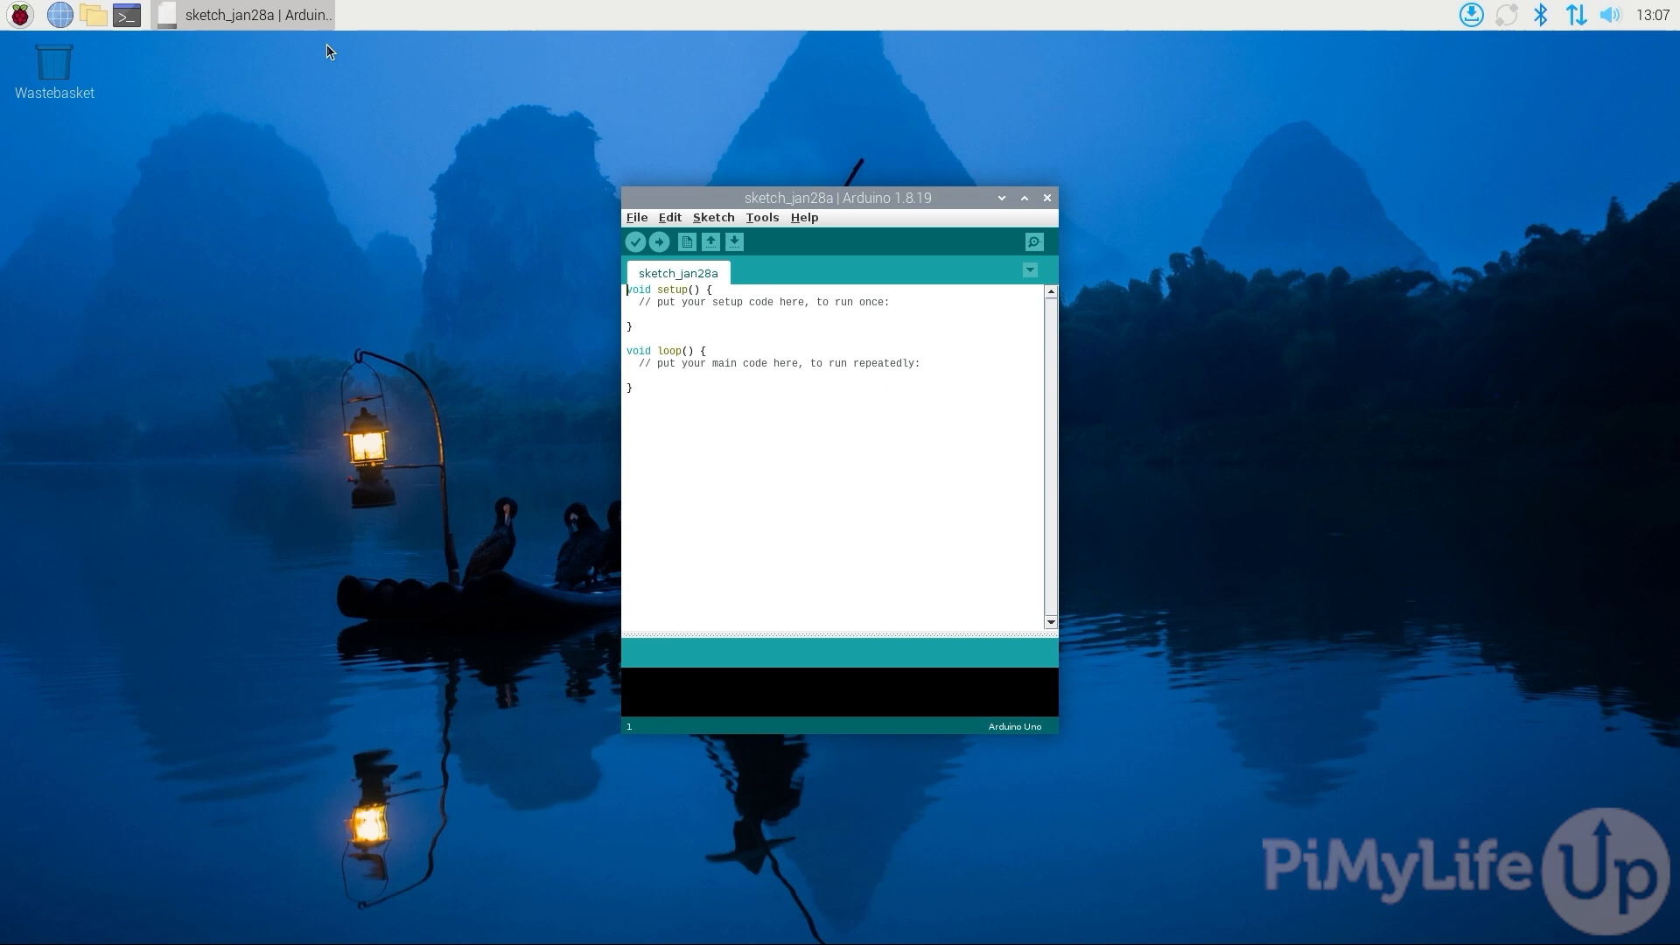
mouse_move(637, 137)
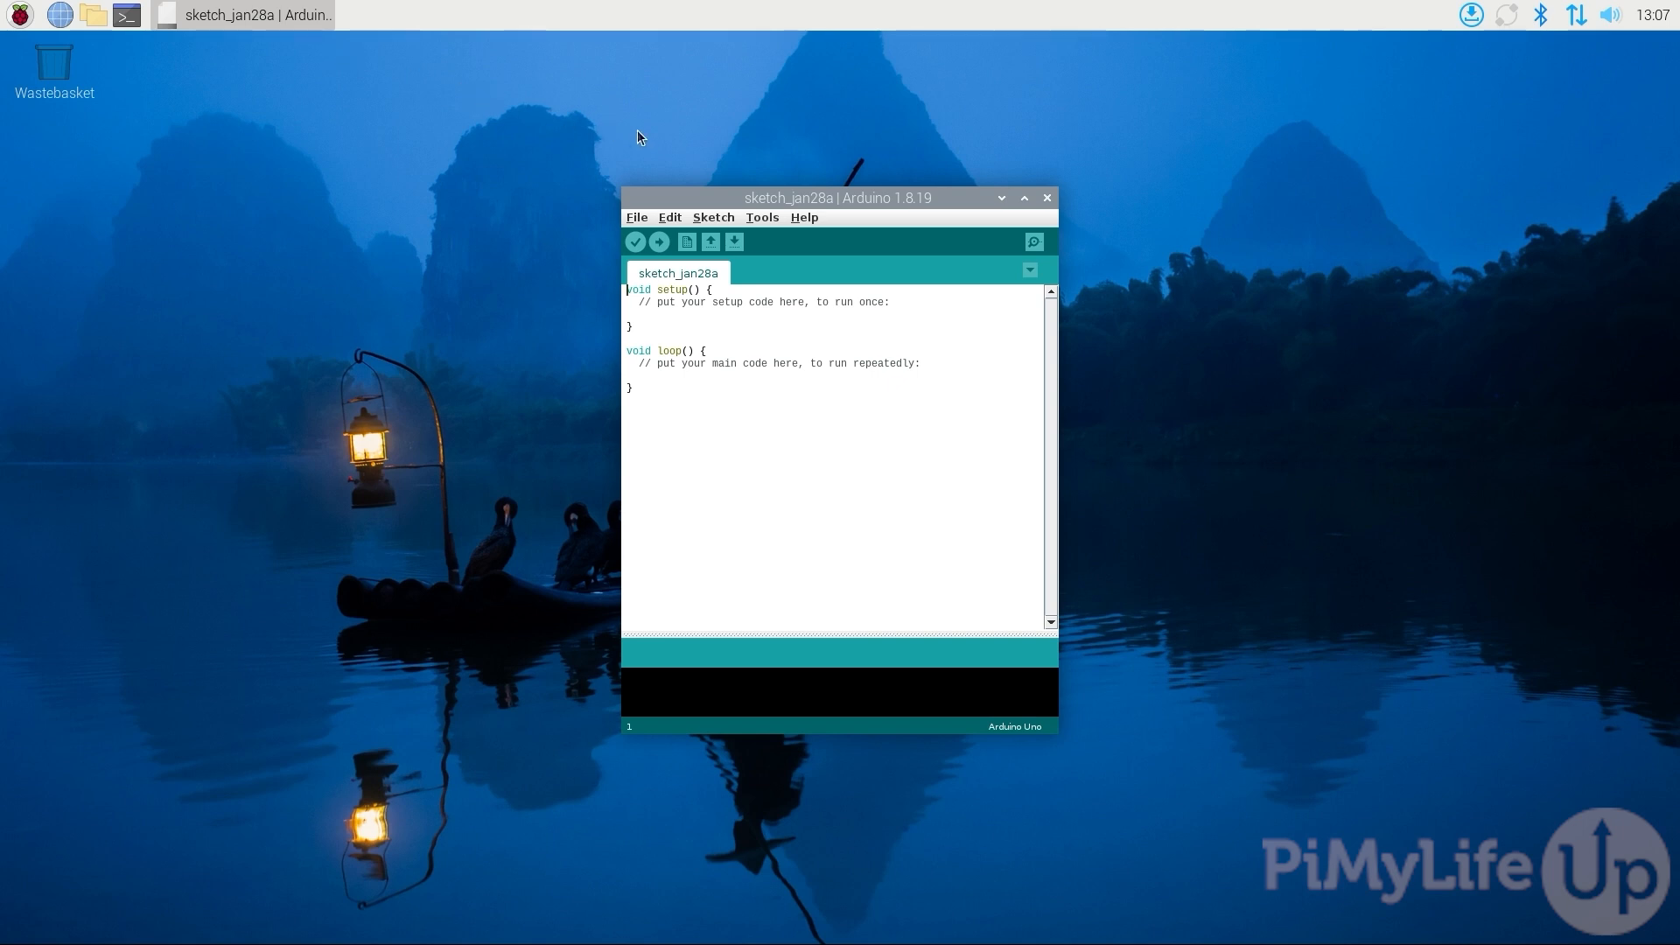
- Search Boards Manager for 'Arduino uno R4', review the entry, and close it
left_click(761, 217)
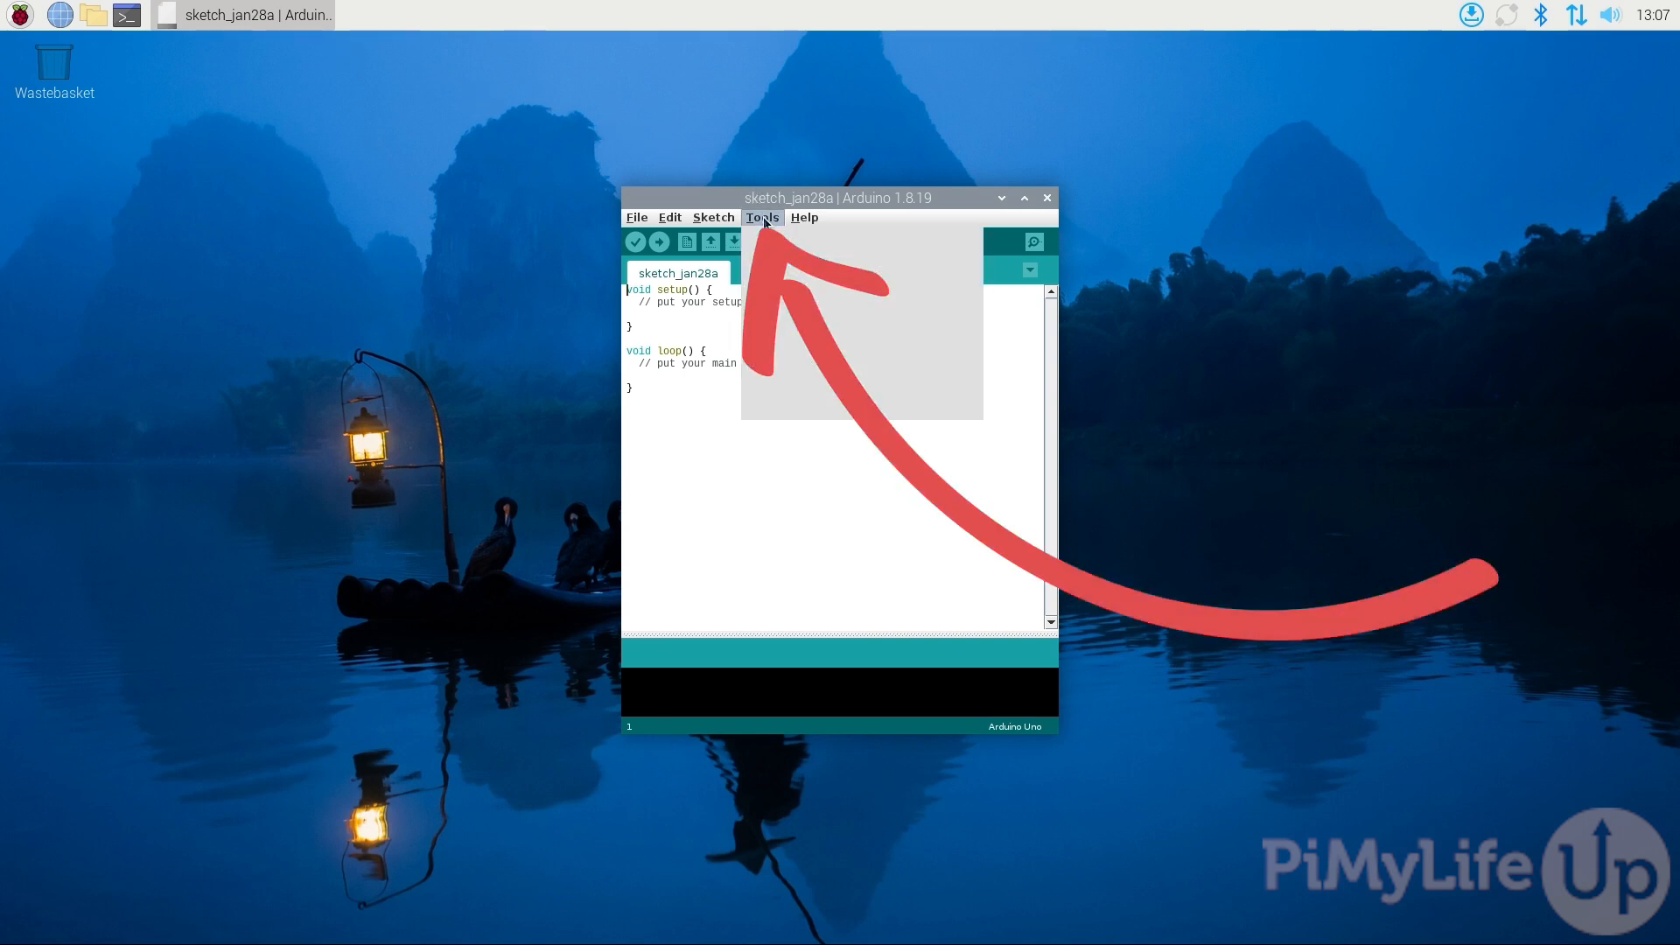
left_click(762, 217)
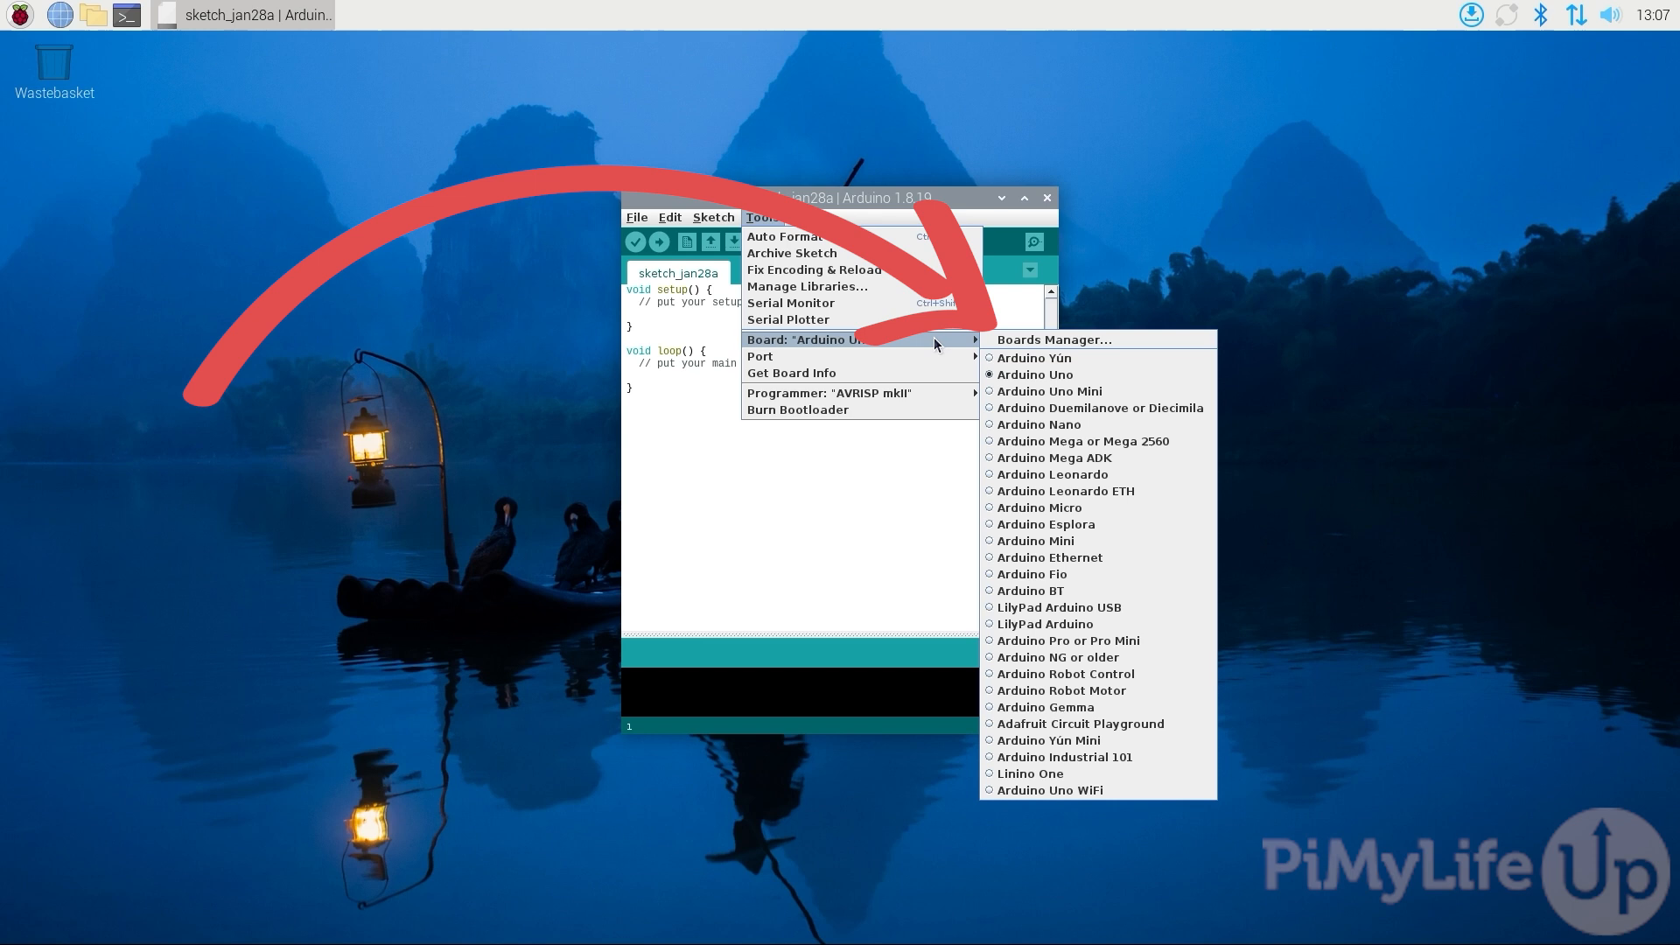
left_click(1052, 340)
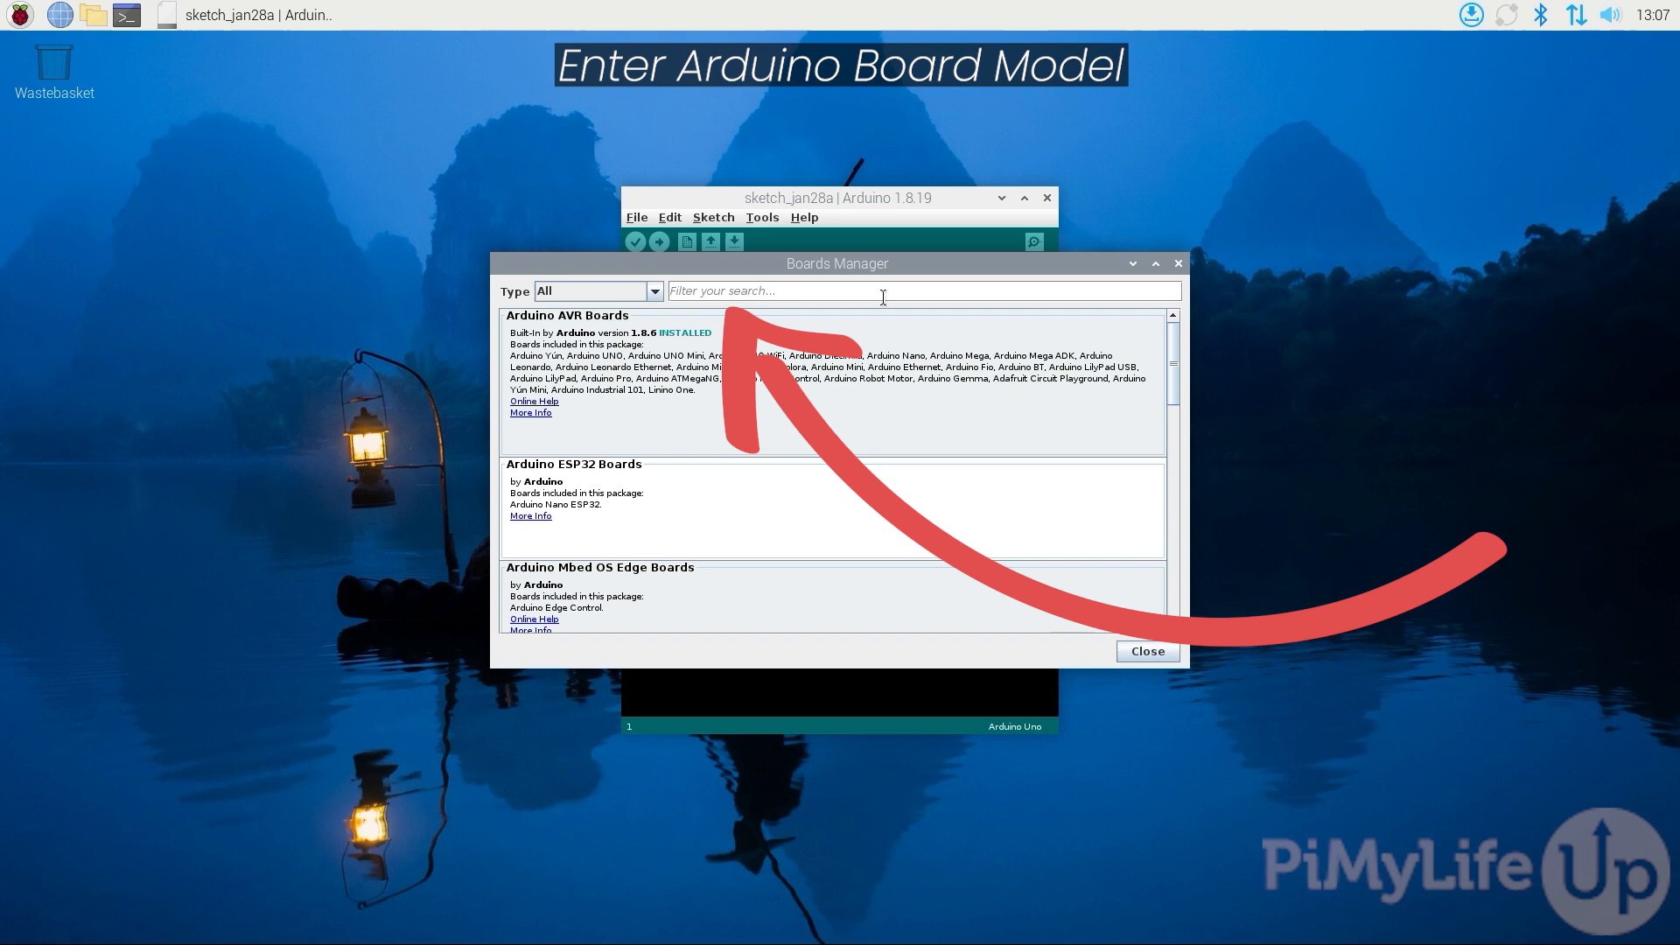
left_click(923, 290)
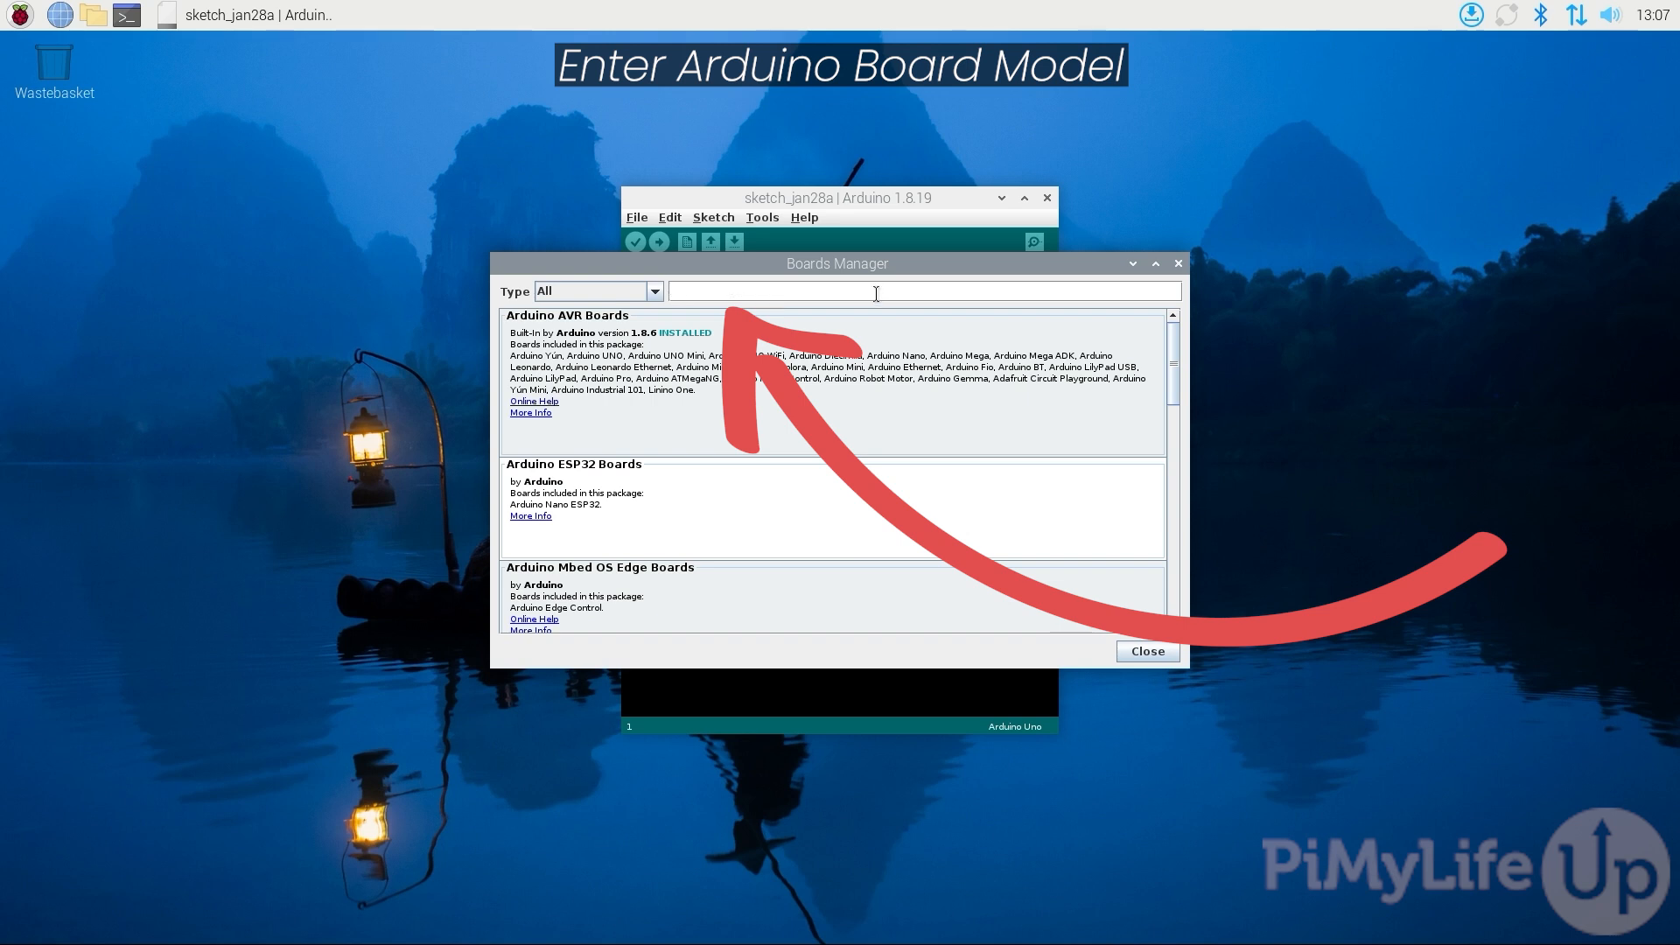
type("Arduino")
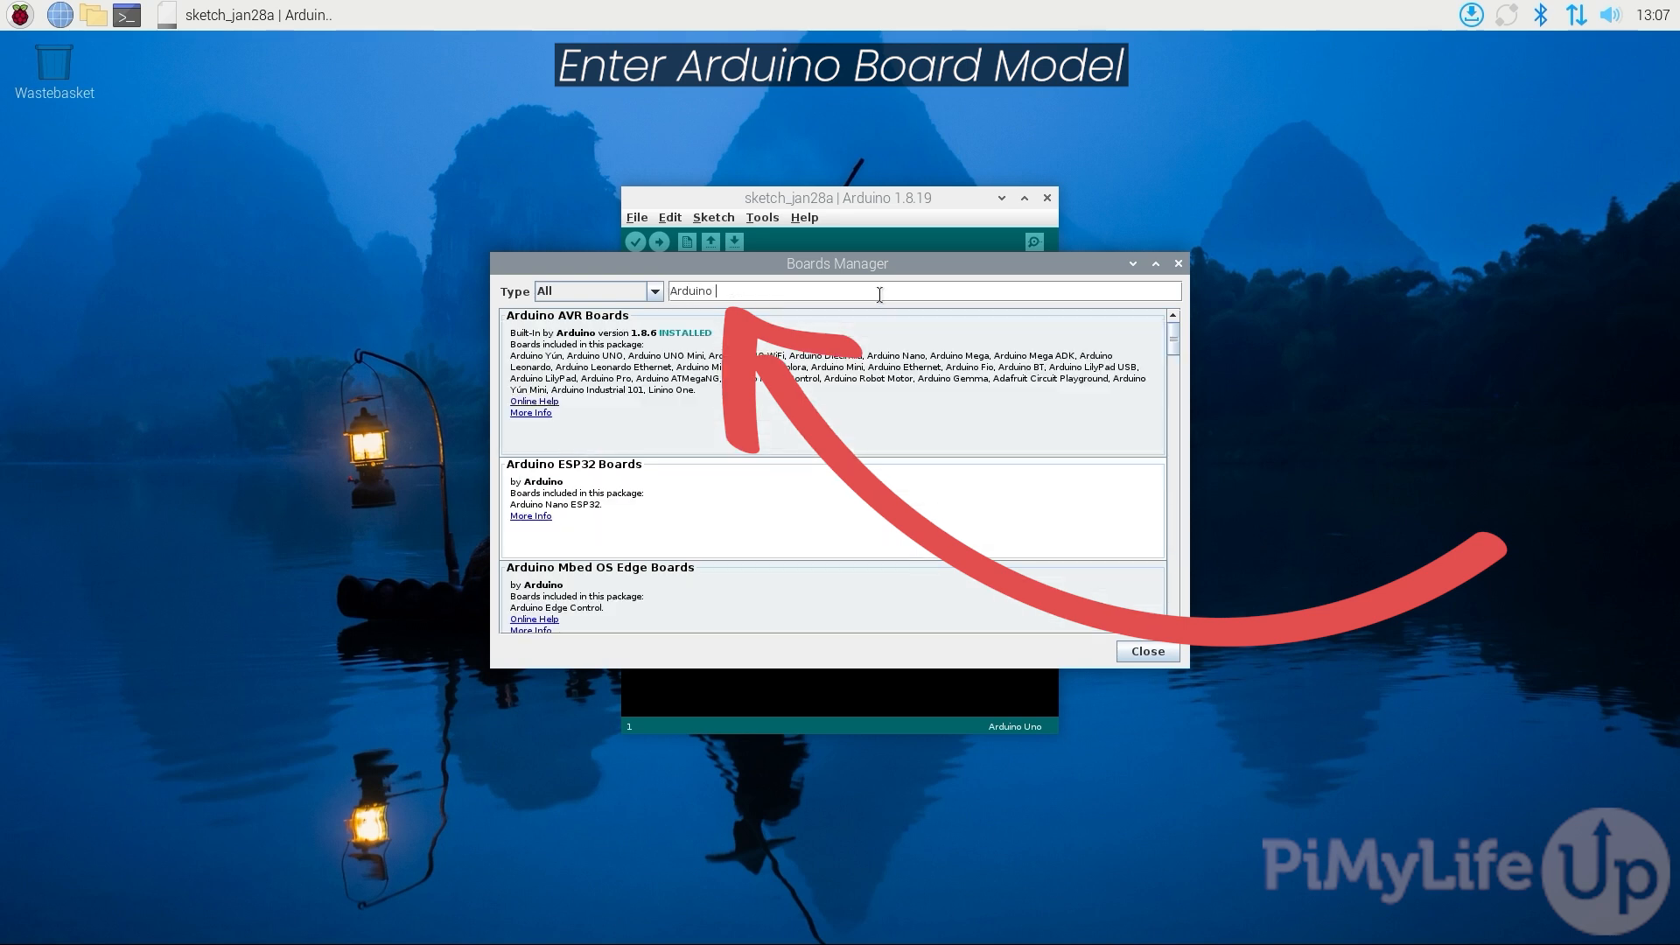
type("uno R4")
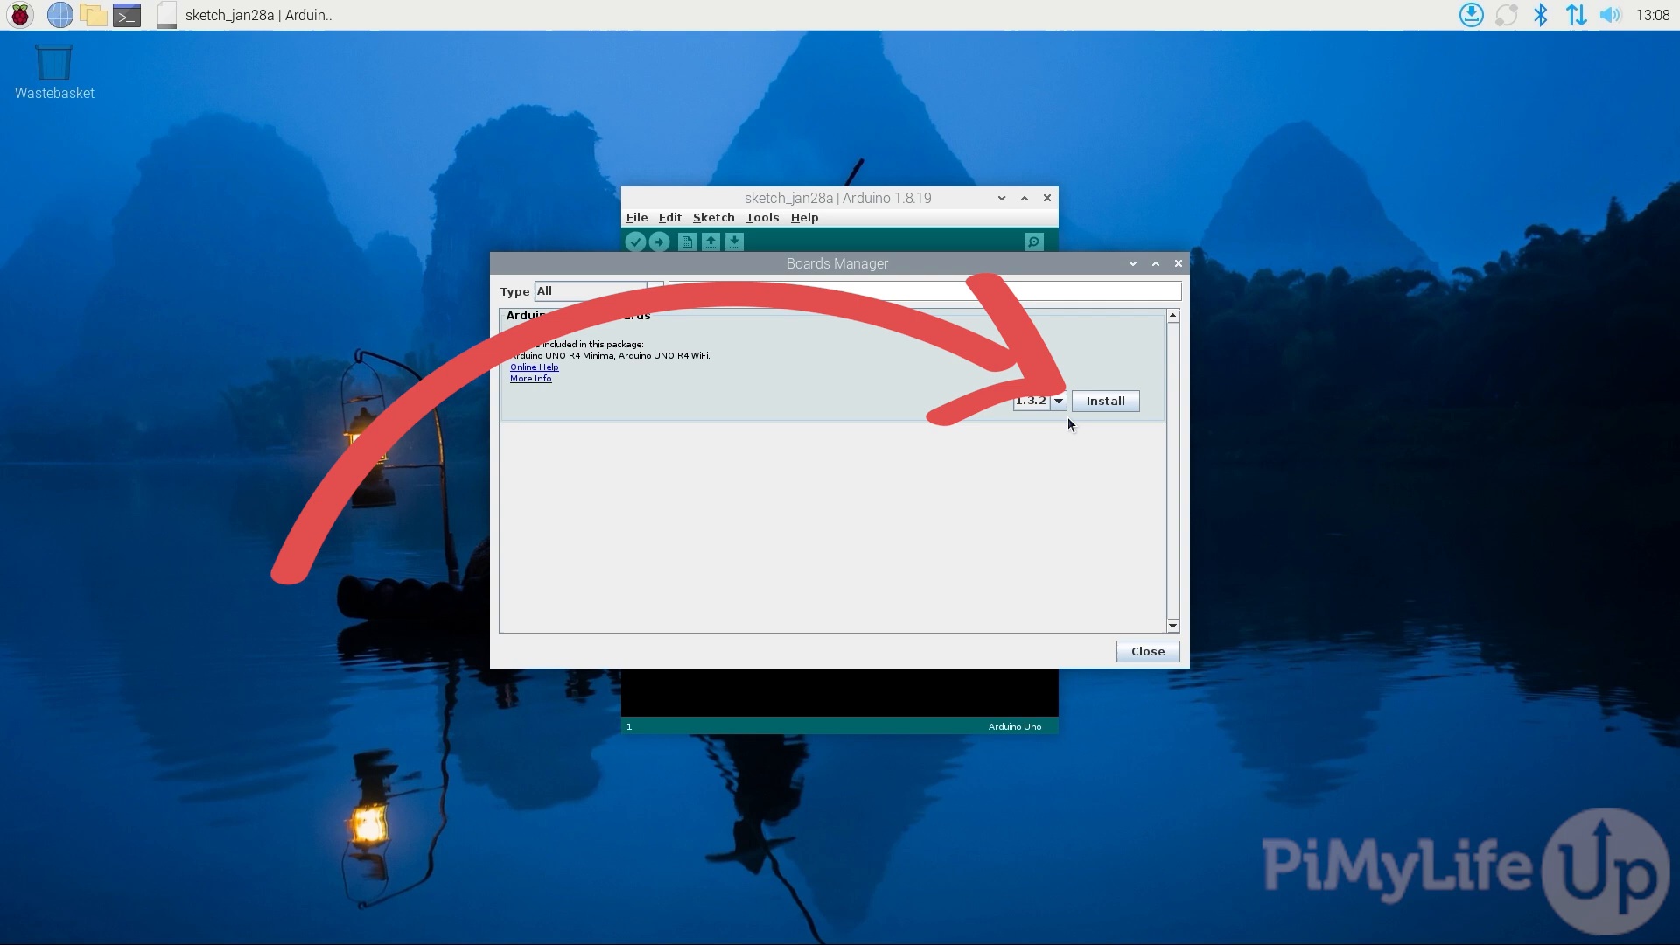
mouse_move(1111, 418)
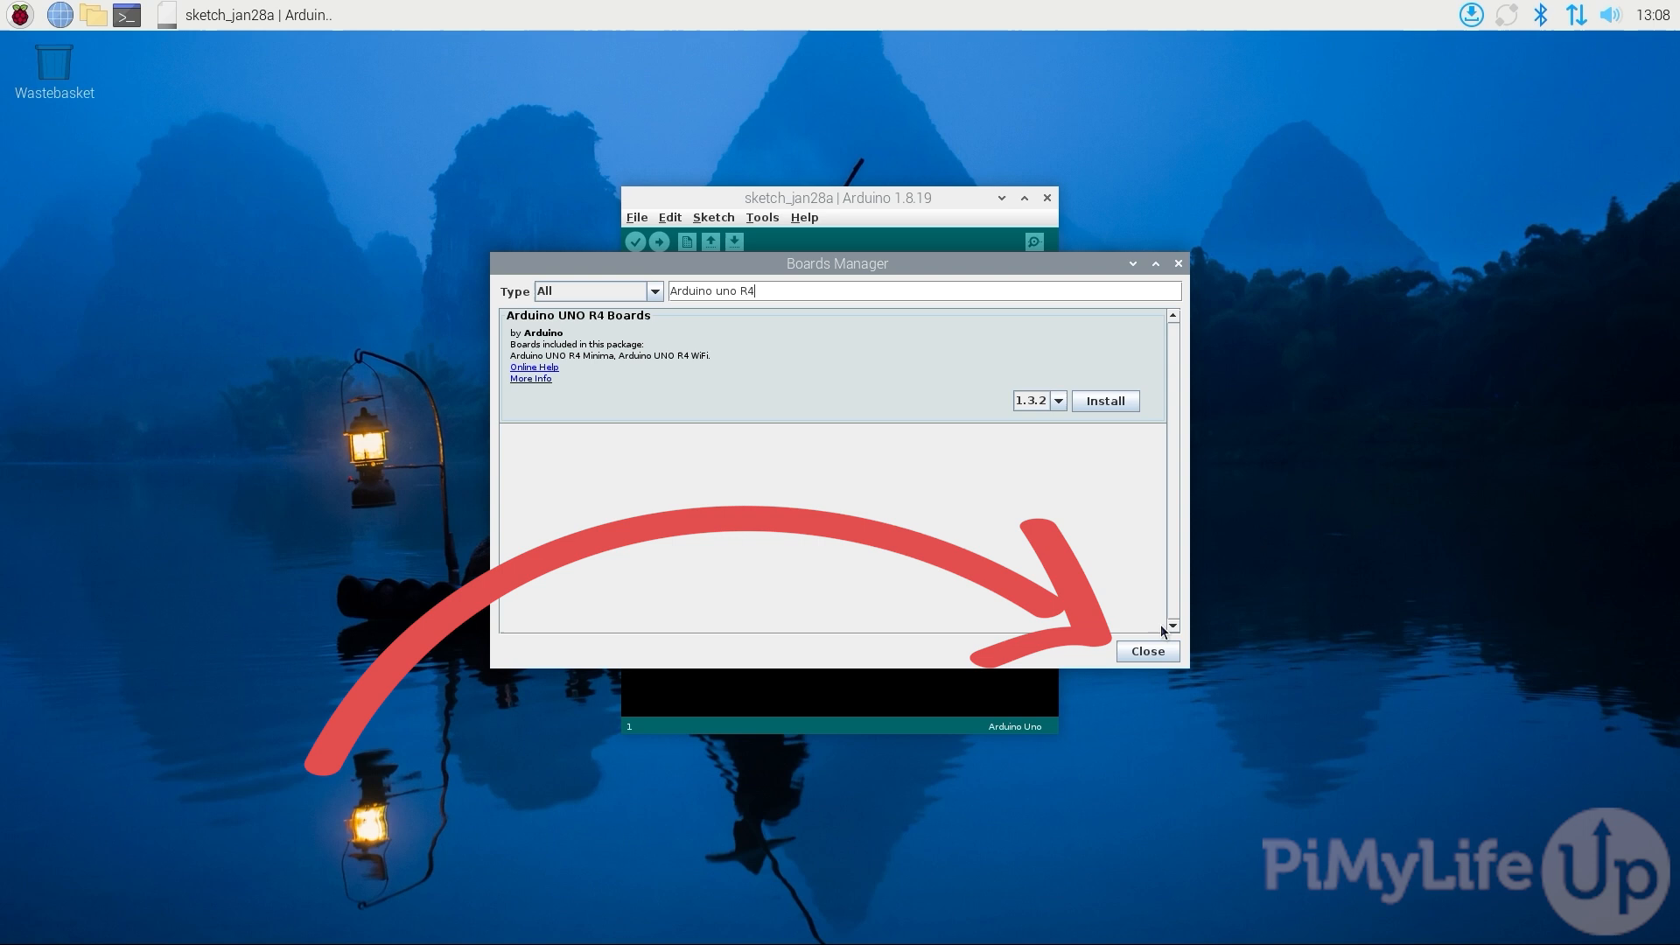
left_click(1145, 651)
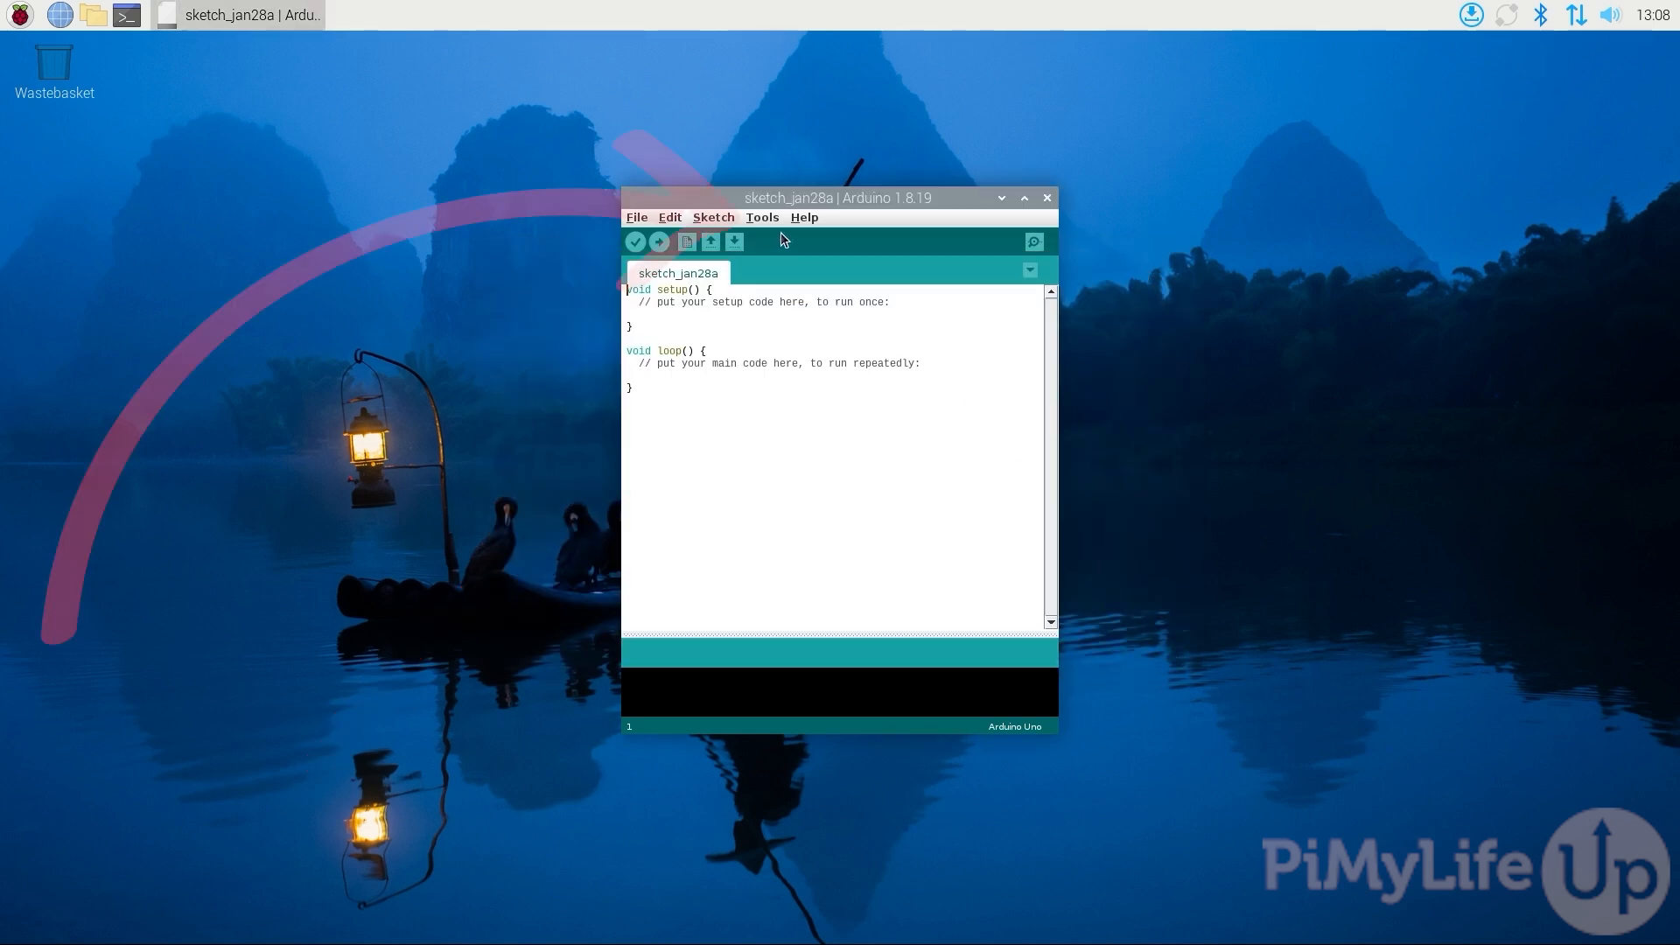
- Select port /dev/ttyACM0 (Arduino Uno) for the sketch
left_click(762, 218)
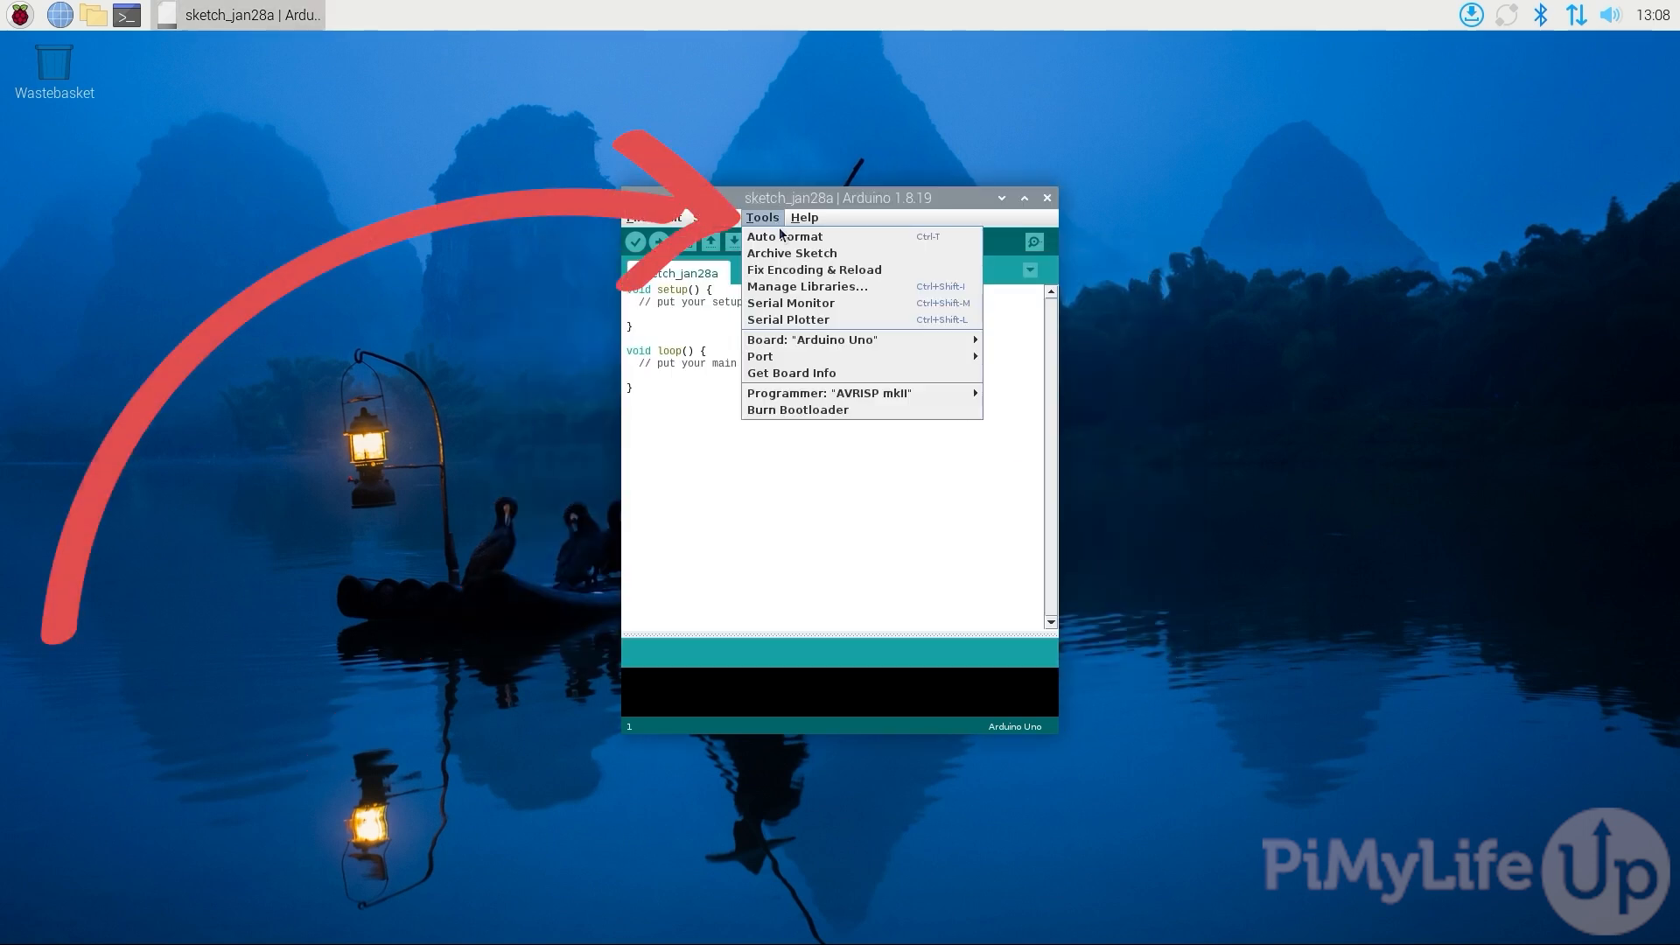
left_click(762, 355)
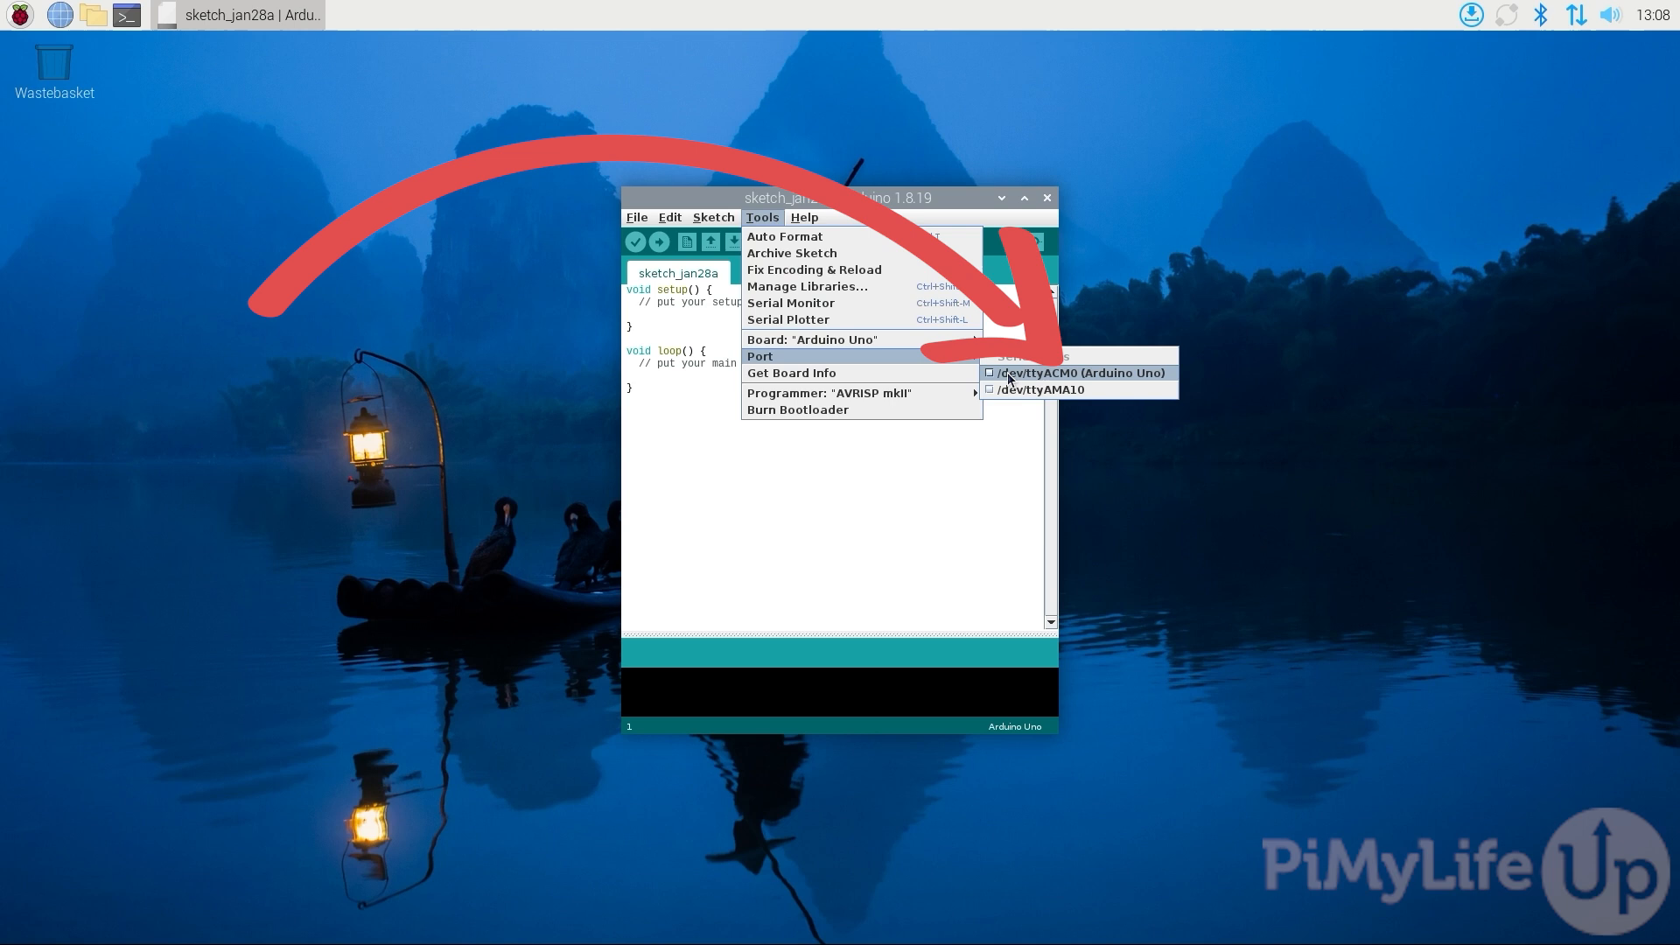
left_click(1076, 373)
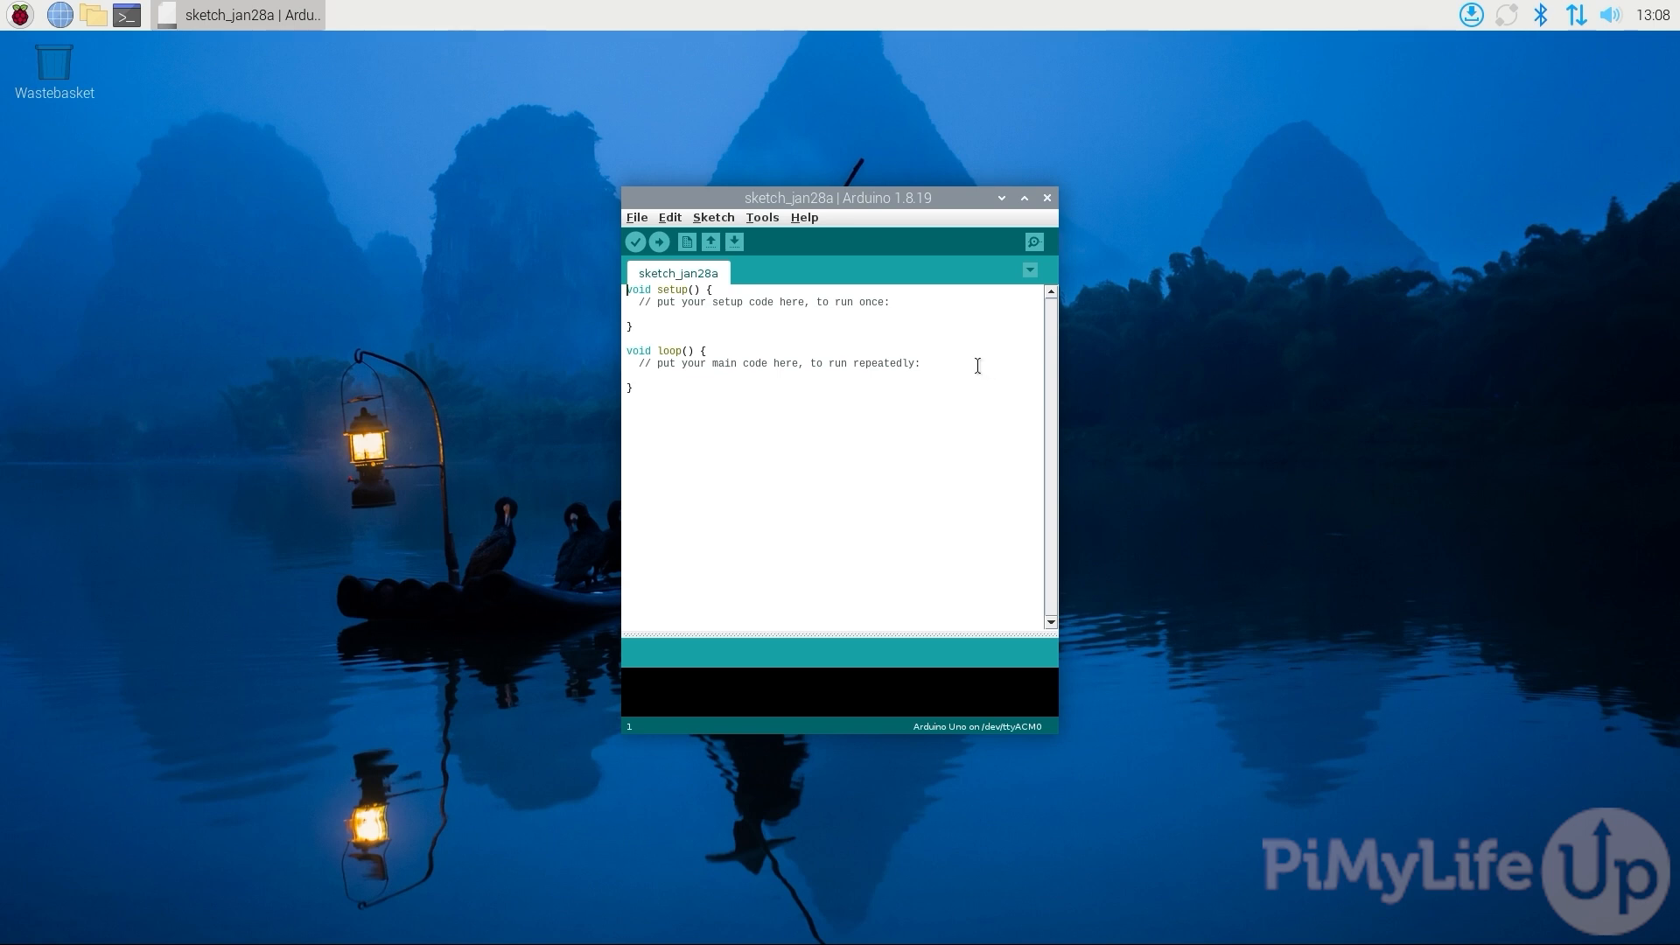
mouse_move(933, 312)
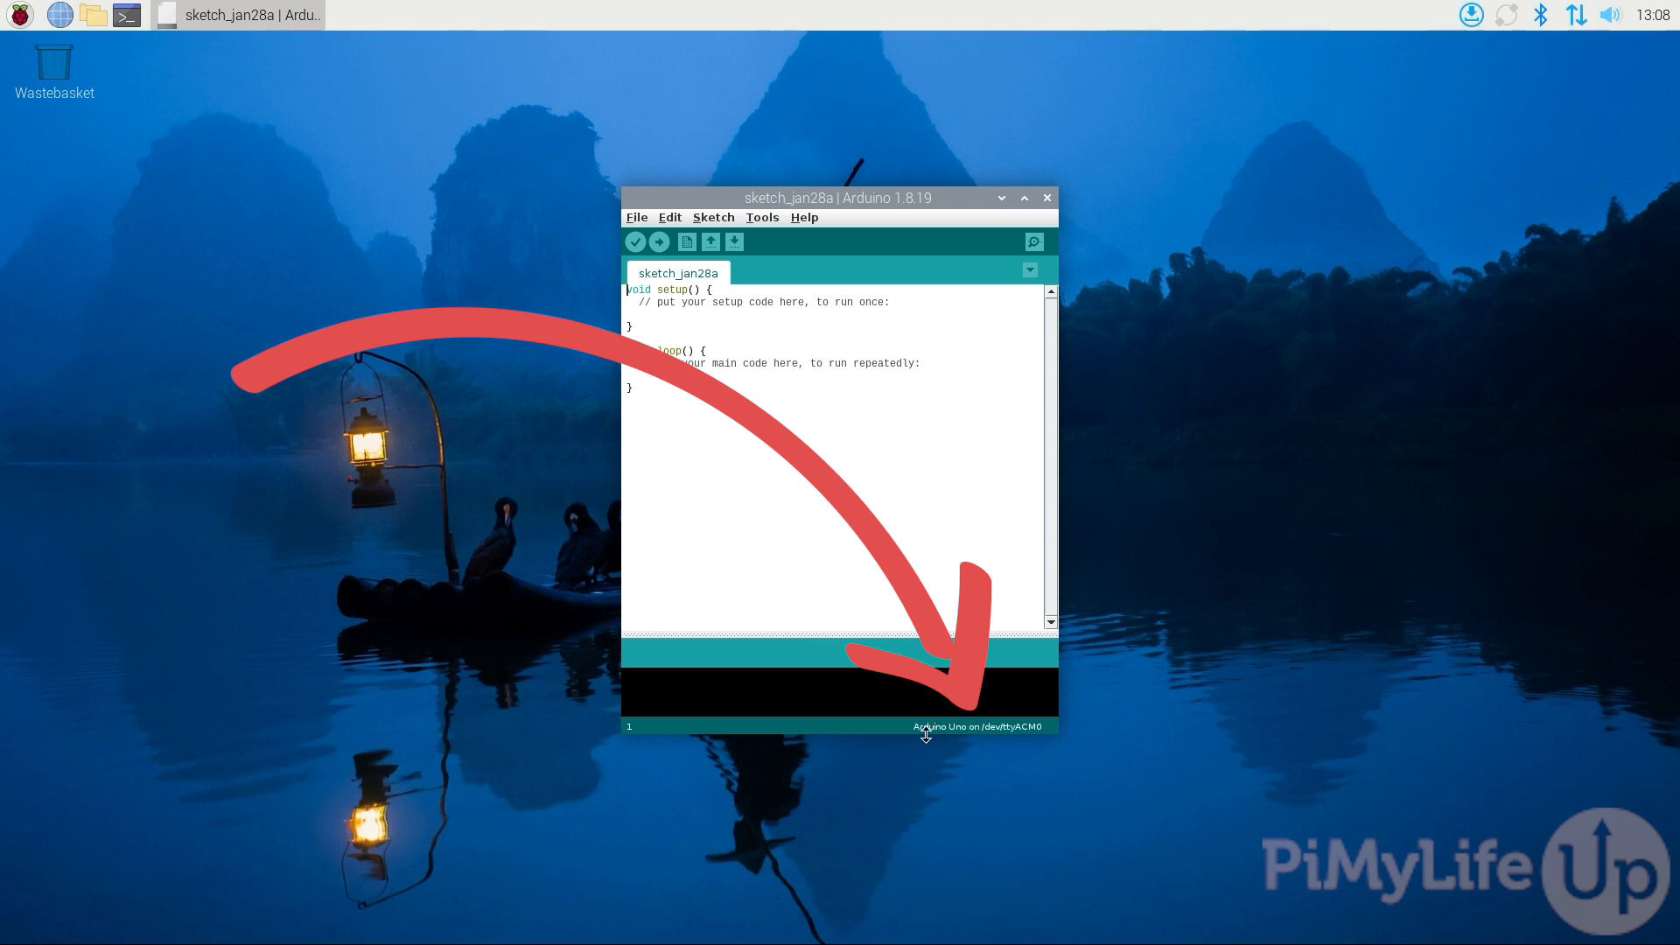
mouse_move(1037, 747)
type("Serial.begin")
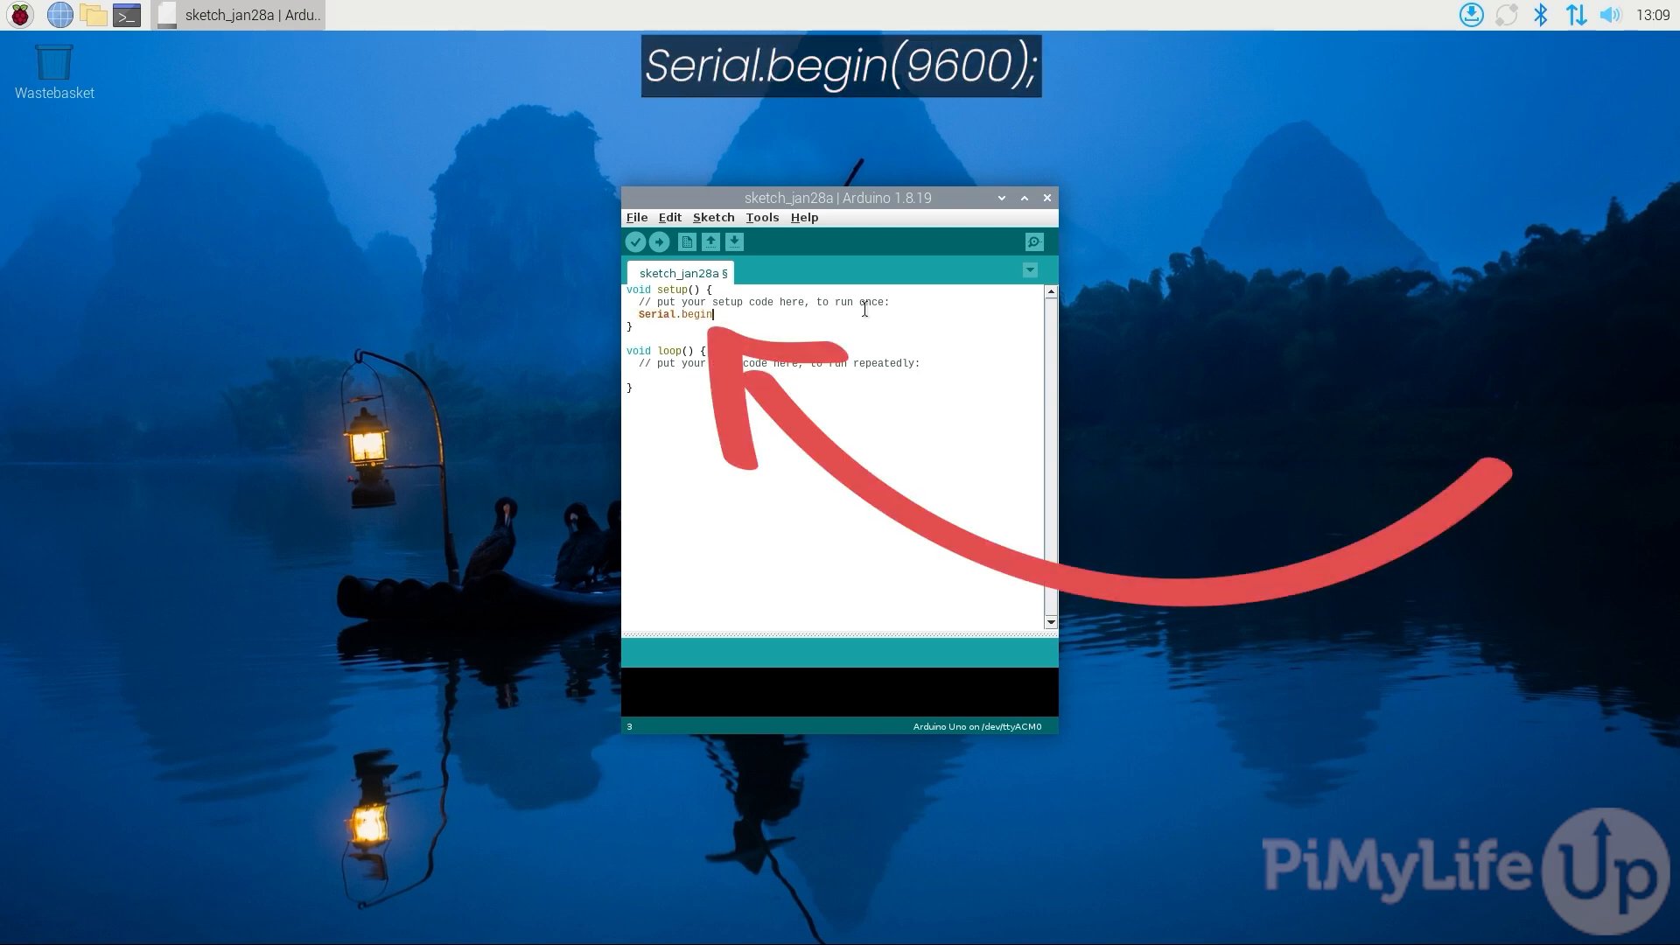
- Complete Serial.begin(9600) and add Serial.println("Hello World from PiMyLifeUp") in loop()
type("(9600);")
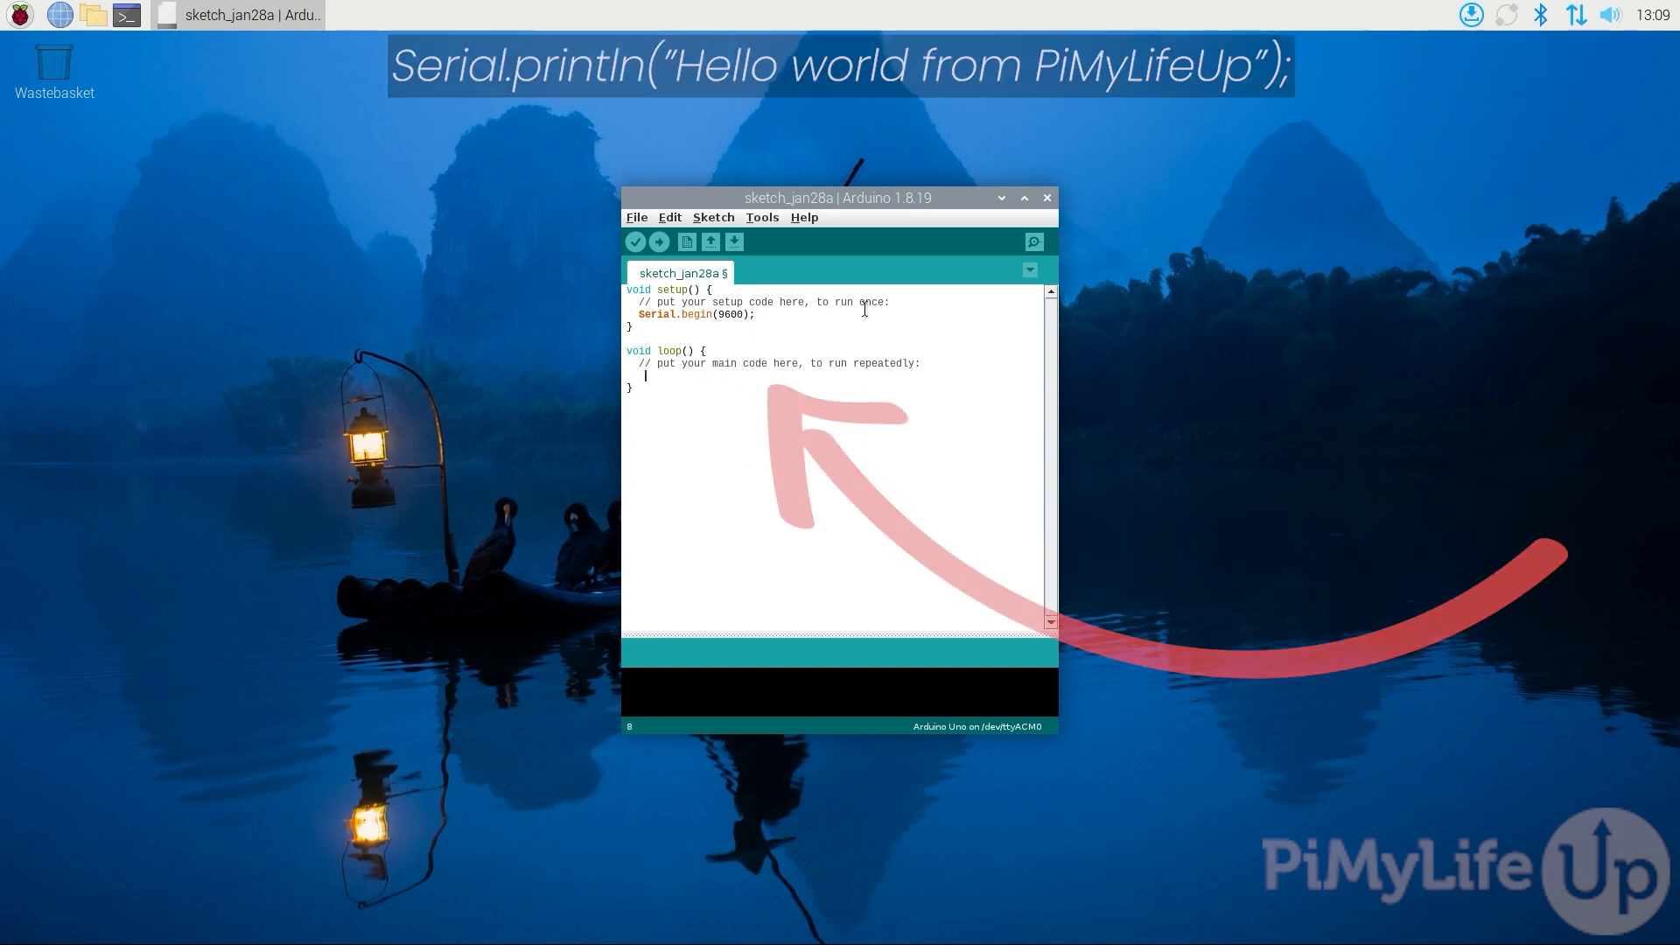
type("S")
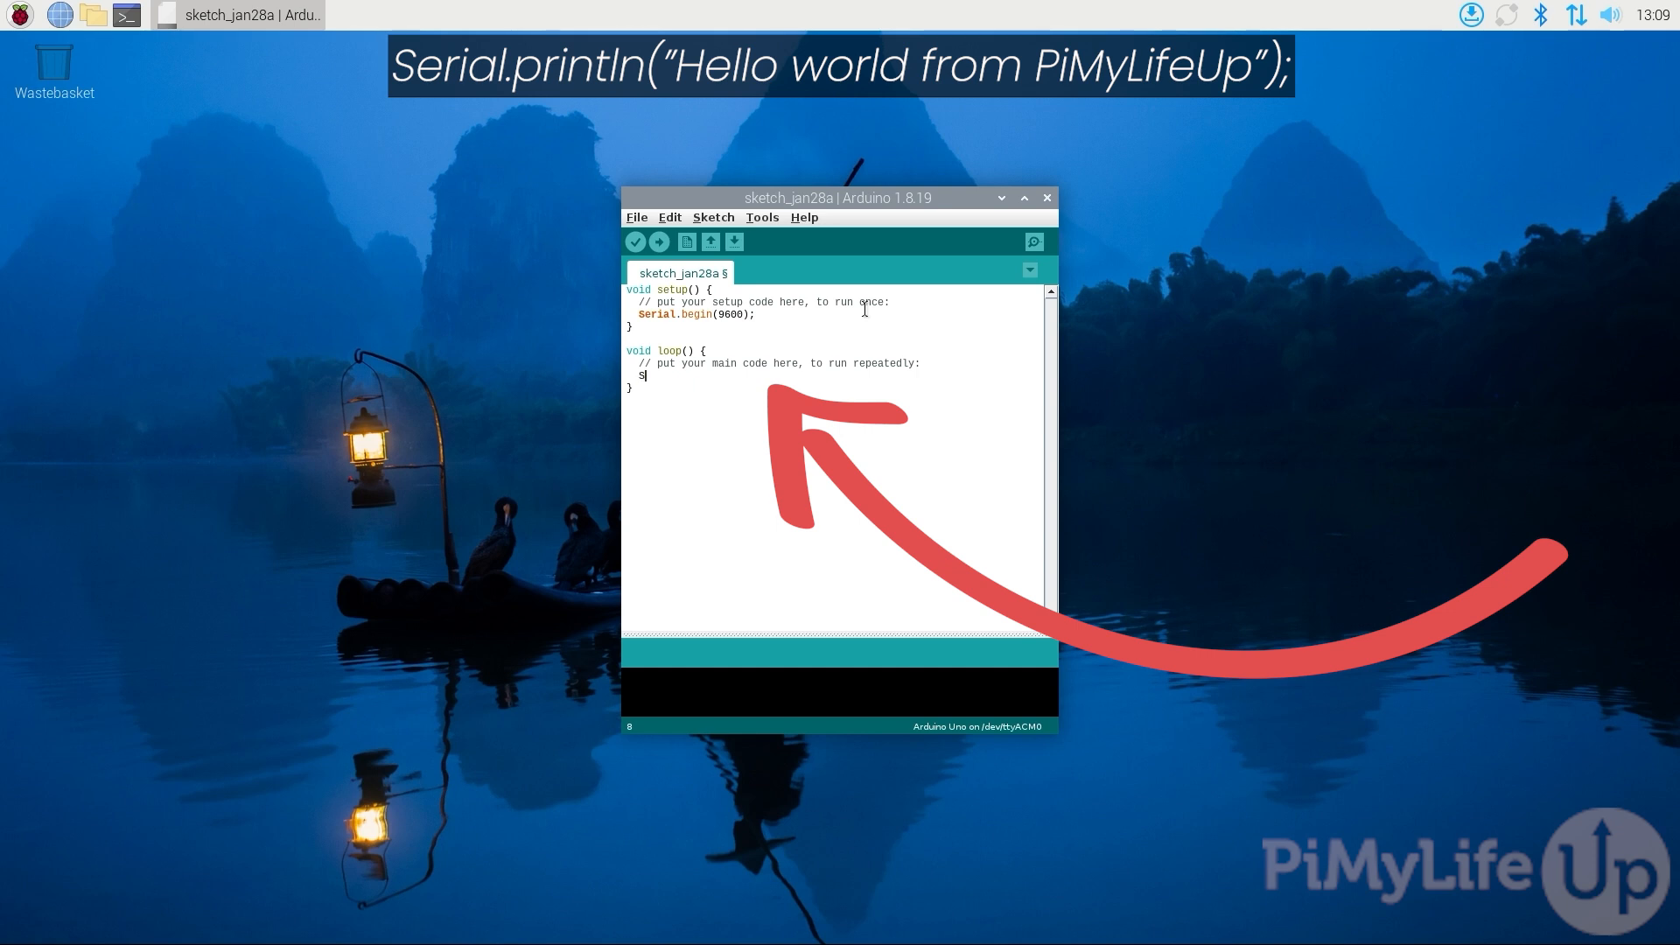
type("erial.println")
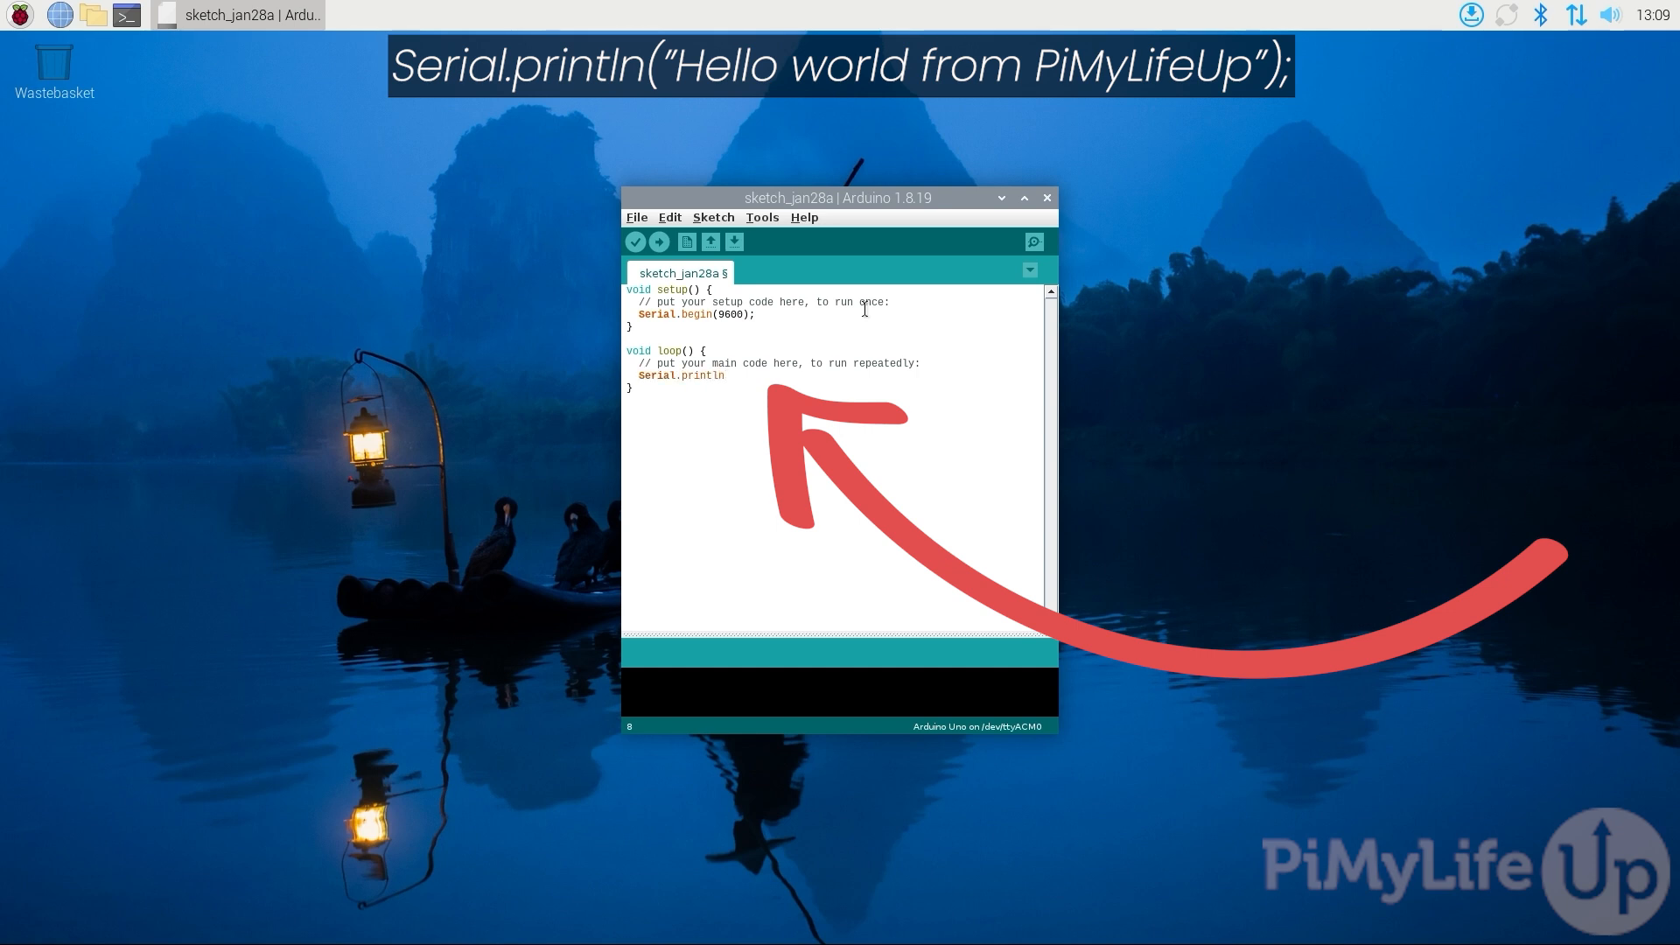
type("(\"Hello")
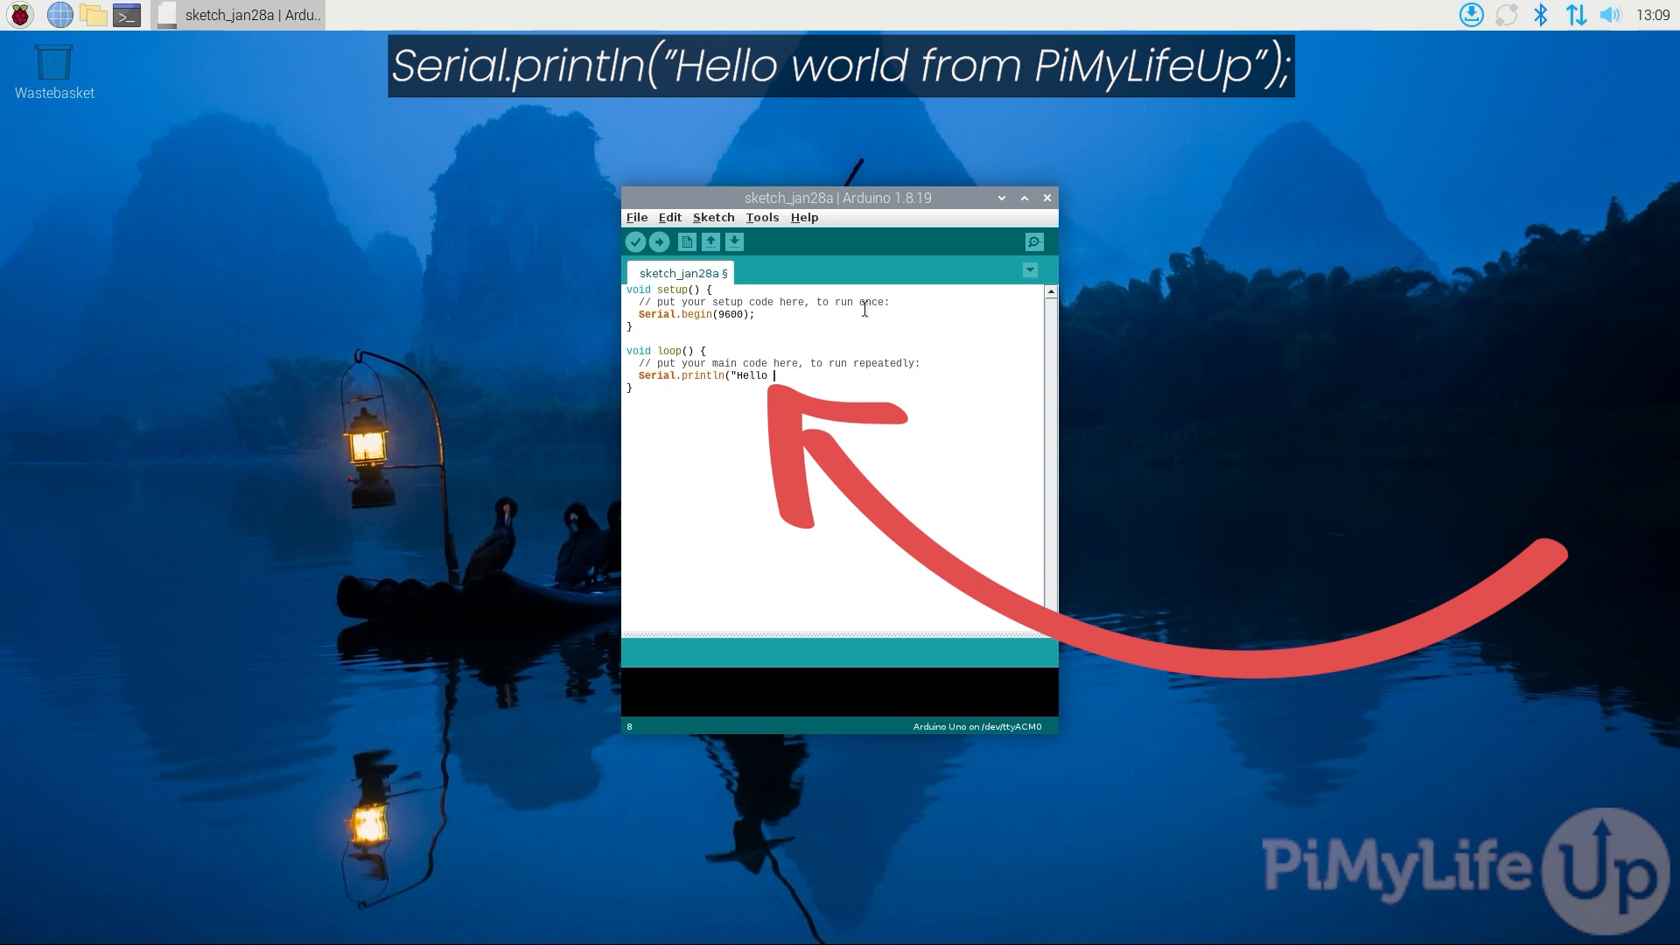
type("World from")
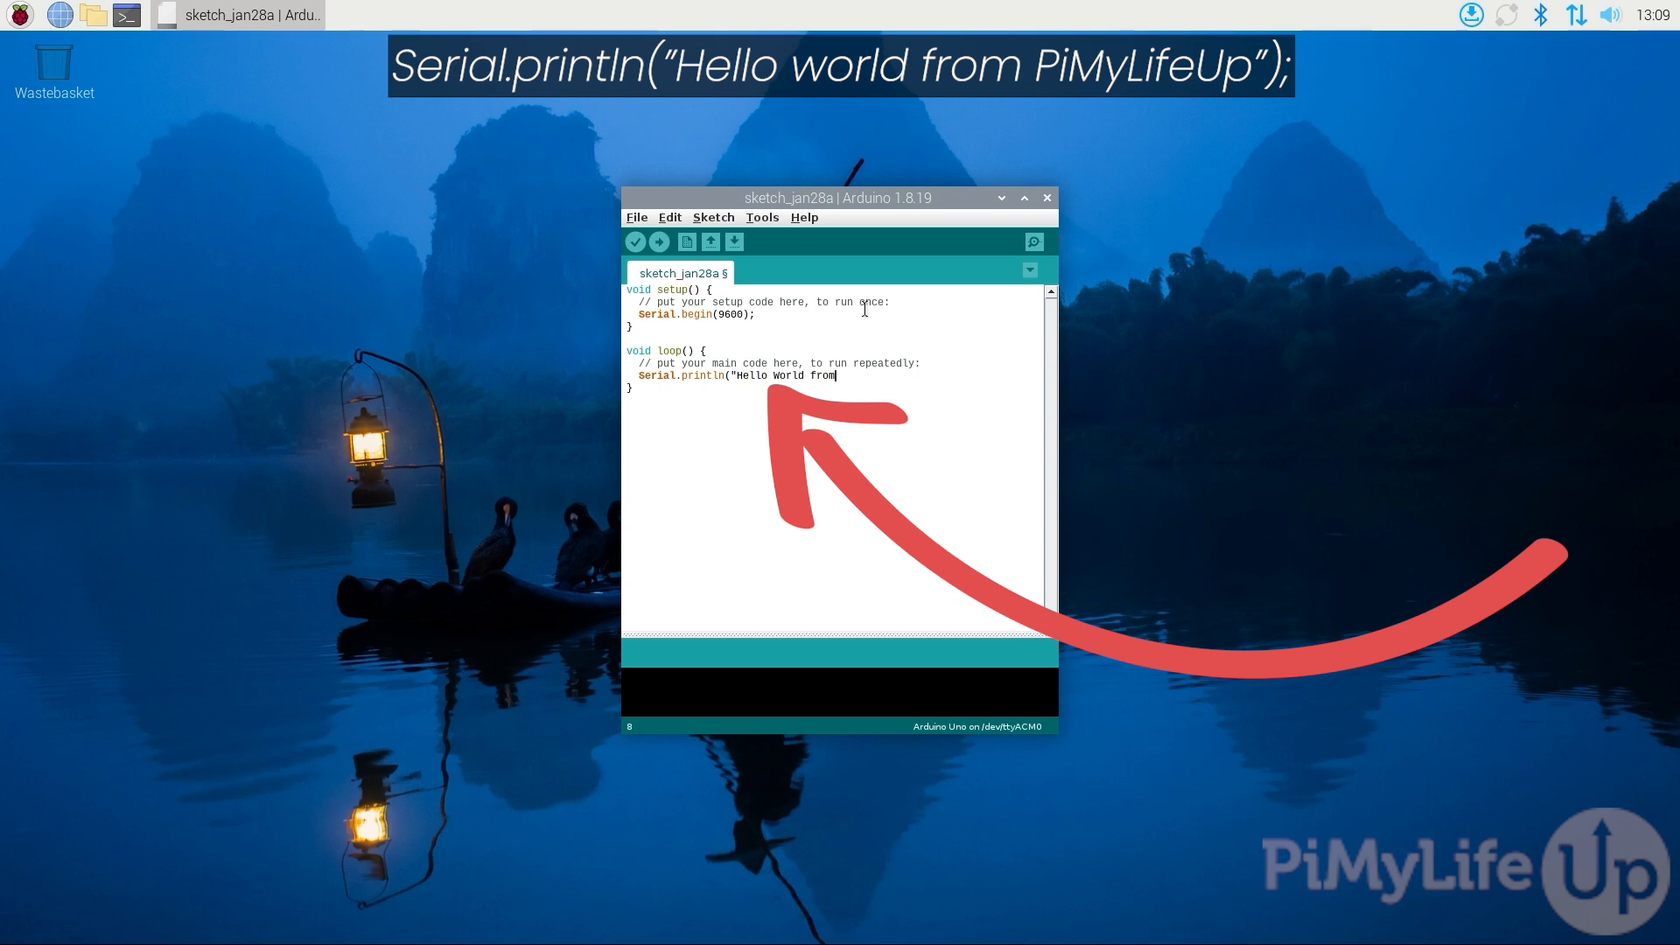
type("PiMyLifeUp")
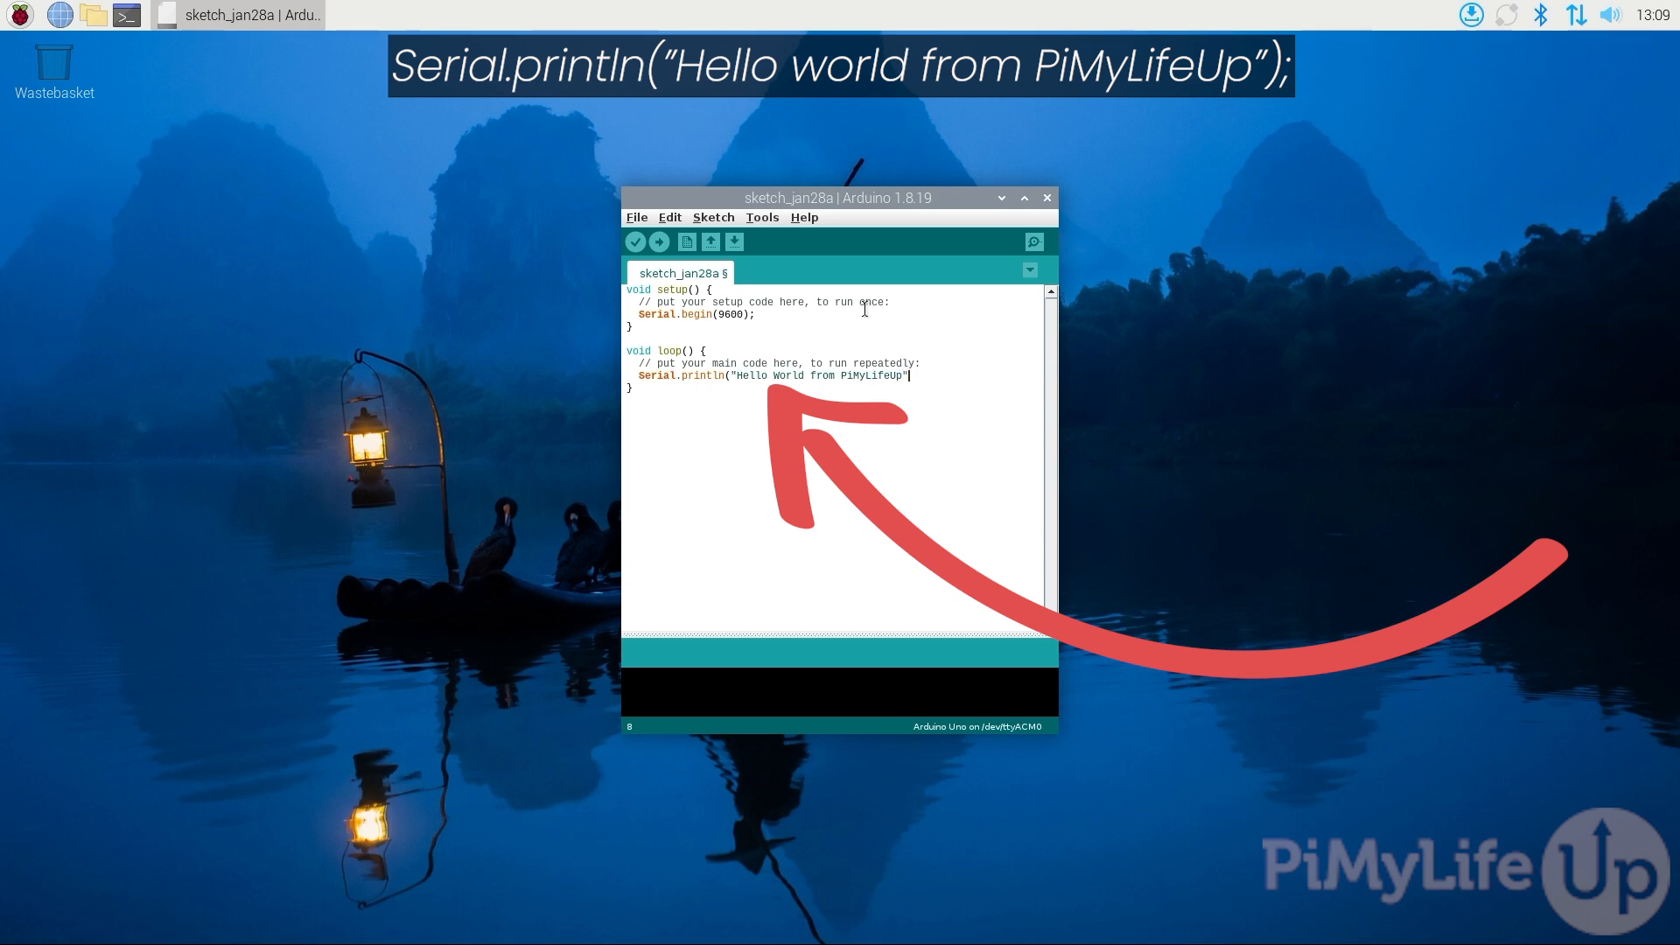
type(");")
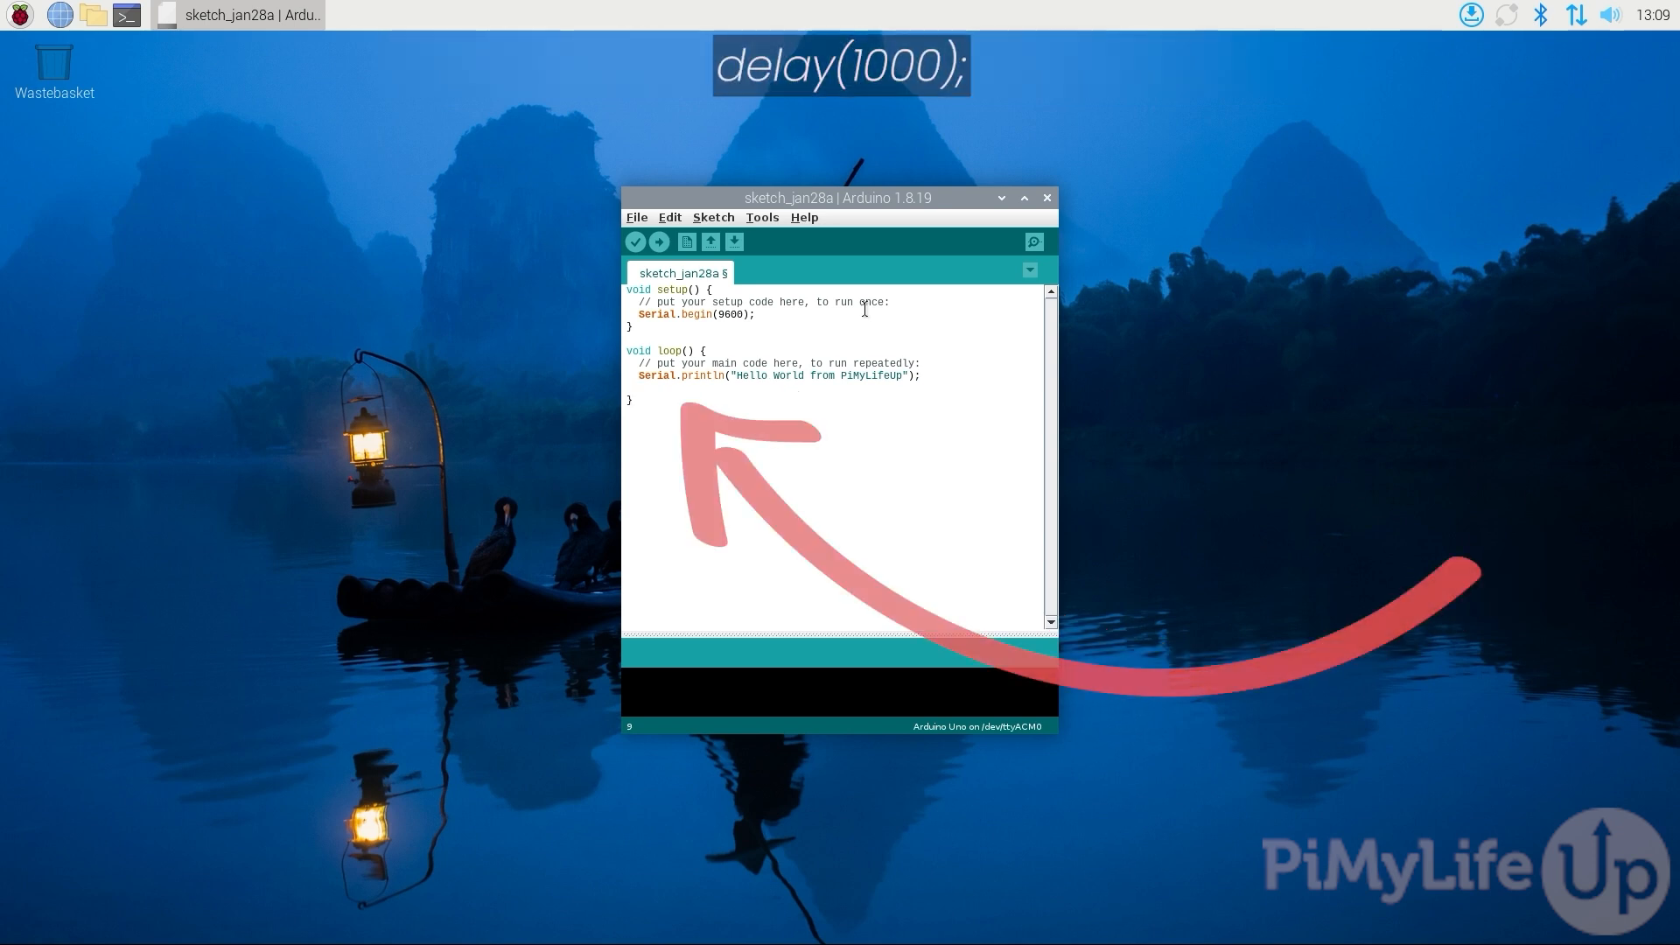
- Add delay(1000); after the print and start an upload, bringing up the save dialog
type("delay(")
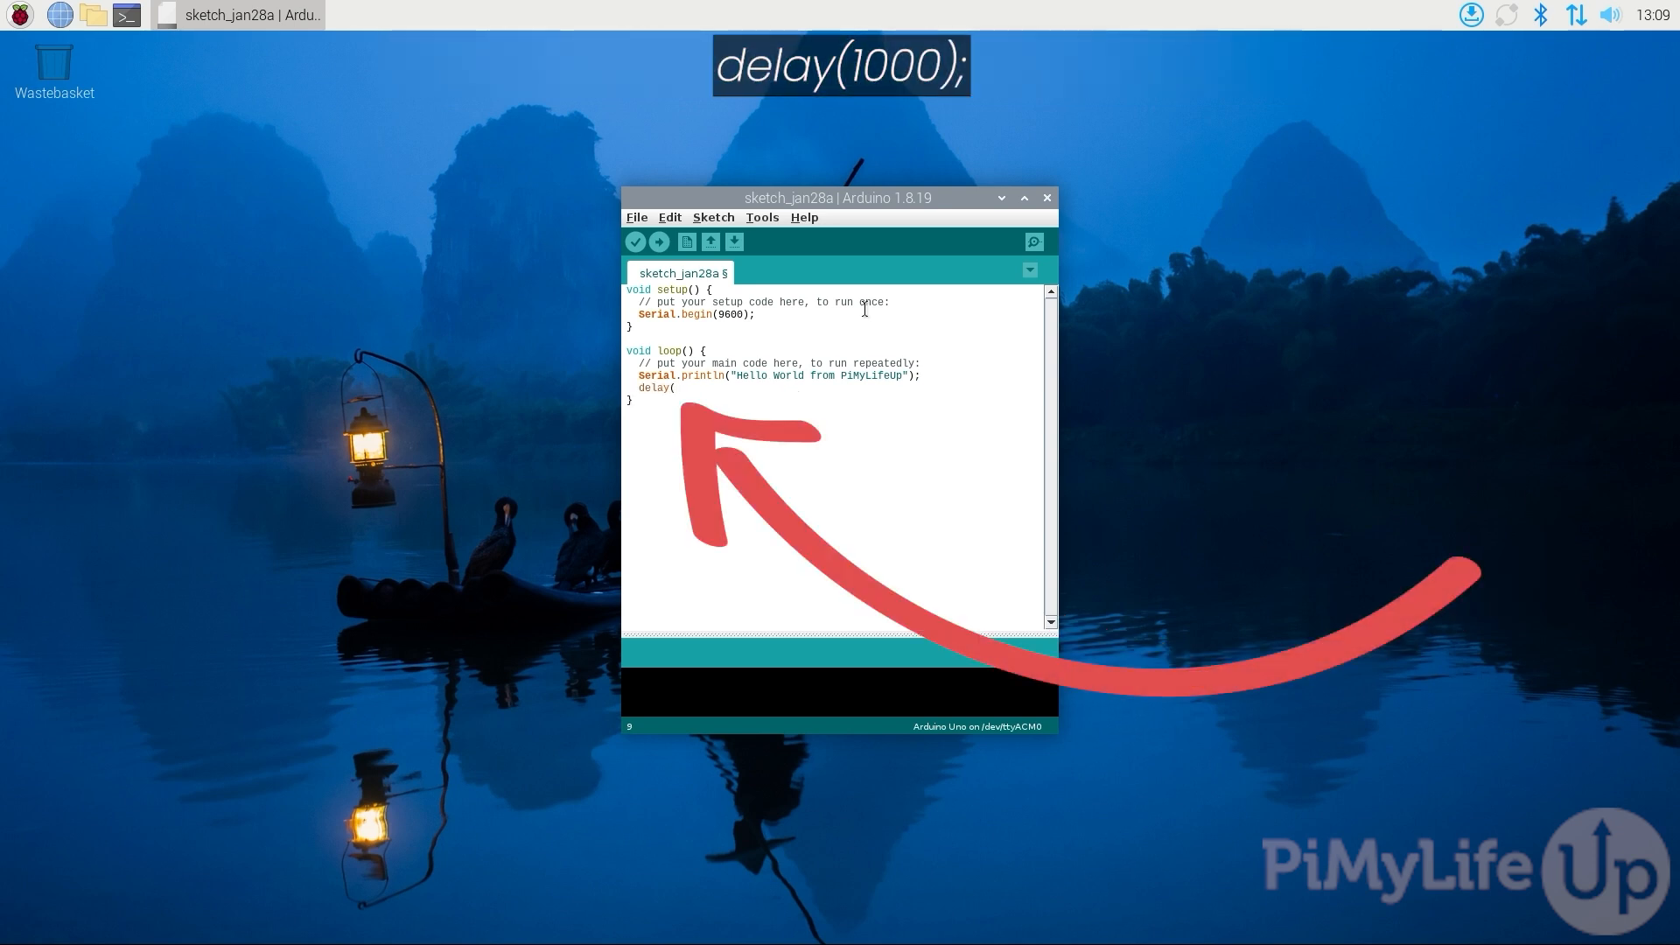
type("1000)")
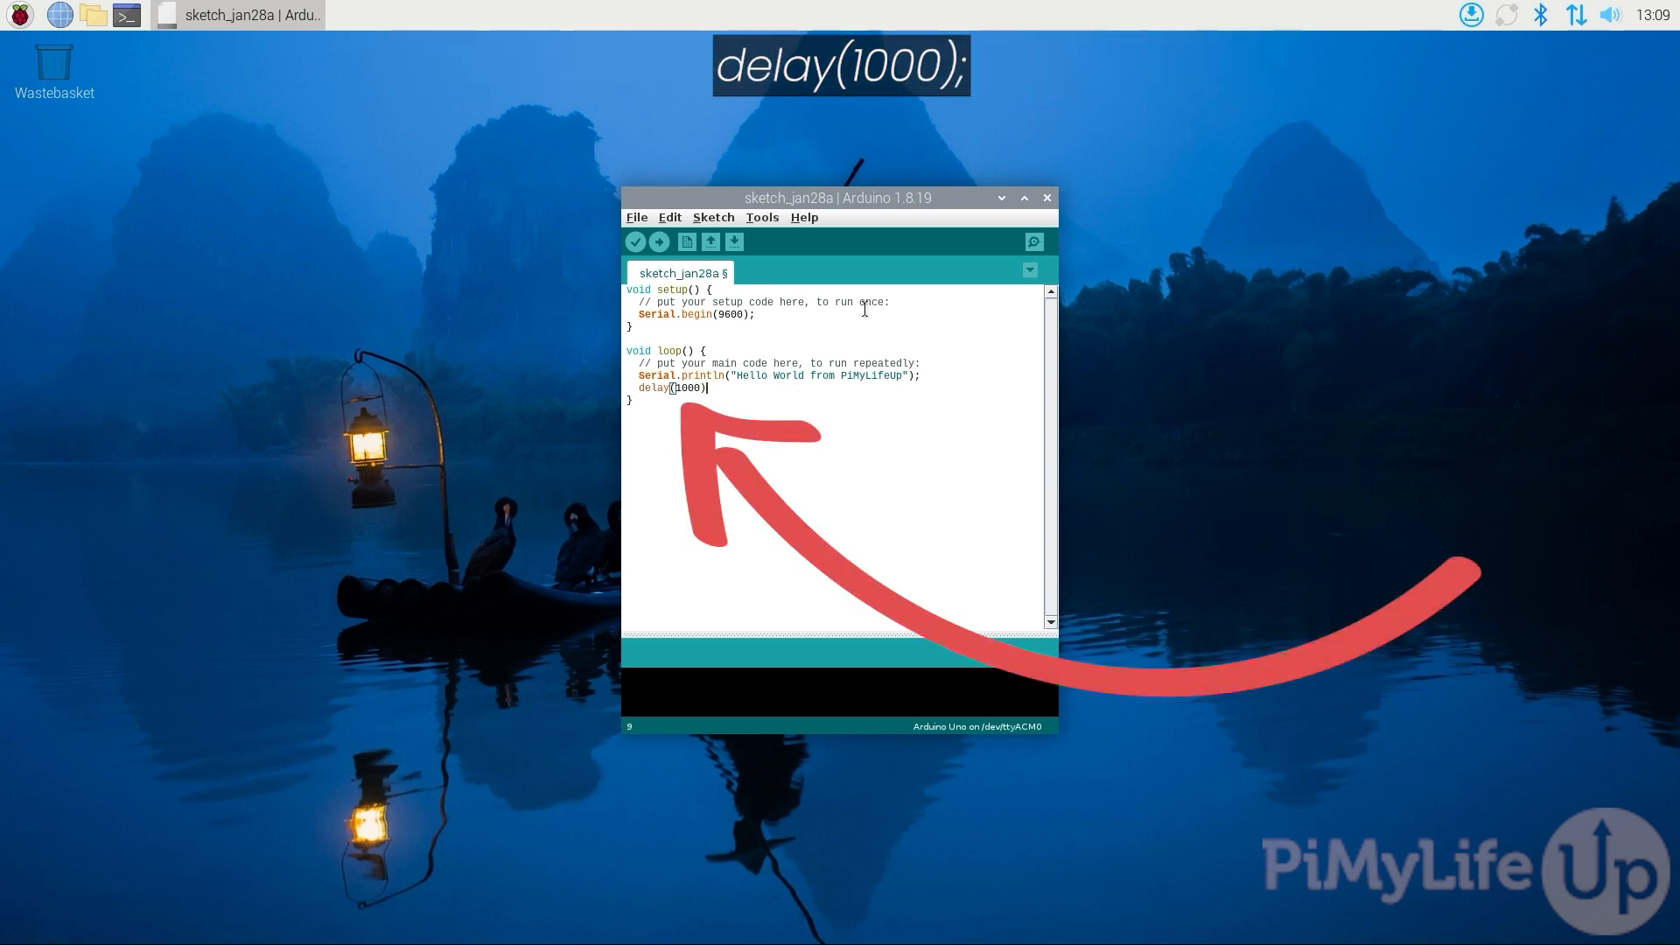
type(";")
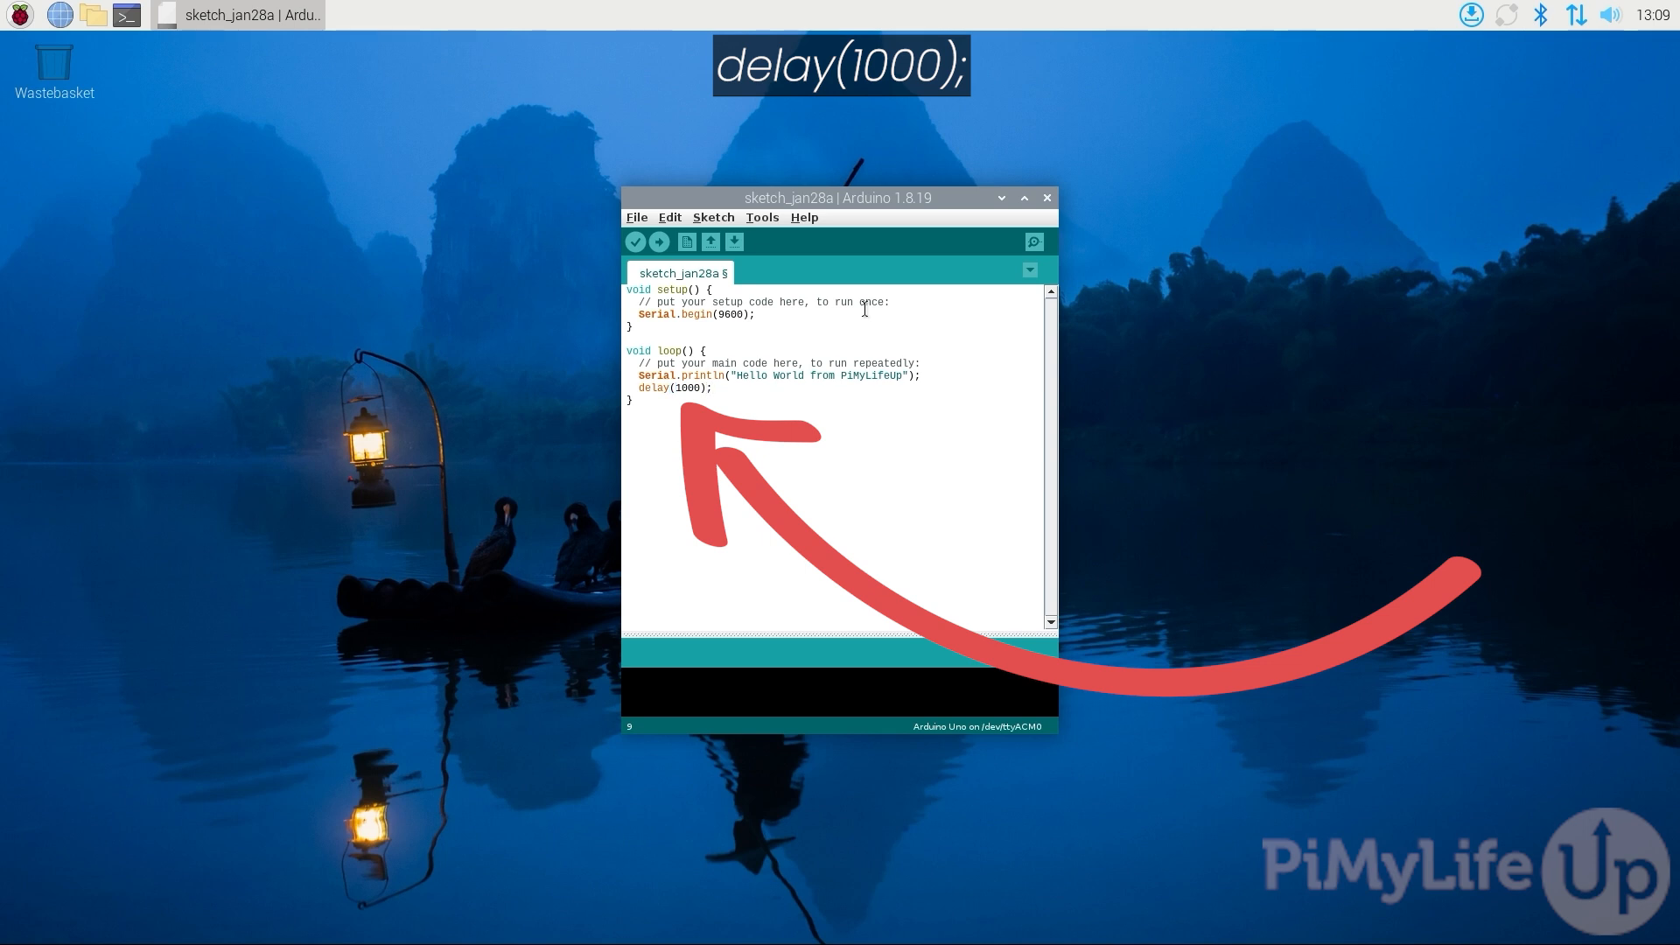
left_click(713, 389)
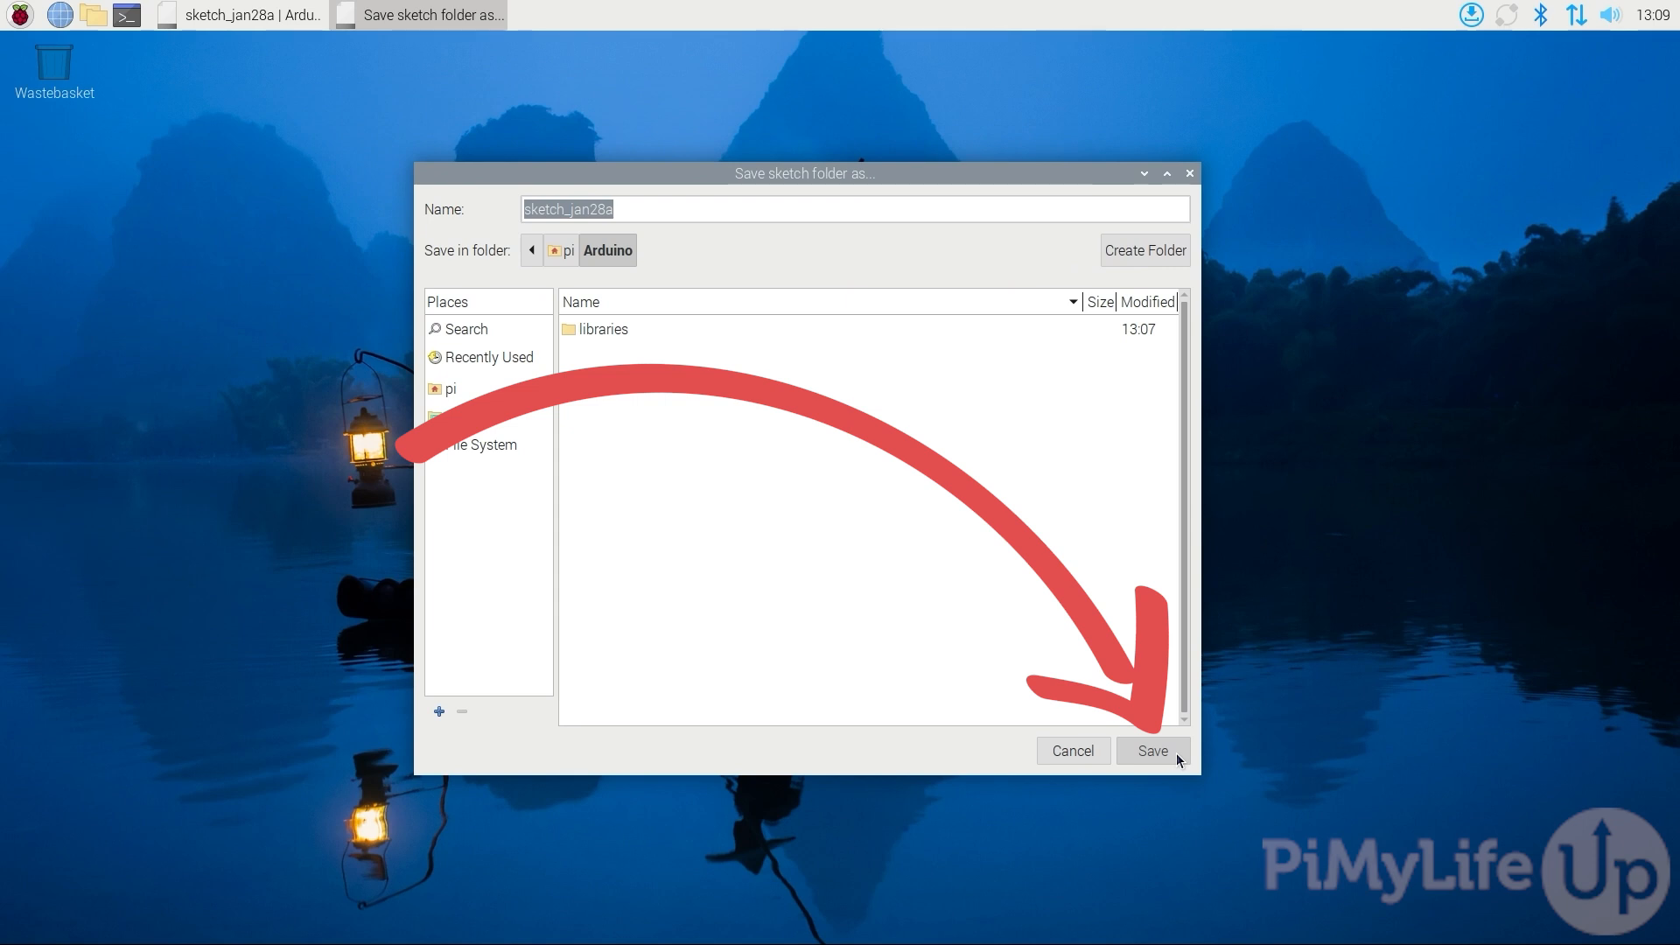
- Save the sketch as sketch_jan28a and let it compile
left_click(1152, 751)
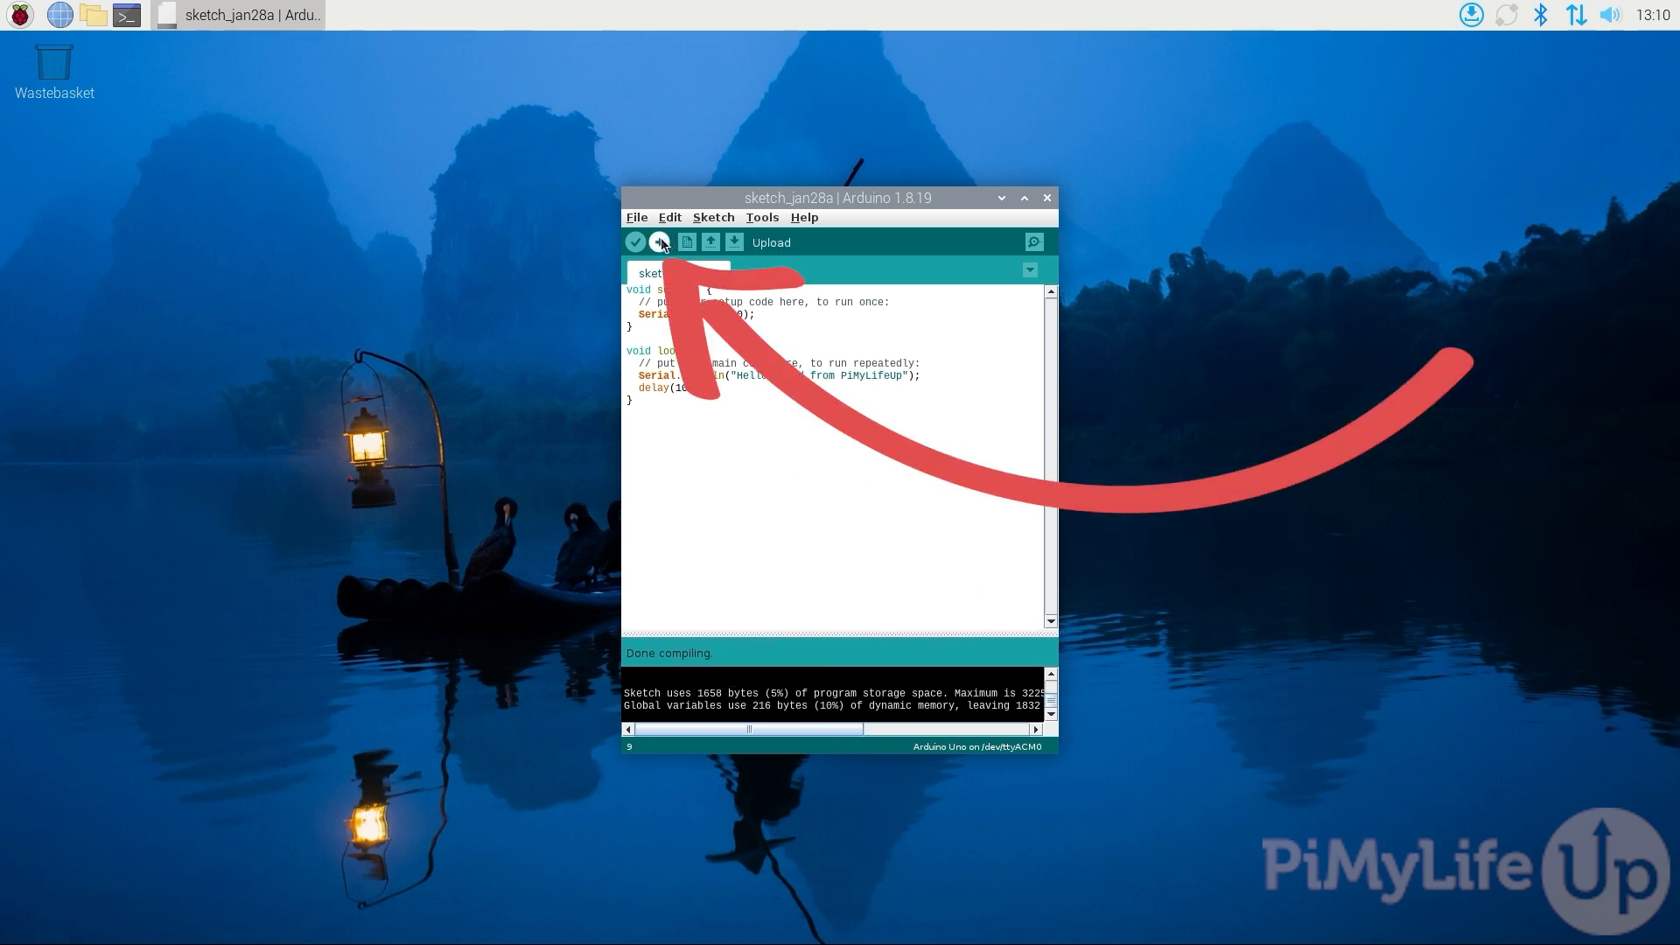
- Upload the Hello World sketch to the Arduino Uno
left_click(660, 242)
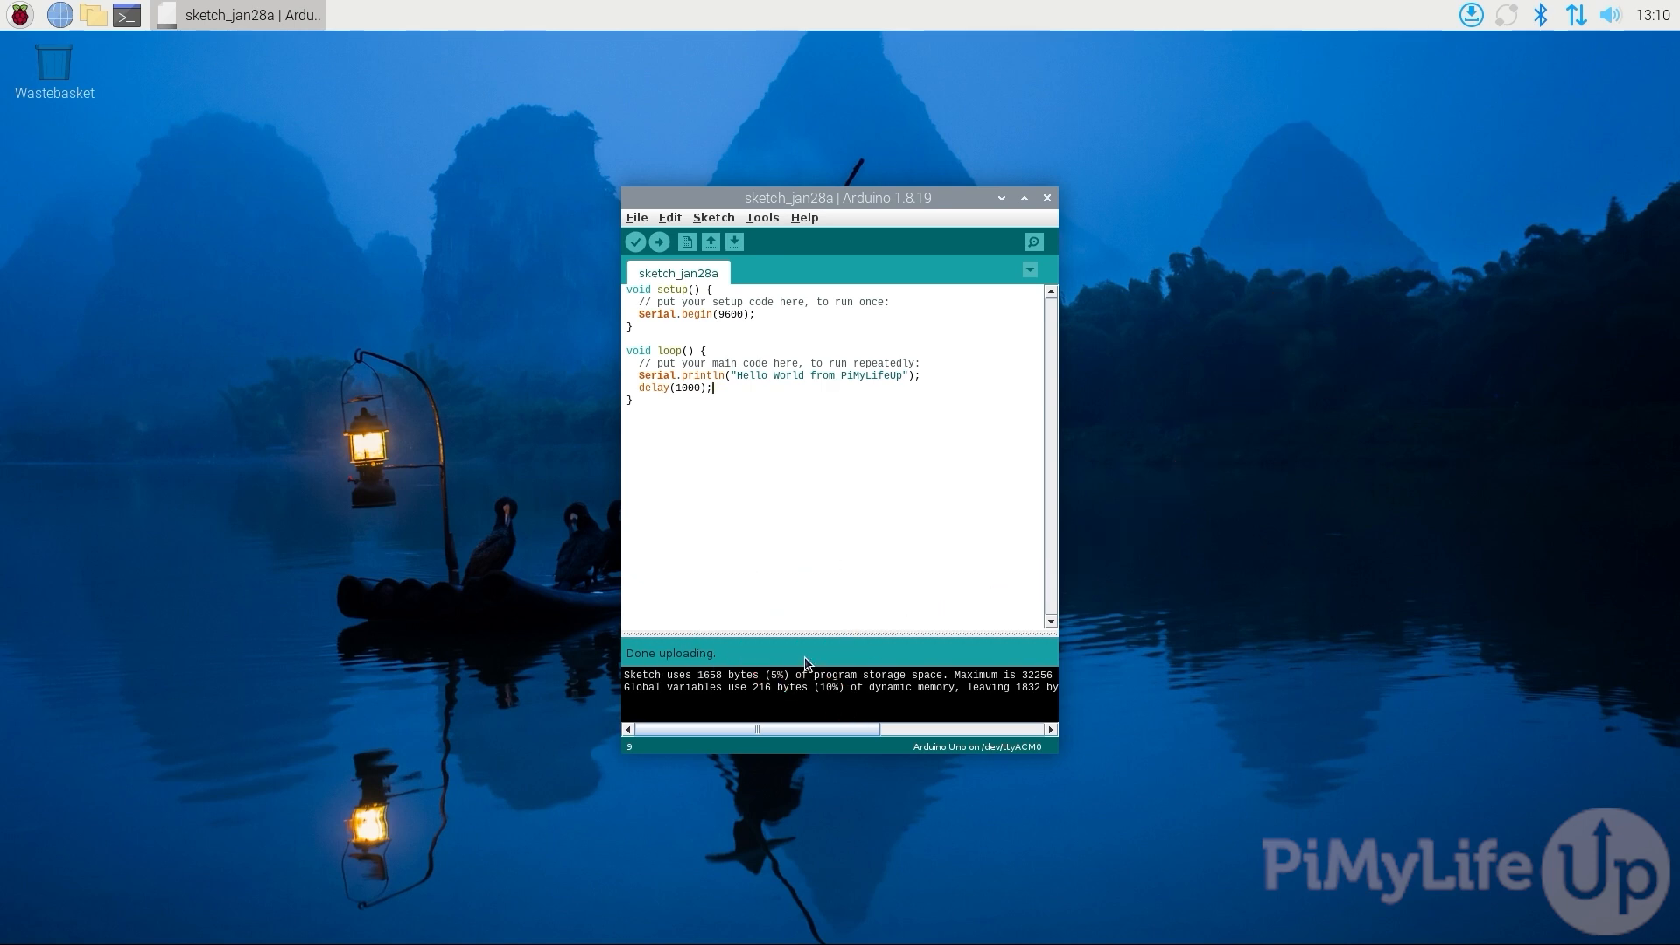
mouse_move(825, 665)
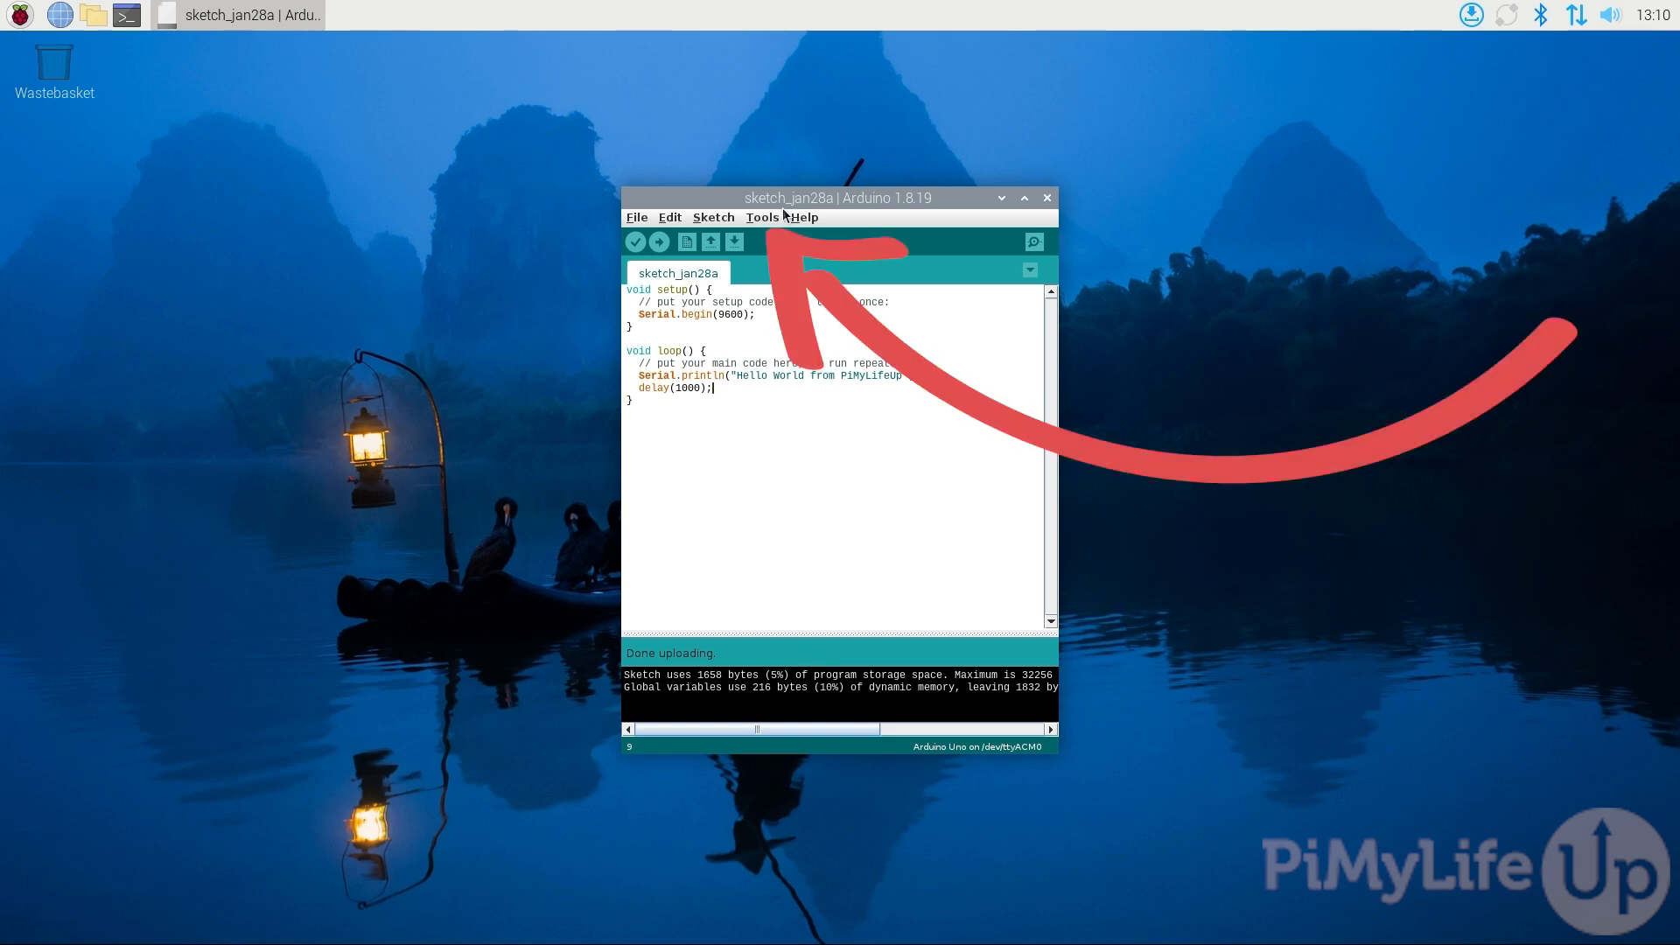
- Show the Serial Monitor at 9600 baud printing 'Hello World from PiMyLifeUp' repeatedly
left_click(761, 217)
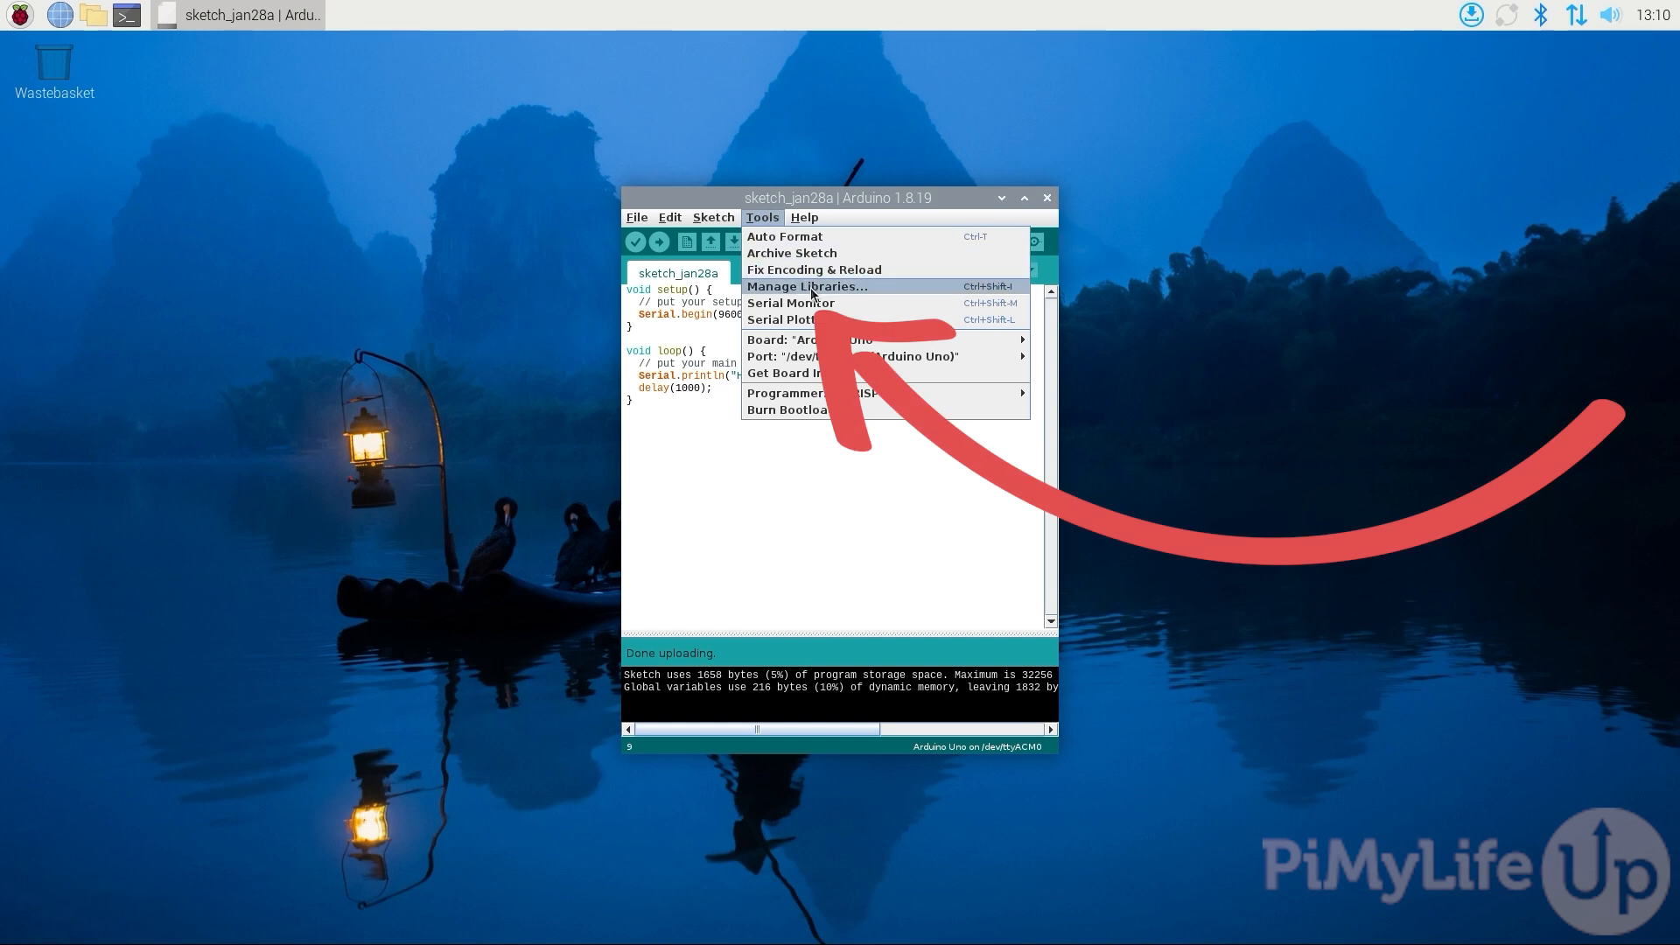
left_click(789, 303)
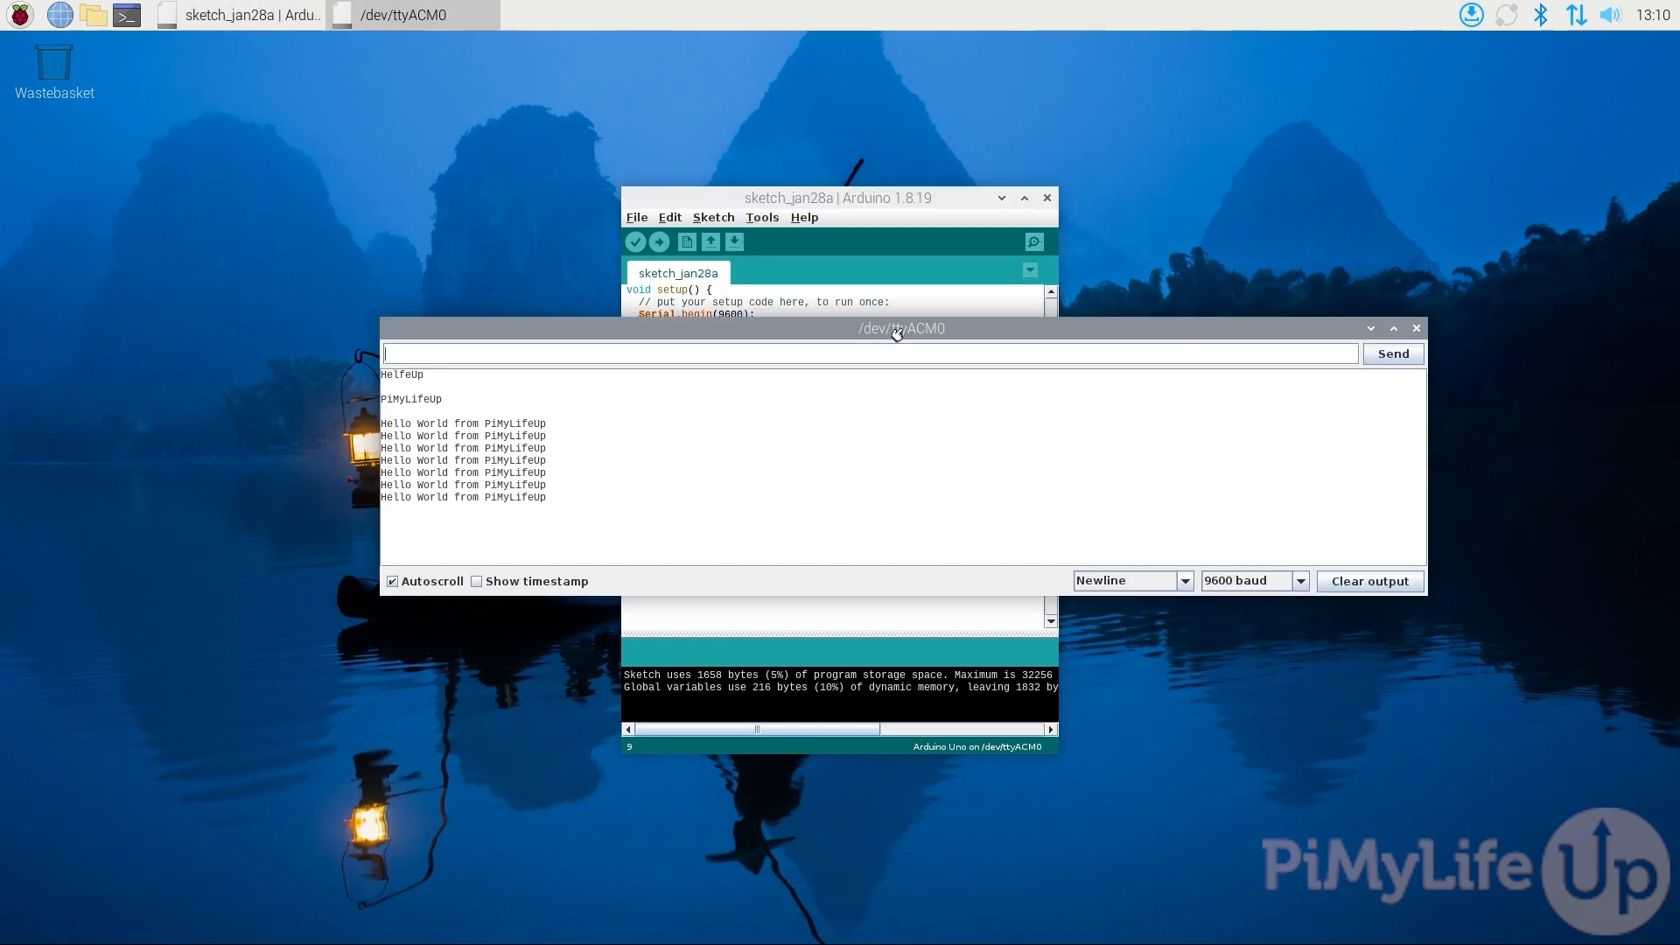